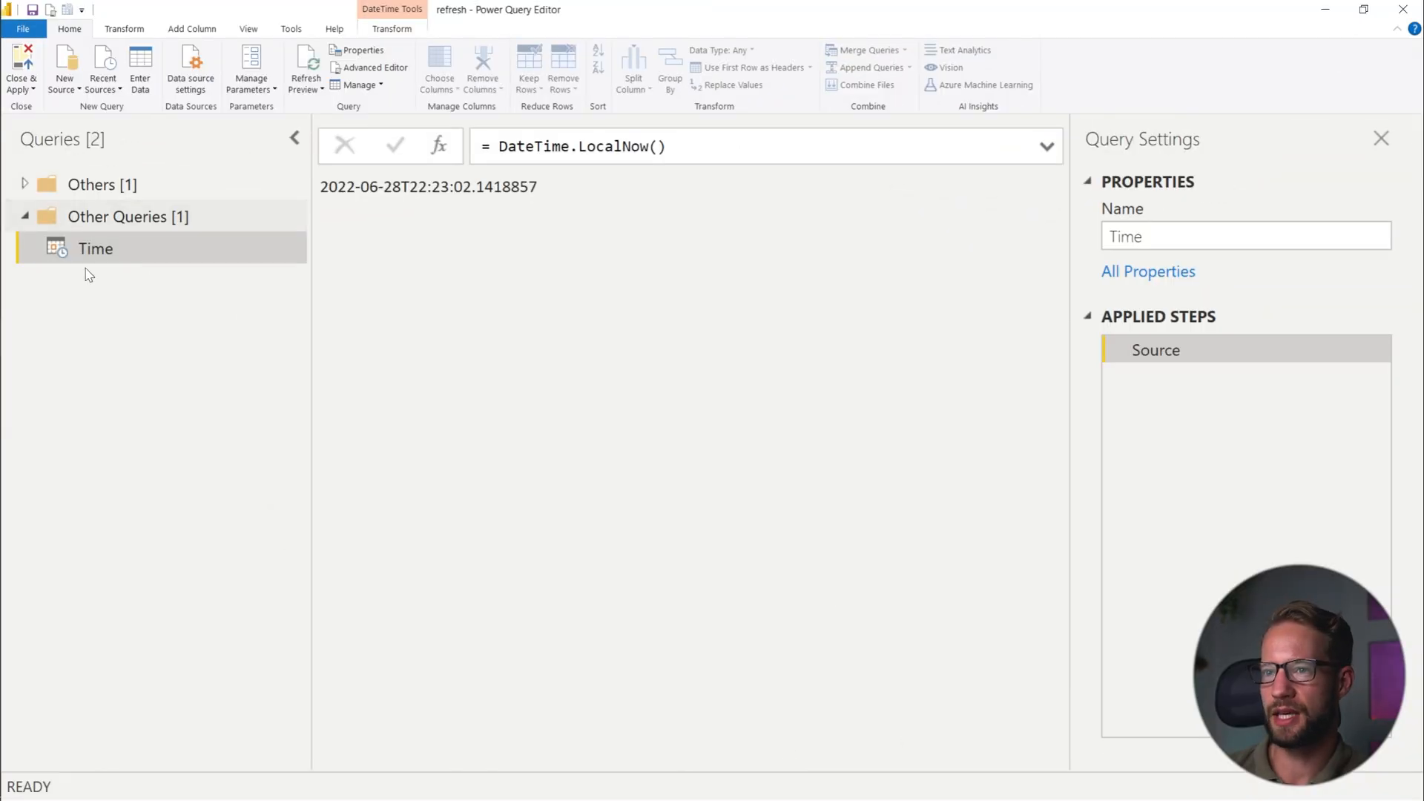
pyautogui.moveTo(101, 264)
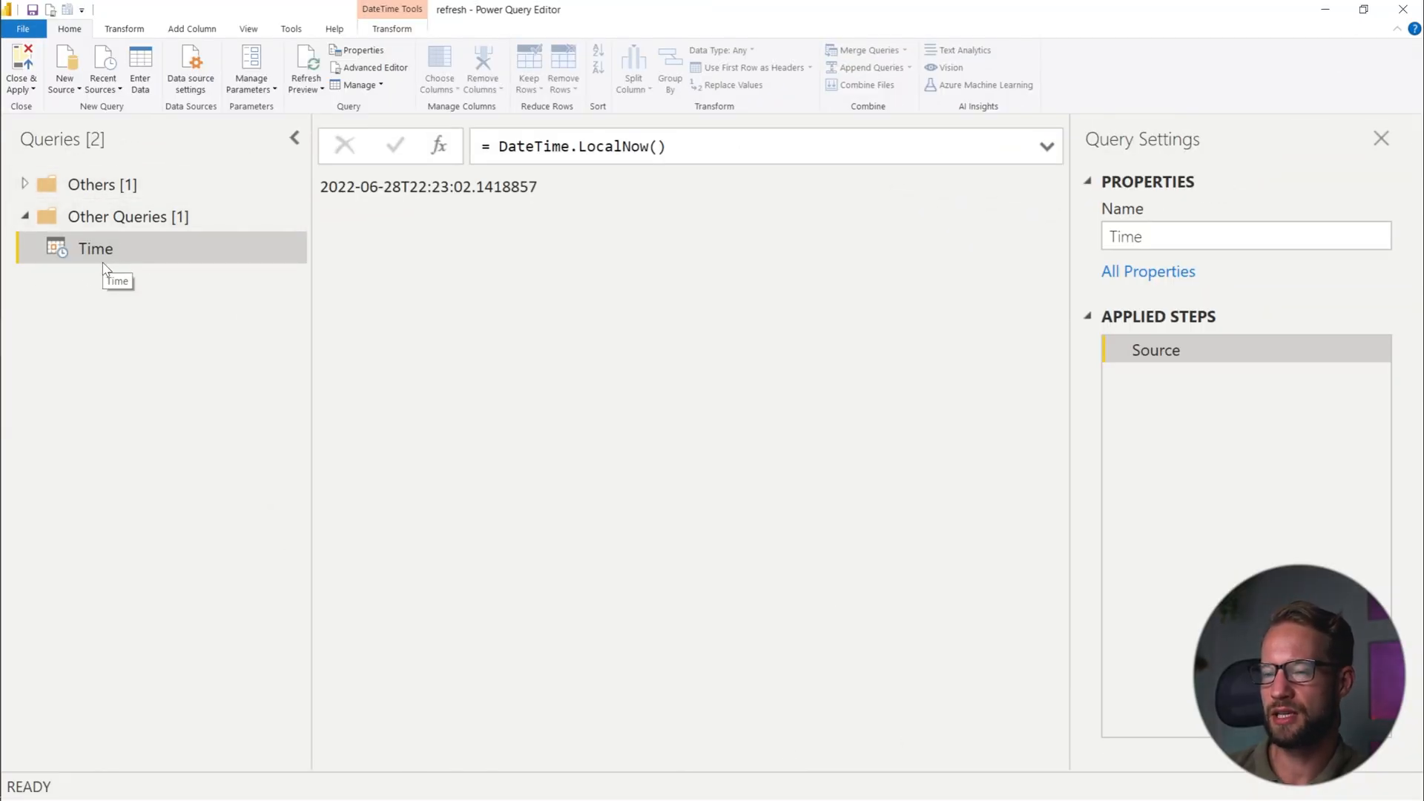
pyautogui.moveTo(142, 249)
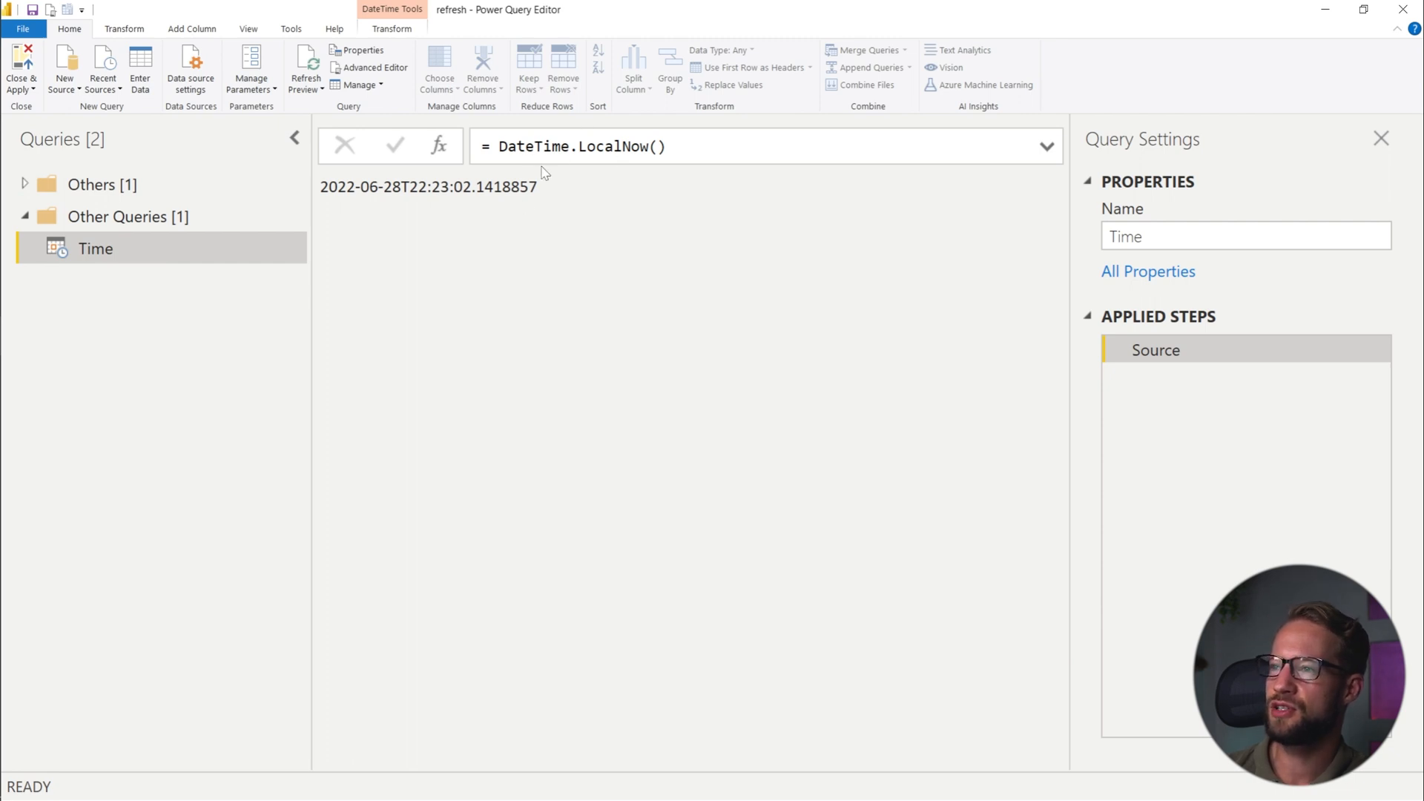
# Apply the pending query changes and return to the report with the Earliest Time card.
pyautogui.click(646, 146)
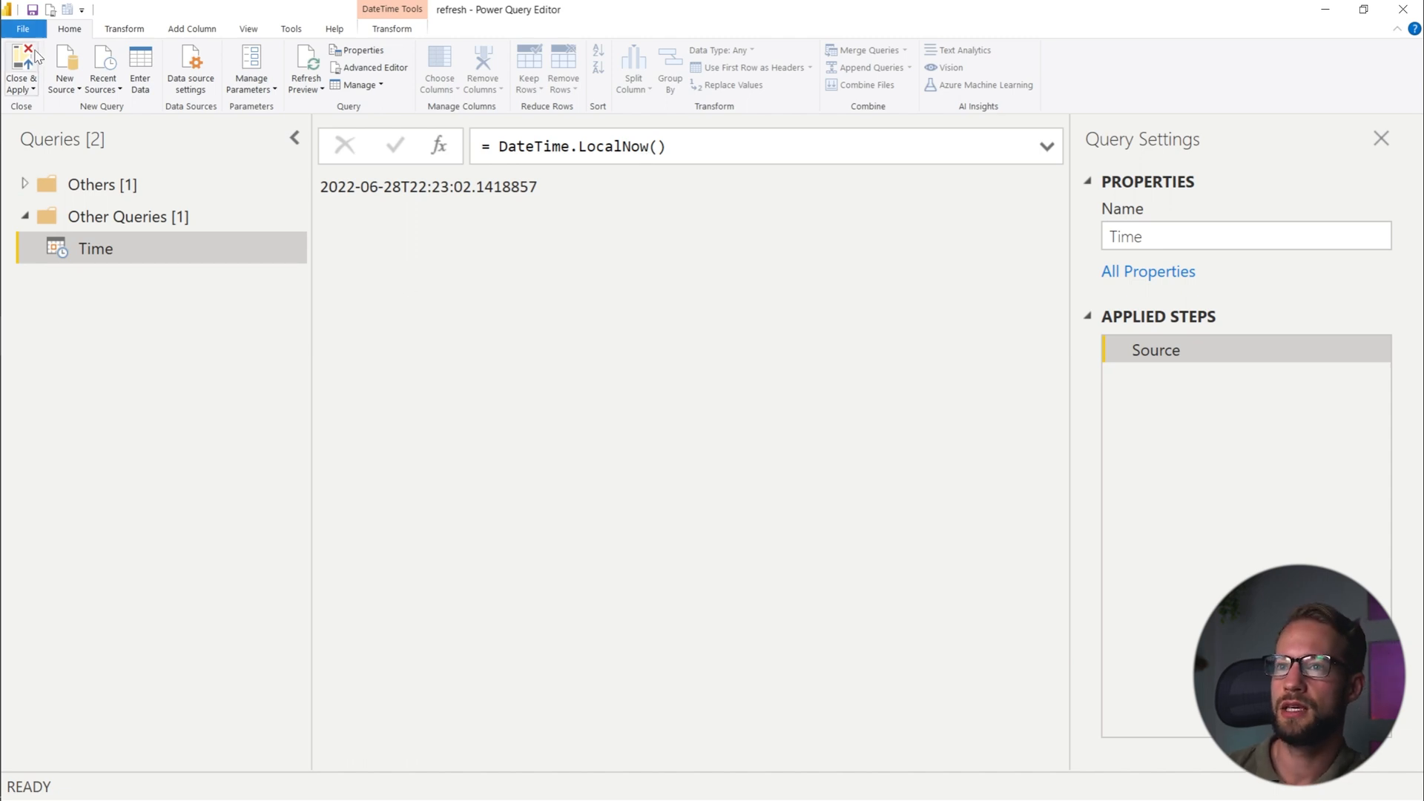
pyautogui.click(21, 62)
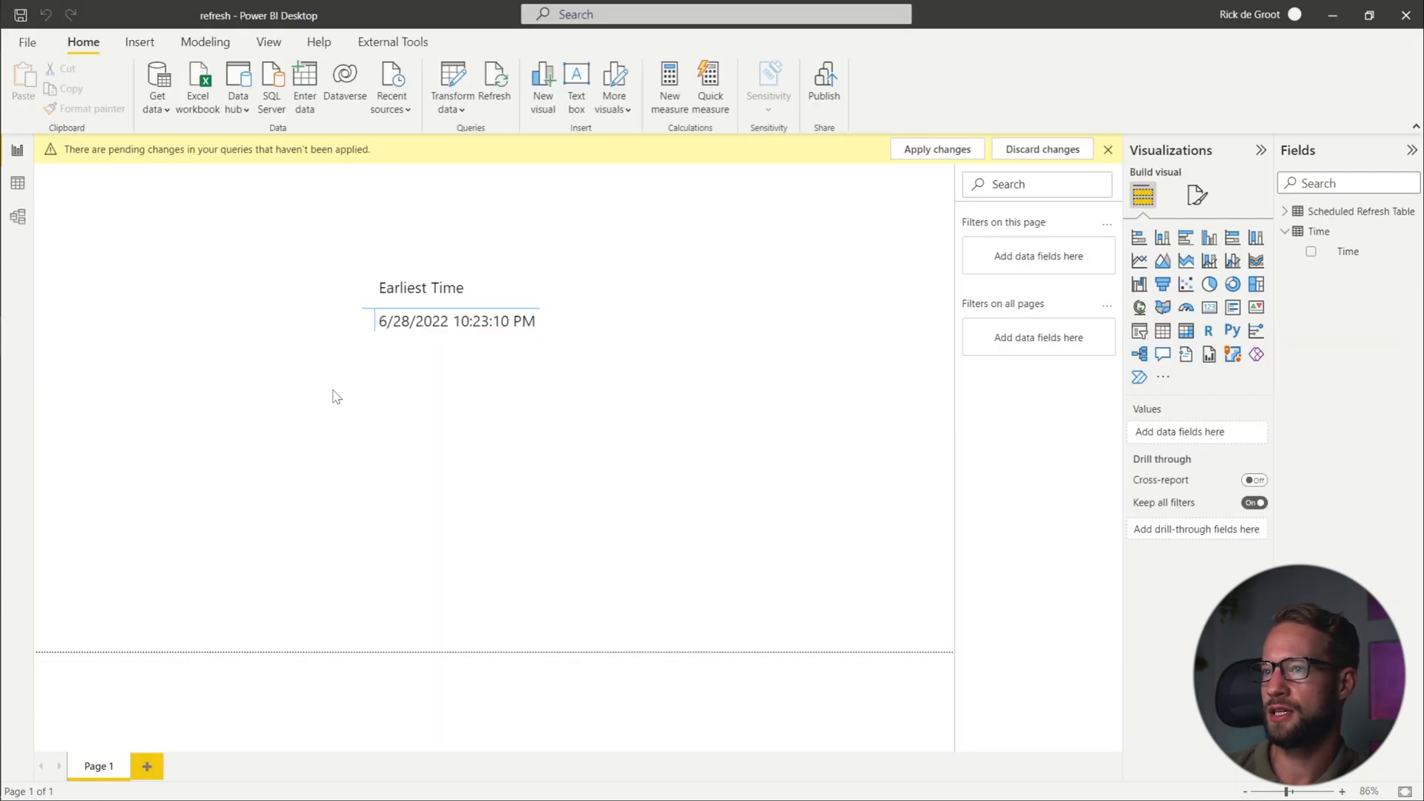
pyautogui.click(938, 148)
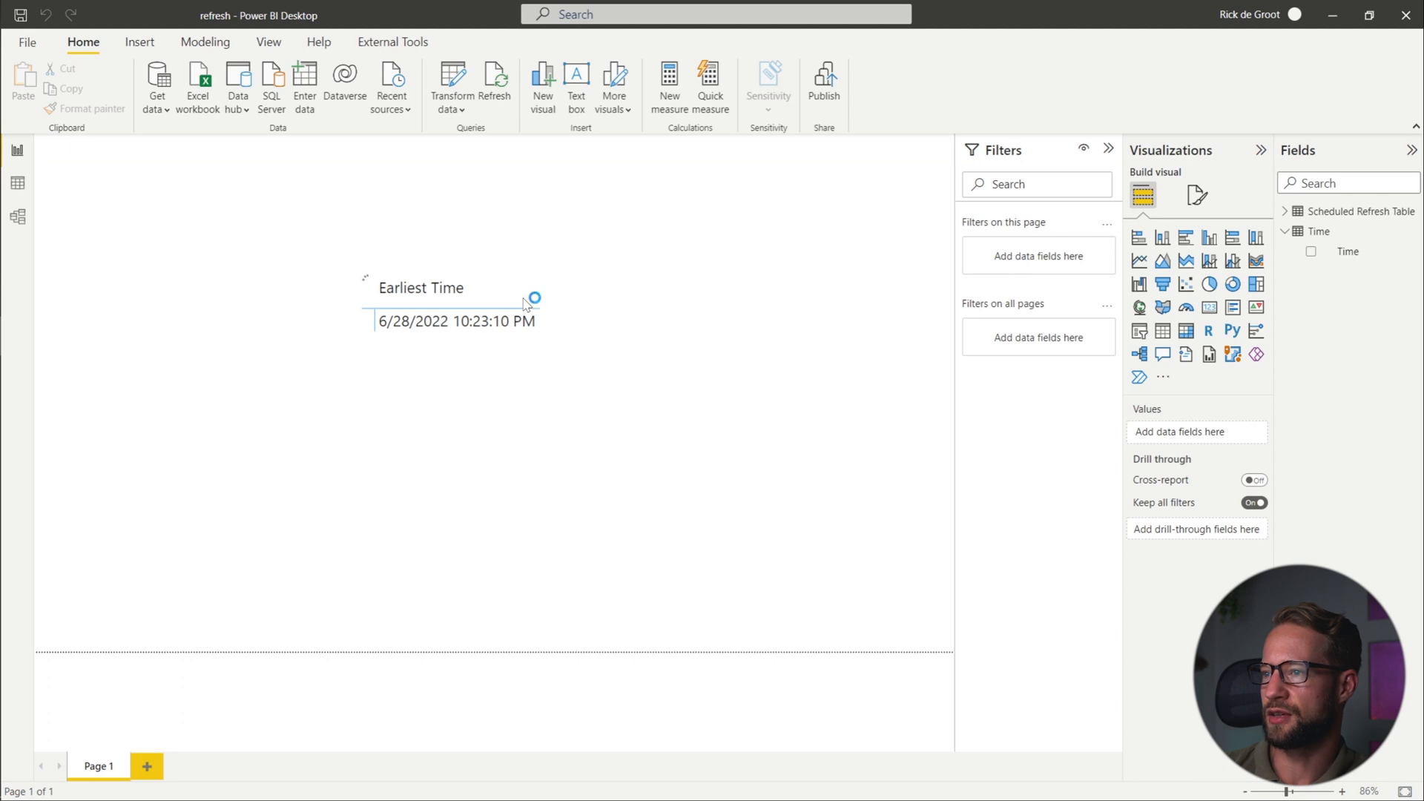
pyautogui.click(453, 436)
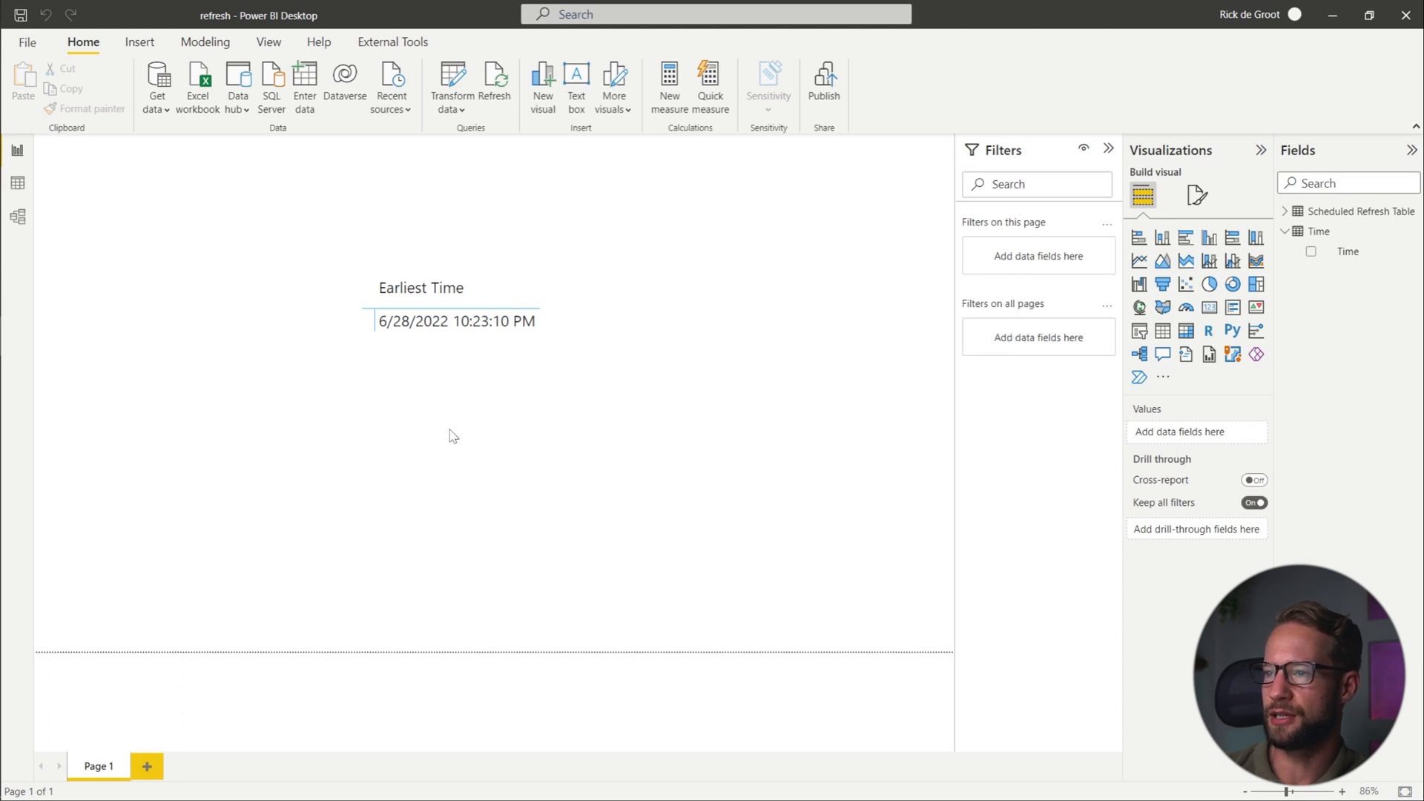
pyautogui.moveTo(478, 288)
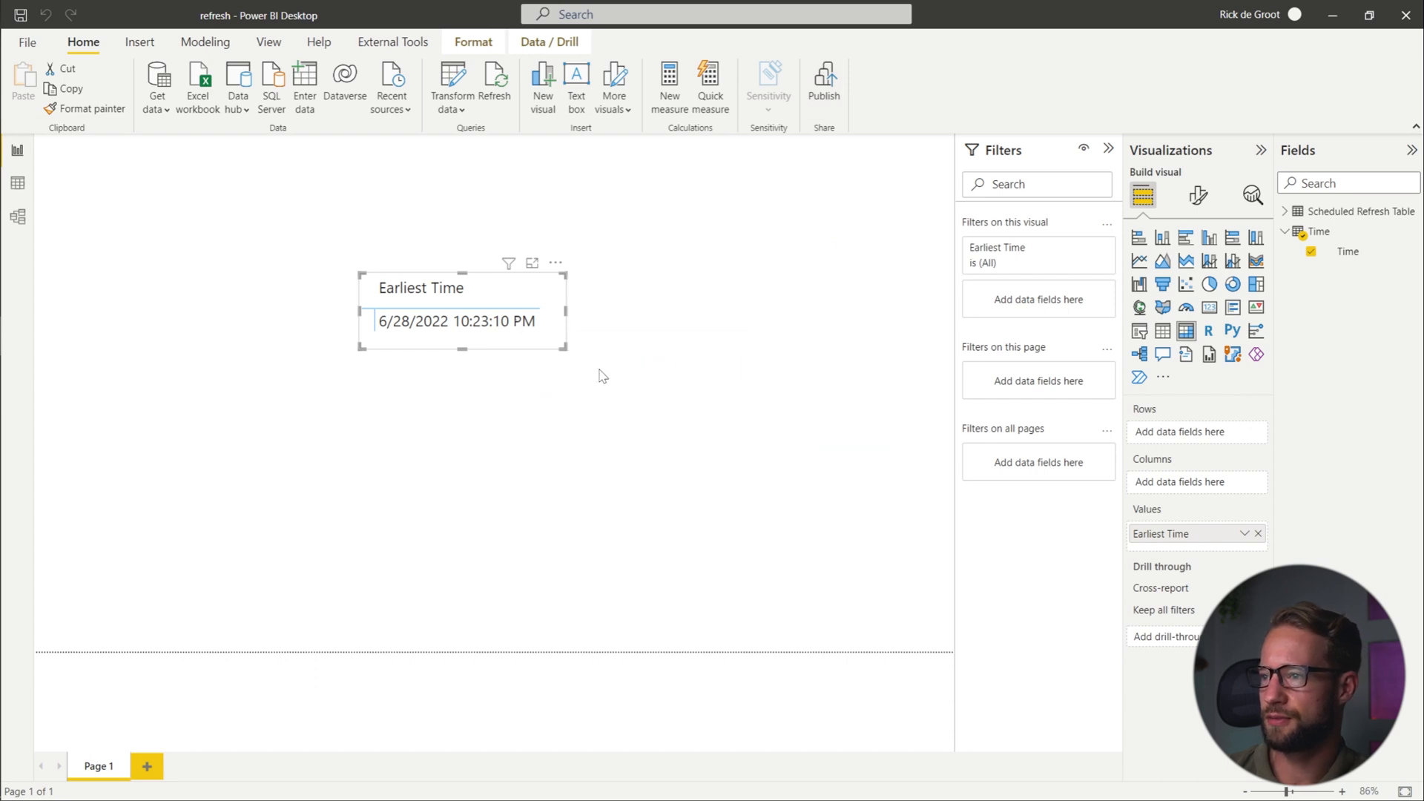
pyautogui.moveTo(637, 364)
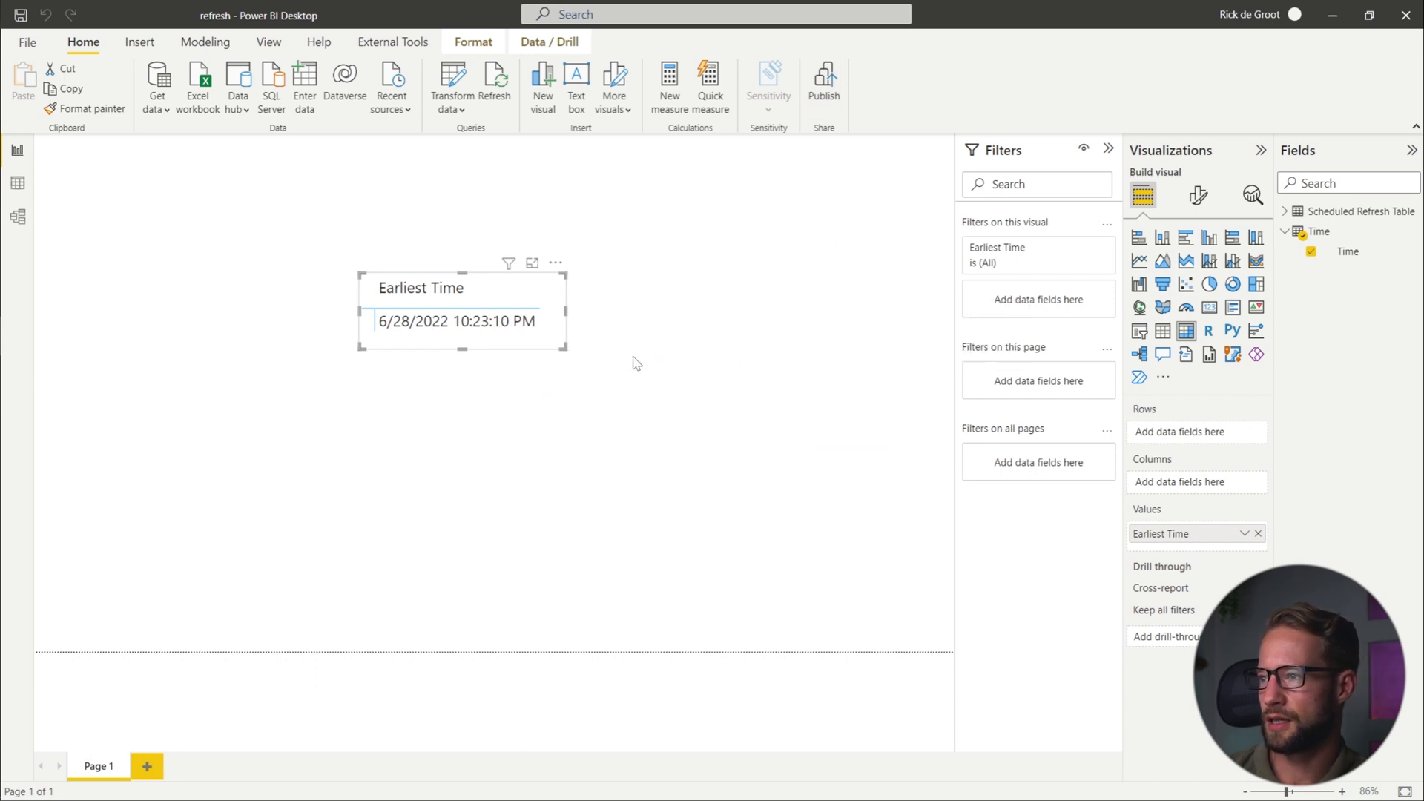
# Publish refresh.pbix to the Power BI service and dismiss the success message.
pyautogui.click(823, 77)
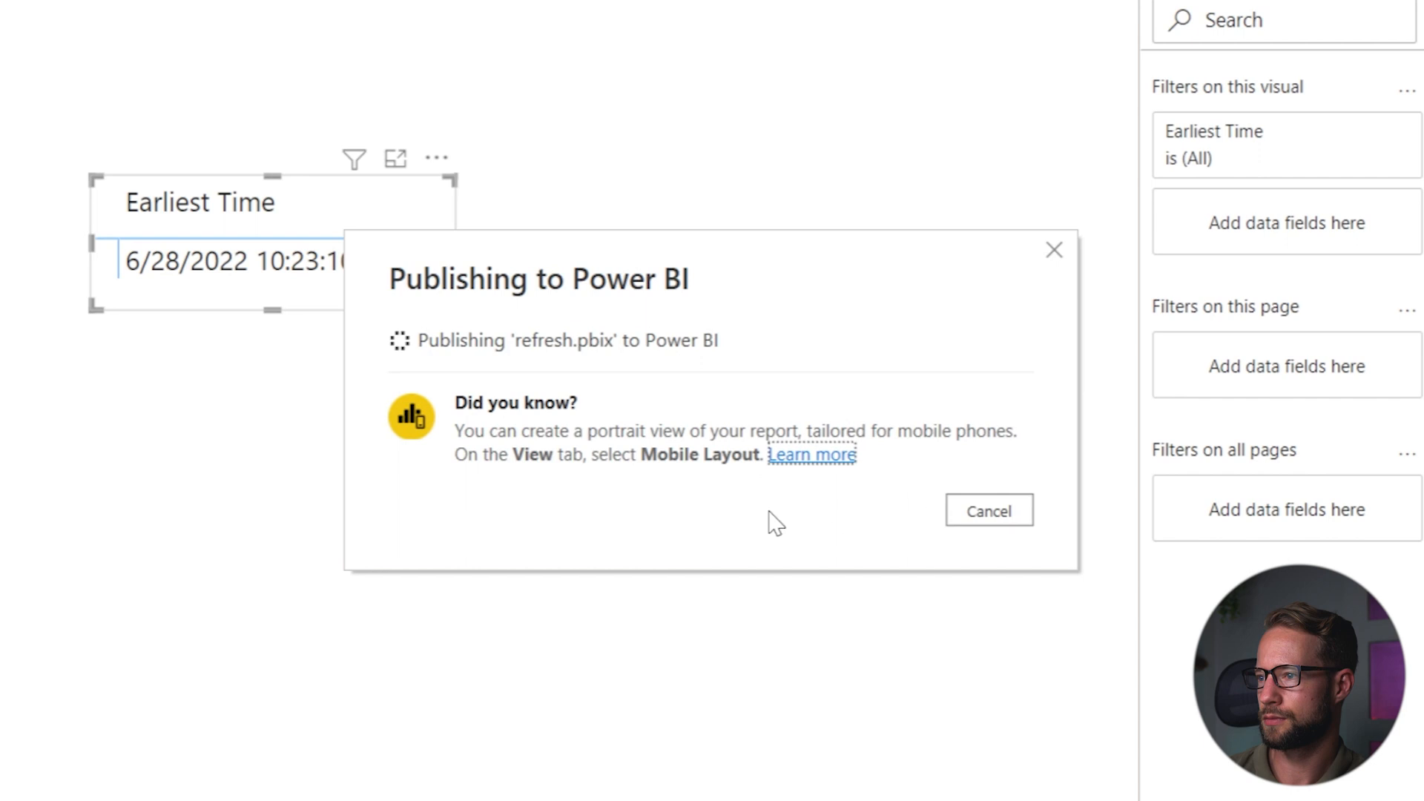
pyautogui.moveTo(573, 424)
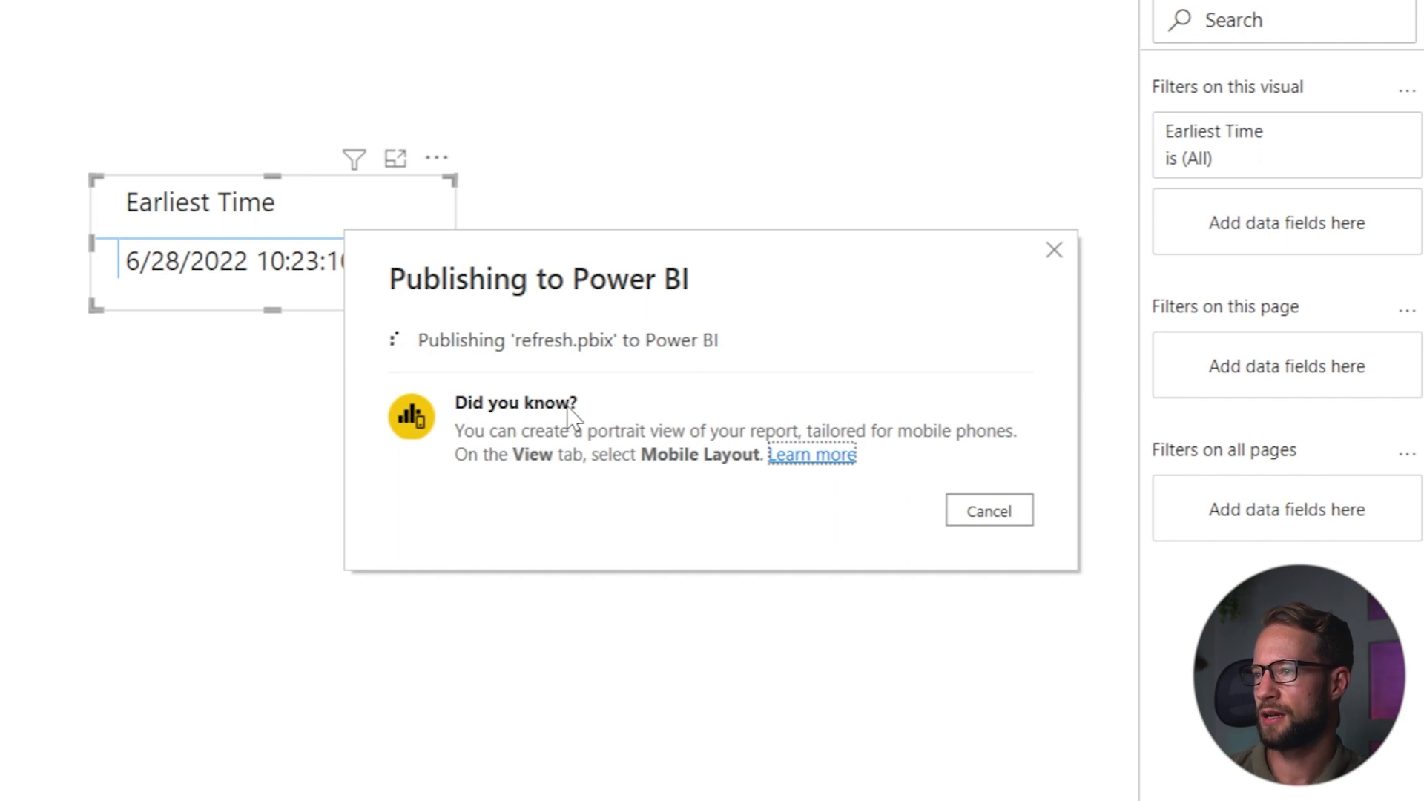
pyautogui.moveTo(561, 255)
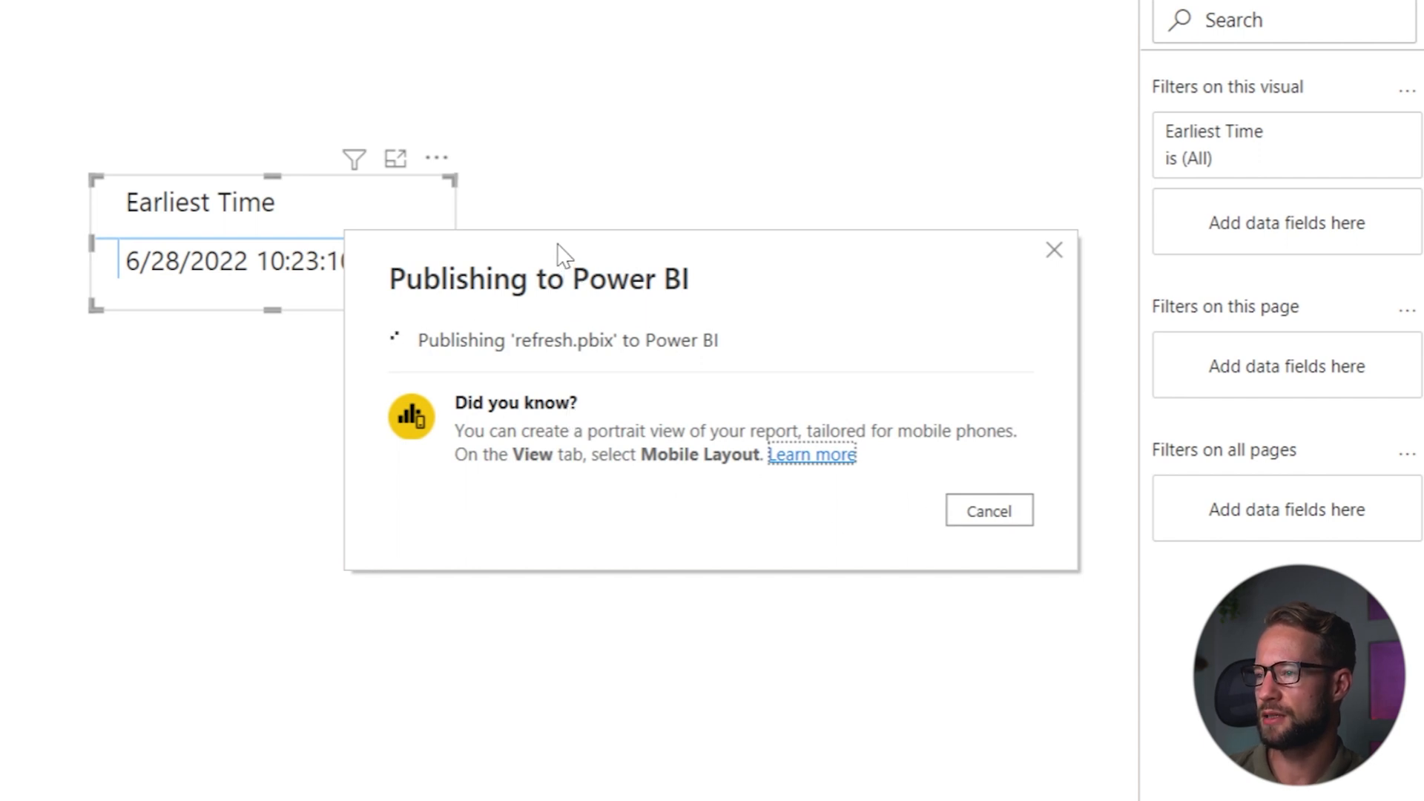
pyautogui.moveTo(335, 307)
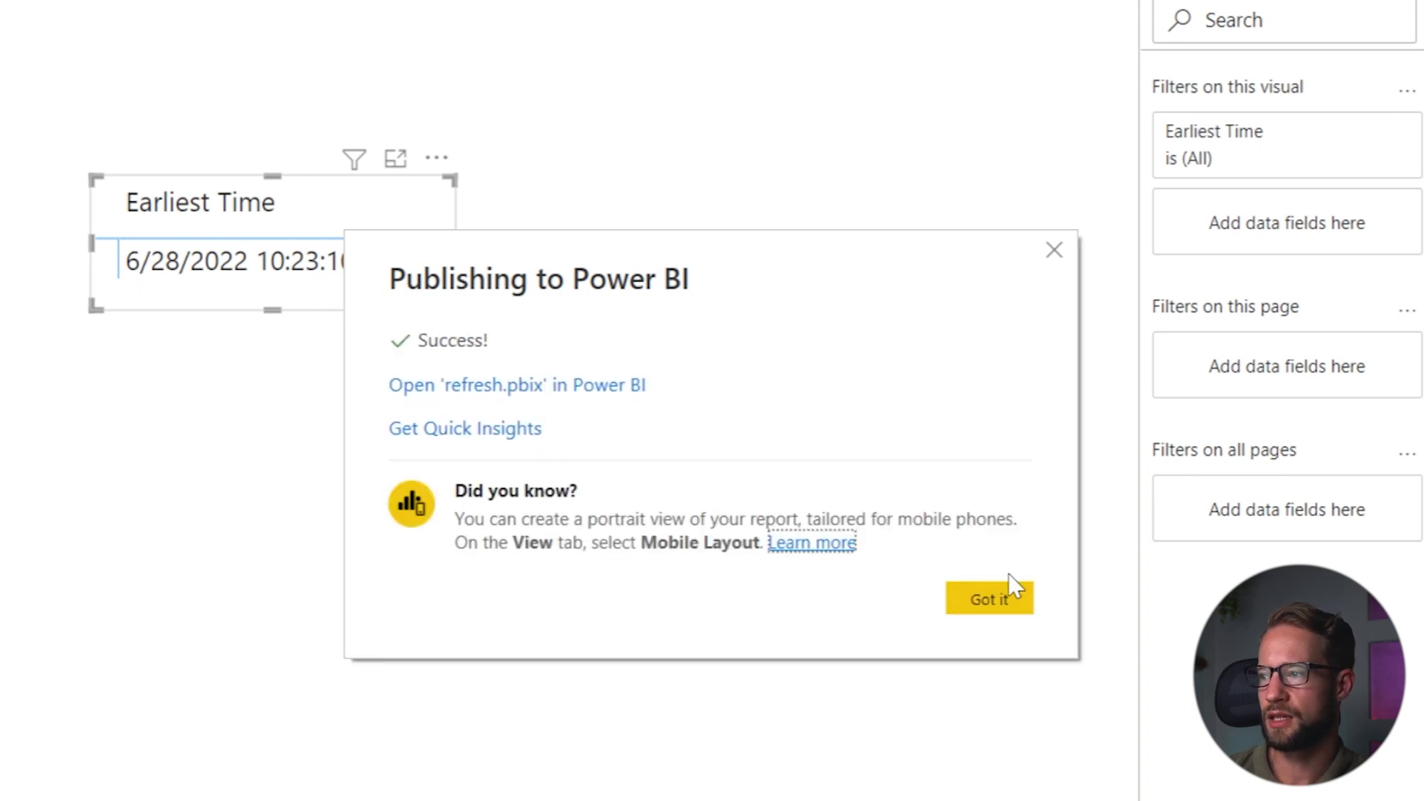
pyautogui.click(516, 385)
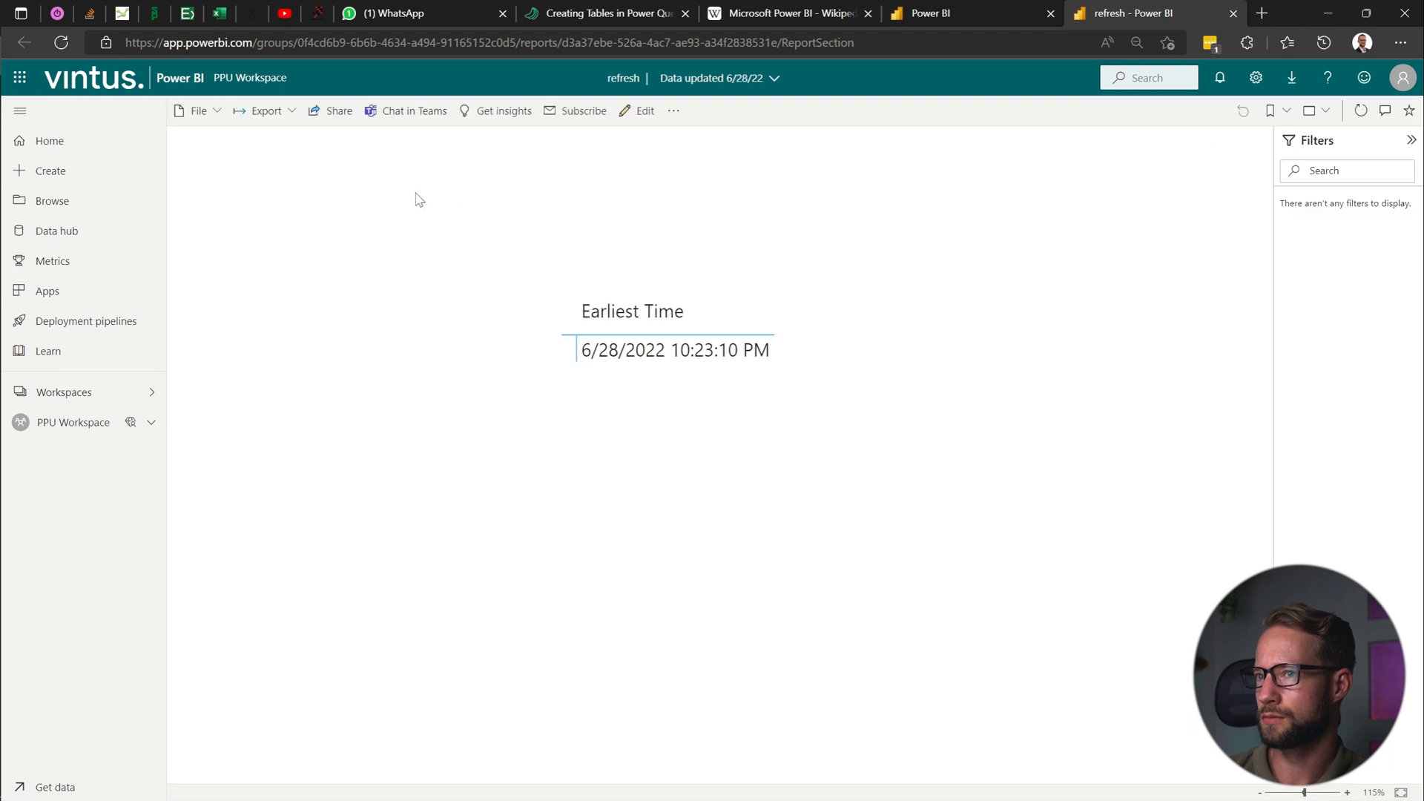
pyautogui.moveTo(765, 352)
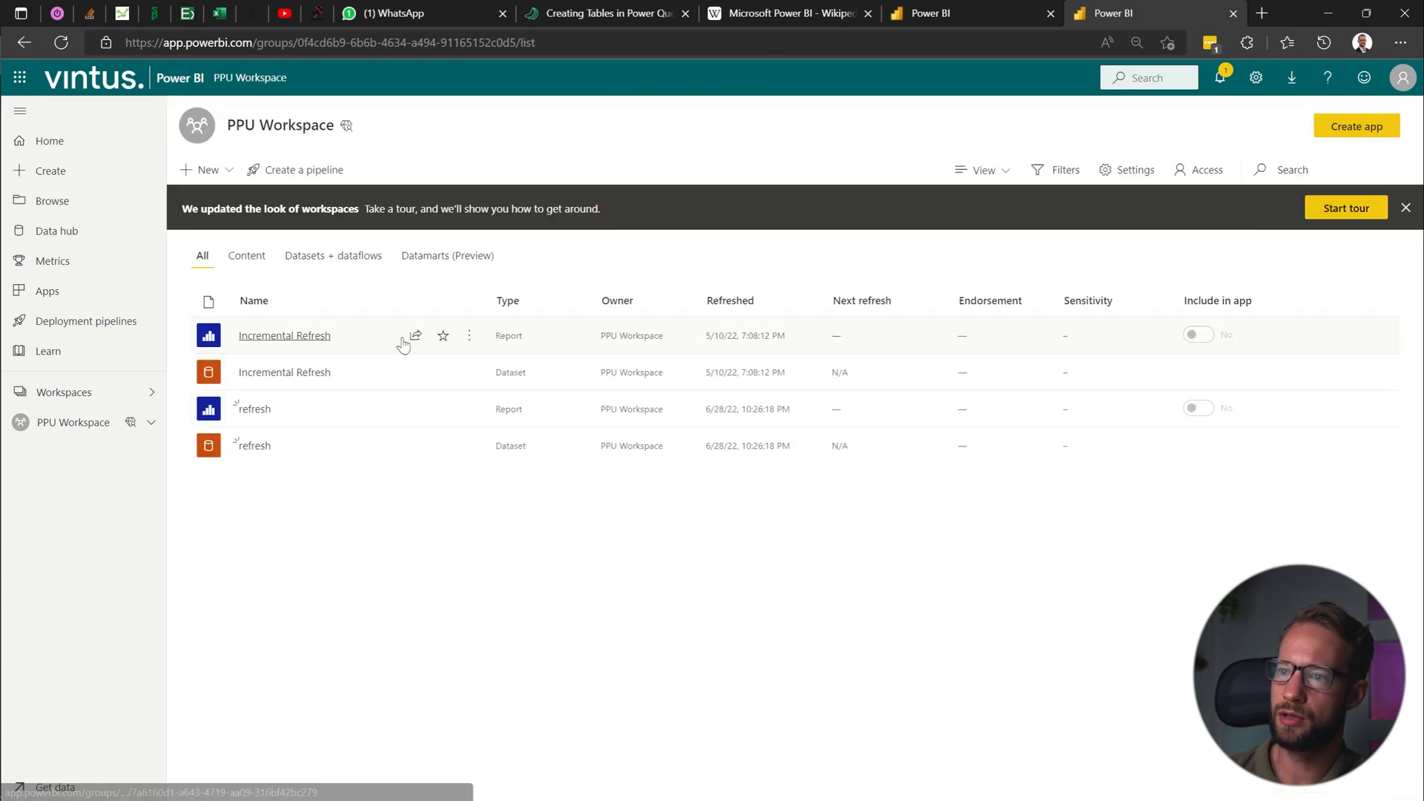
# Set the refresh dataset's web source to anonymous credentials with a Public privacy level.
pyautogui.click(469, 445)
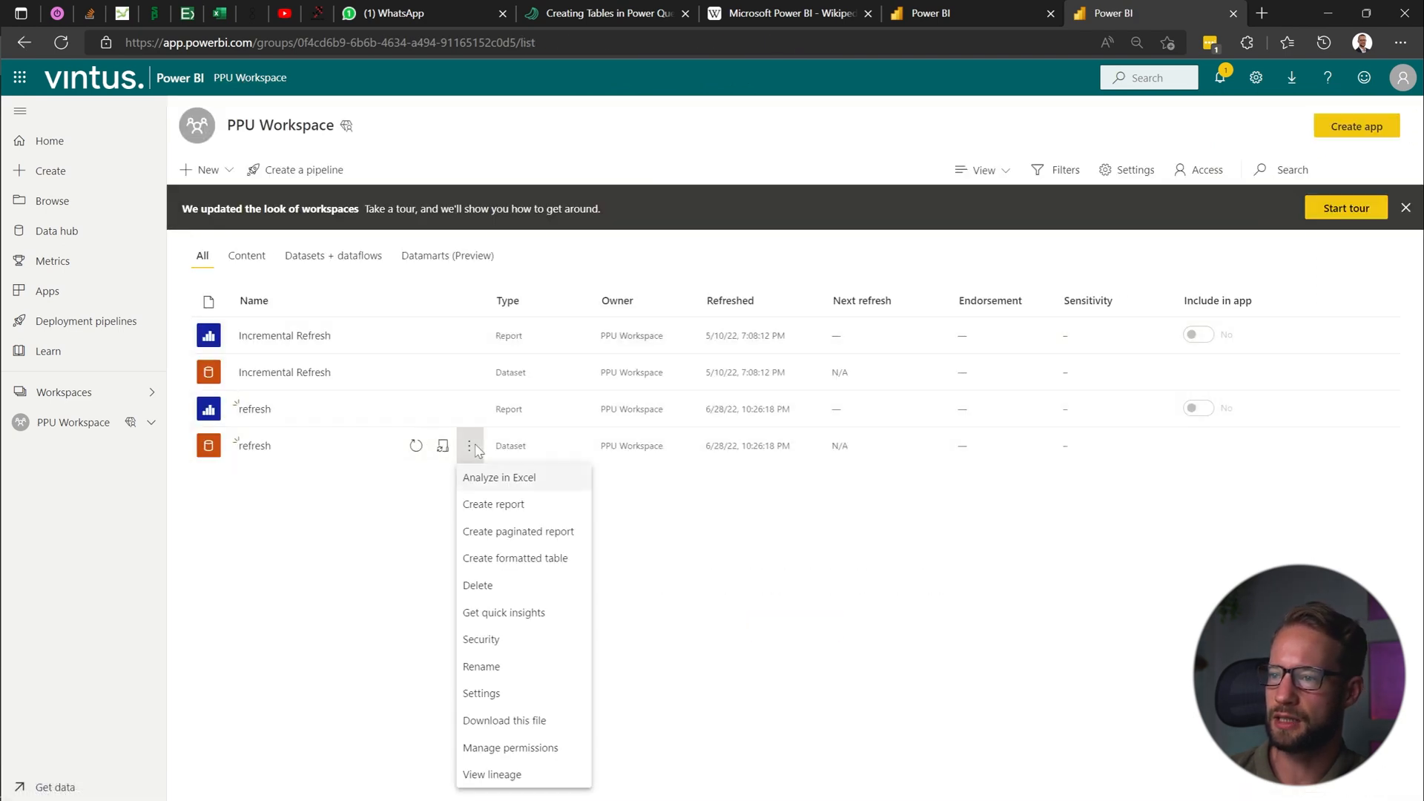
pyautogui.click(481, 694)
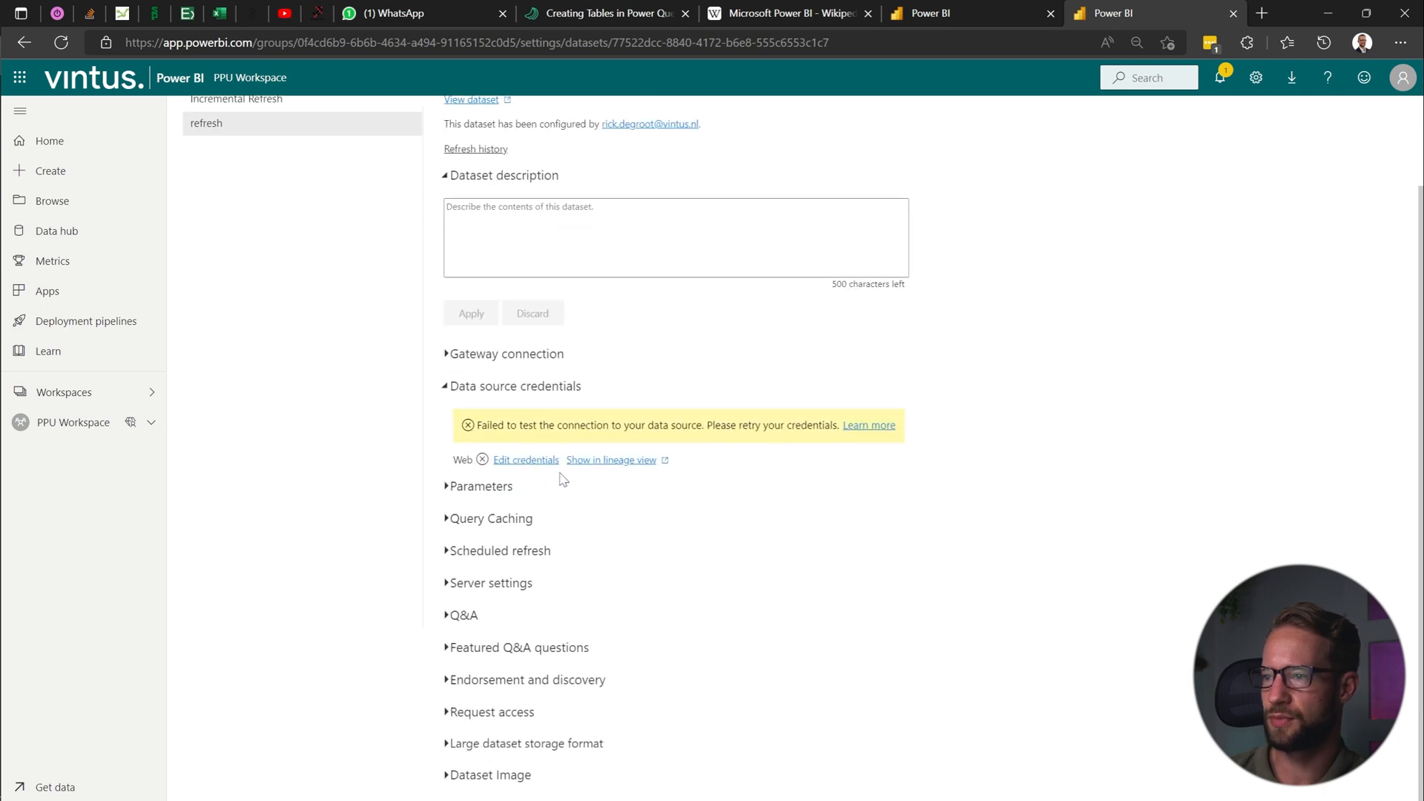
pyautogui.click(525, 460)
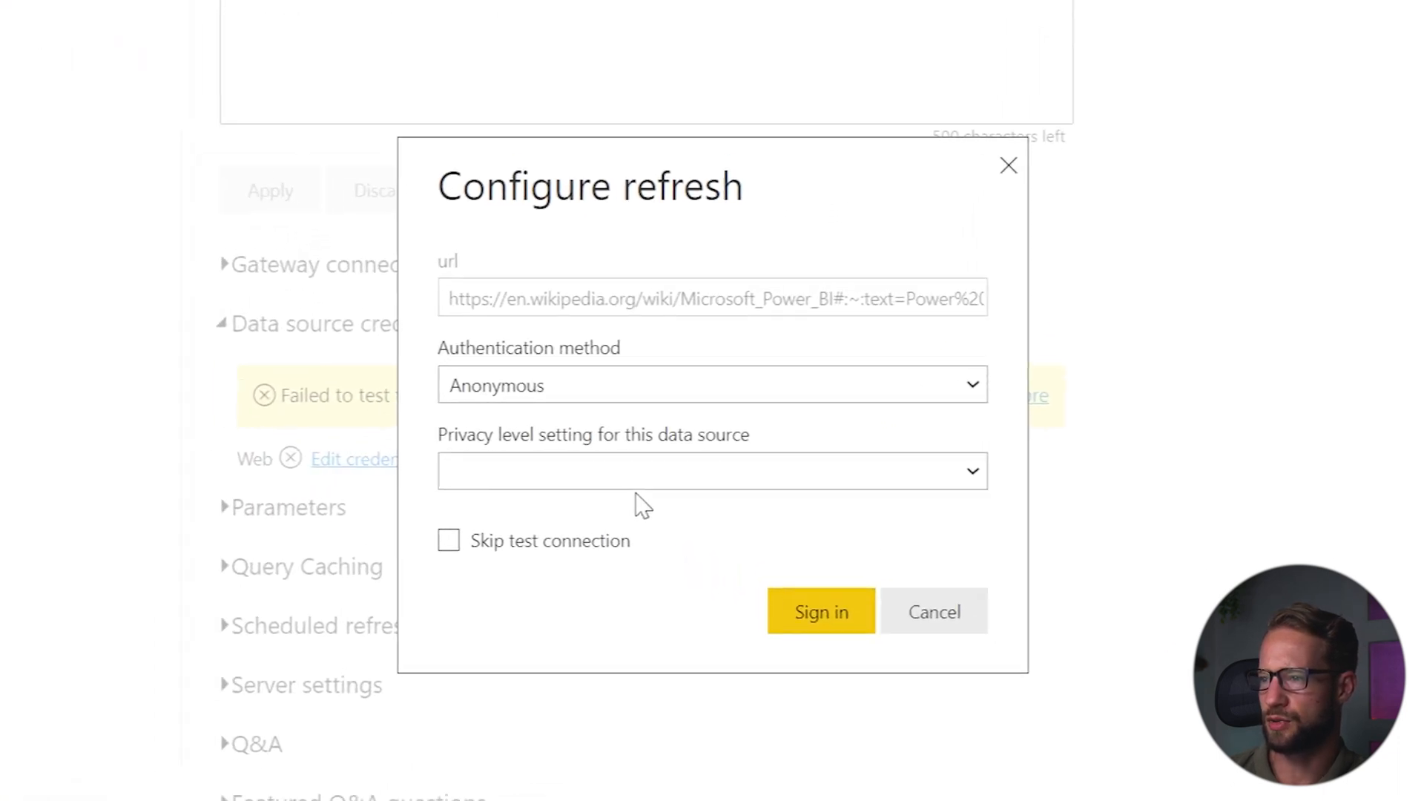
pyautogui.click(705, 471)
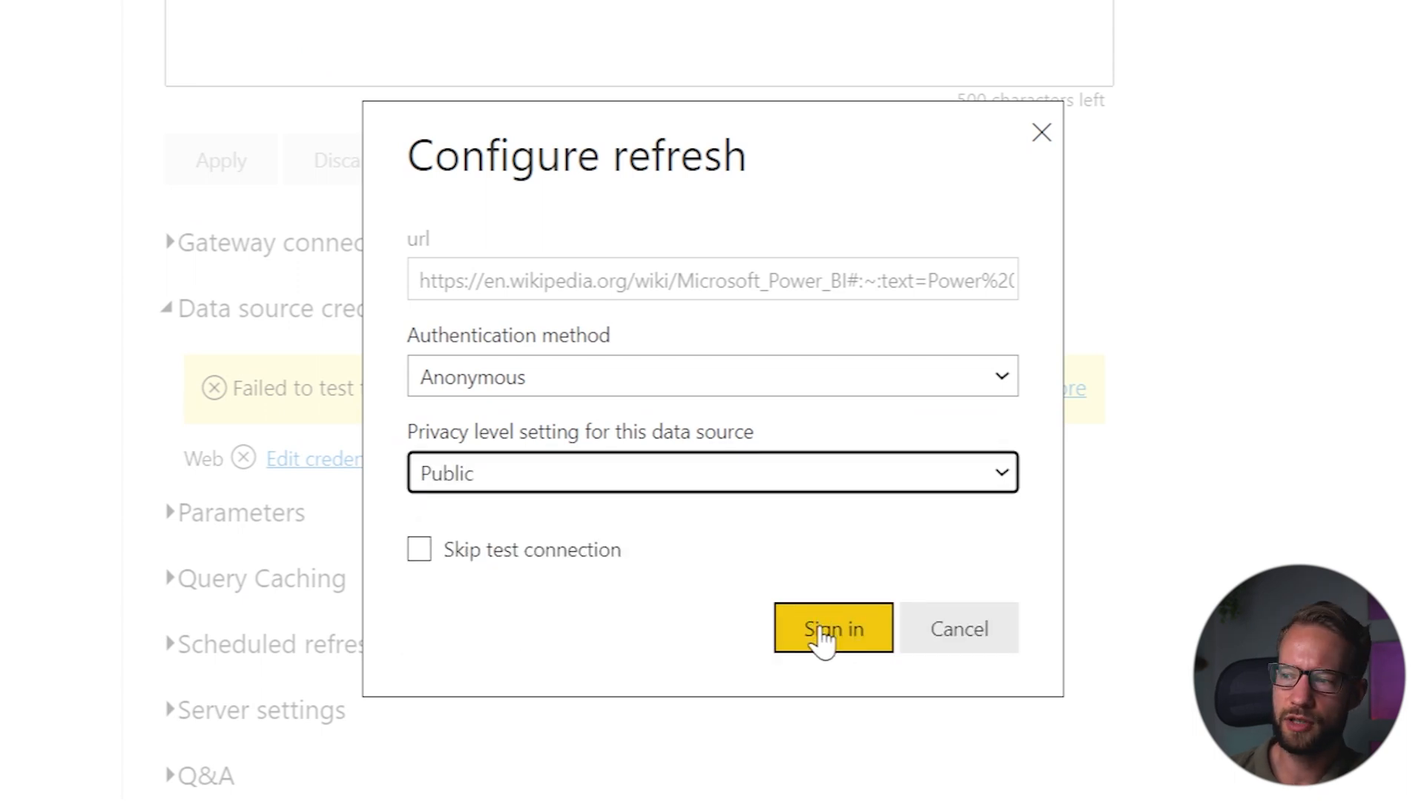
pyautogui.click(834, 629)
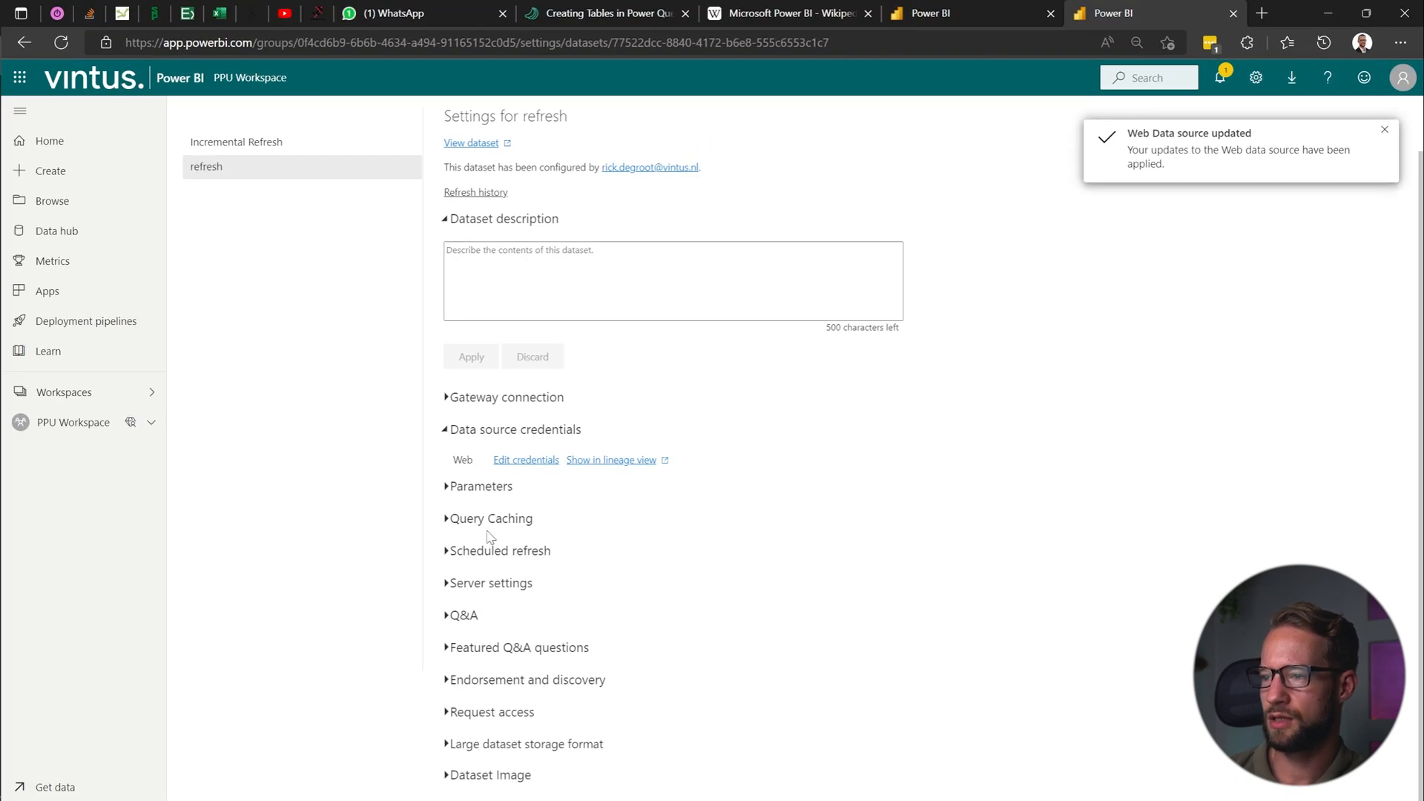
# Expand the dataset's scheduled refresh settings.
pyautogui.click(498, 550)
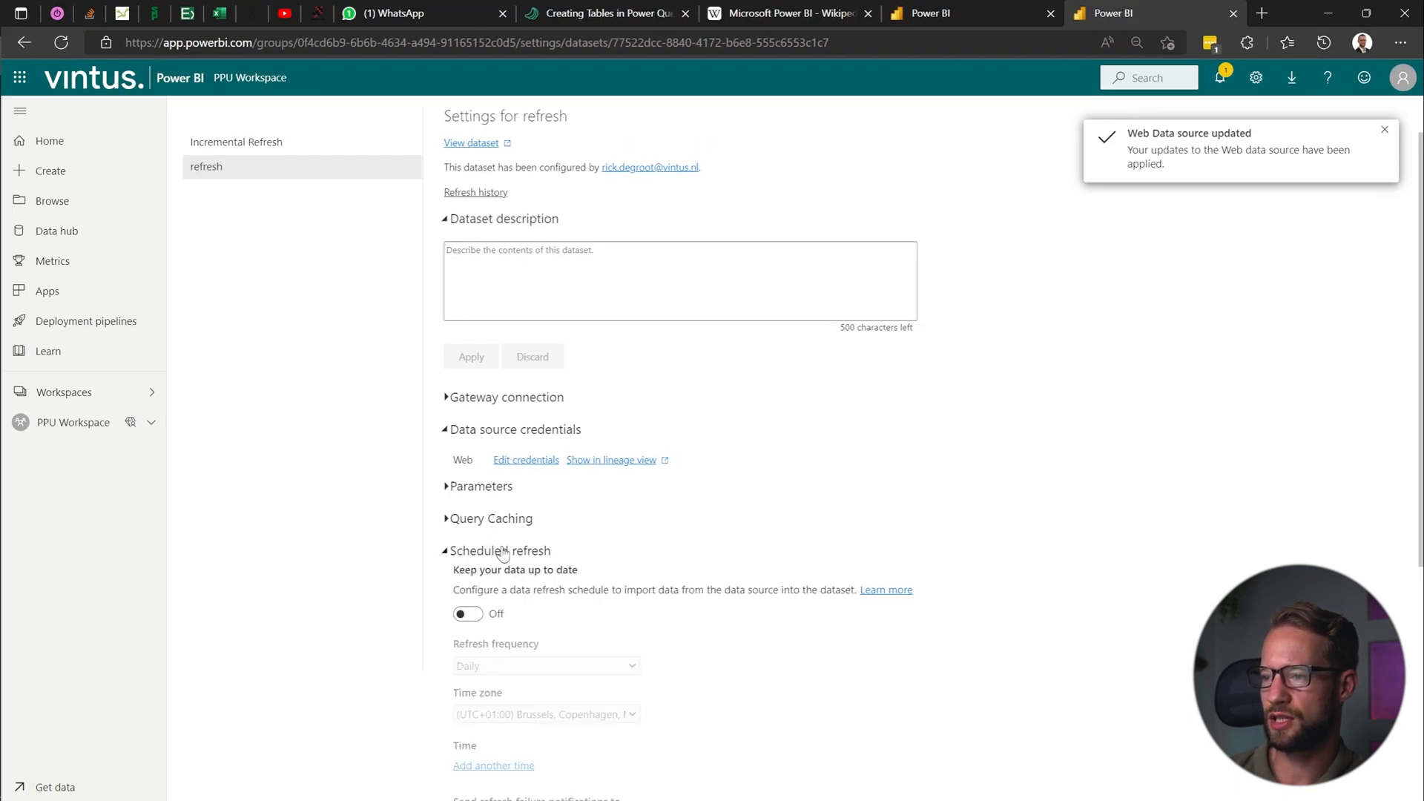
pyautogui.click(468, 614)
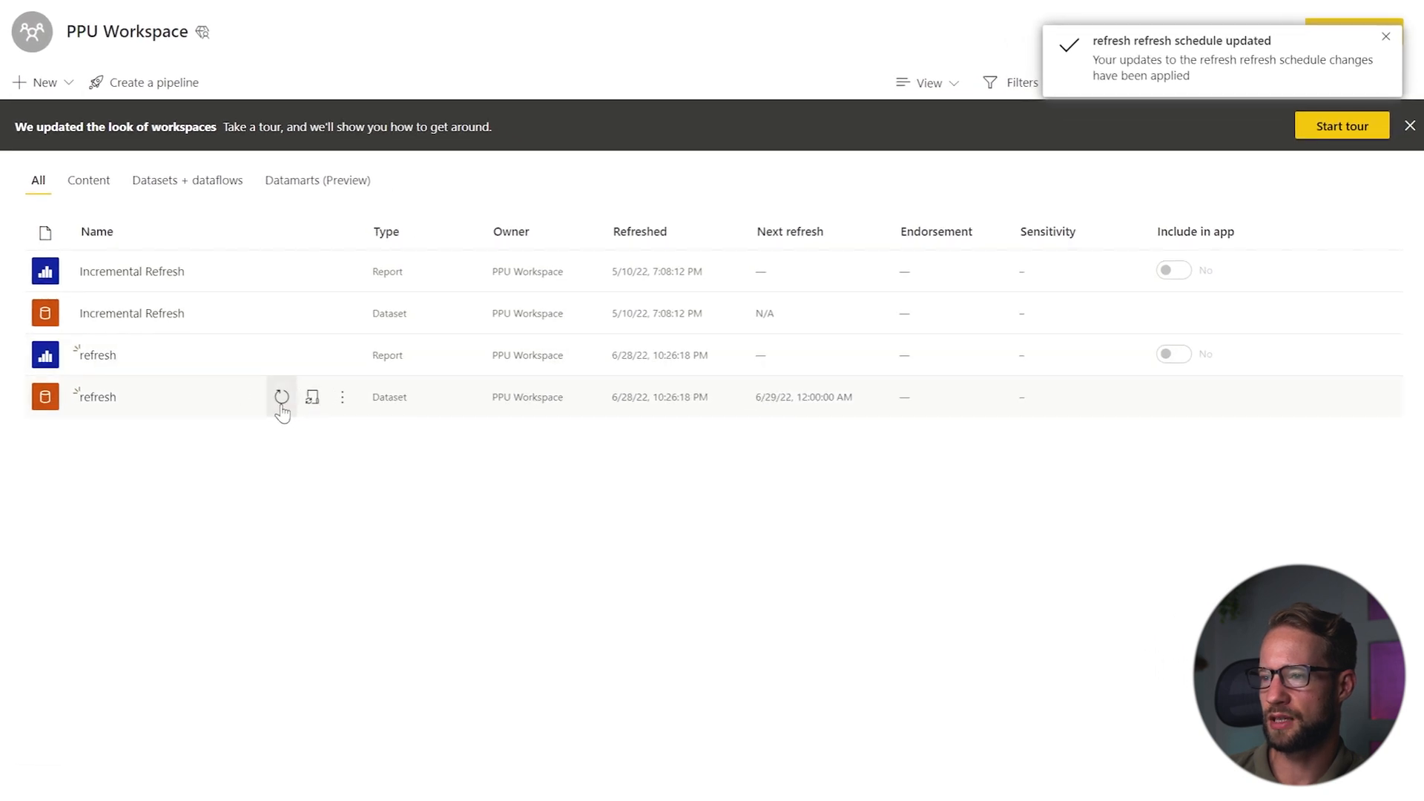
pyautogui.moveTo(288, 528)
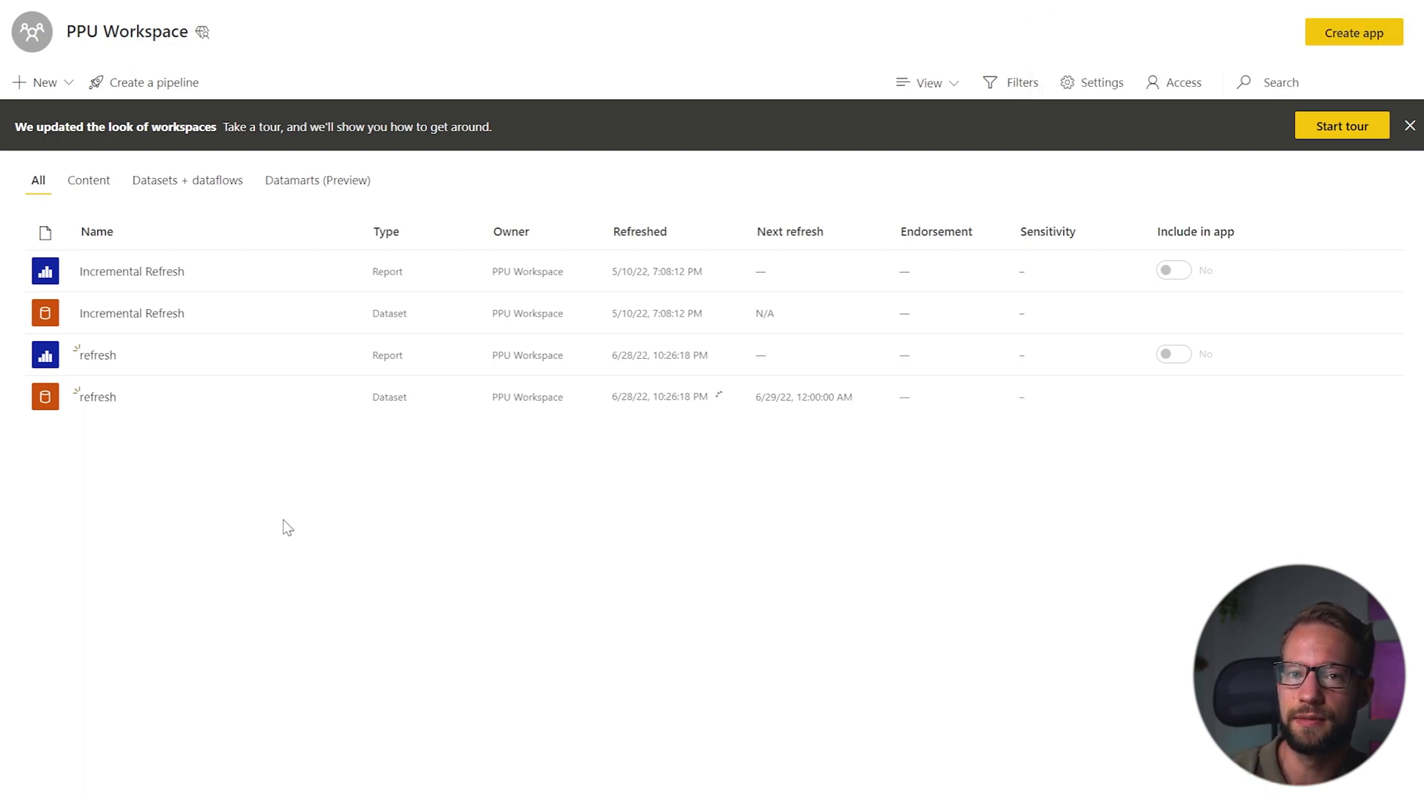
pyautogui.moveTo(736, 405)
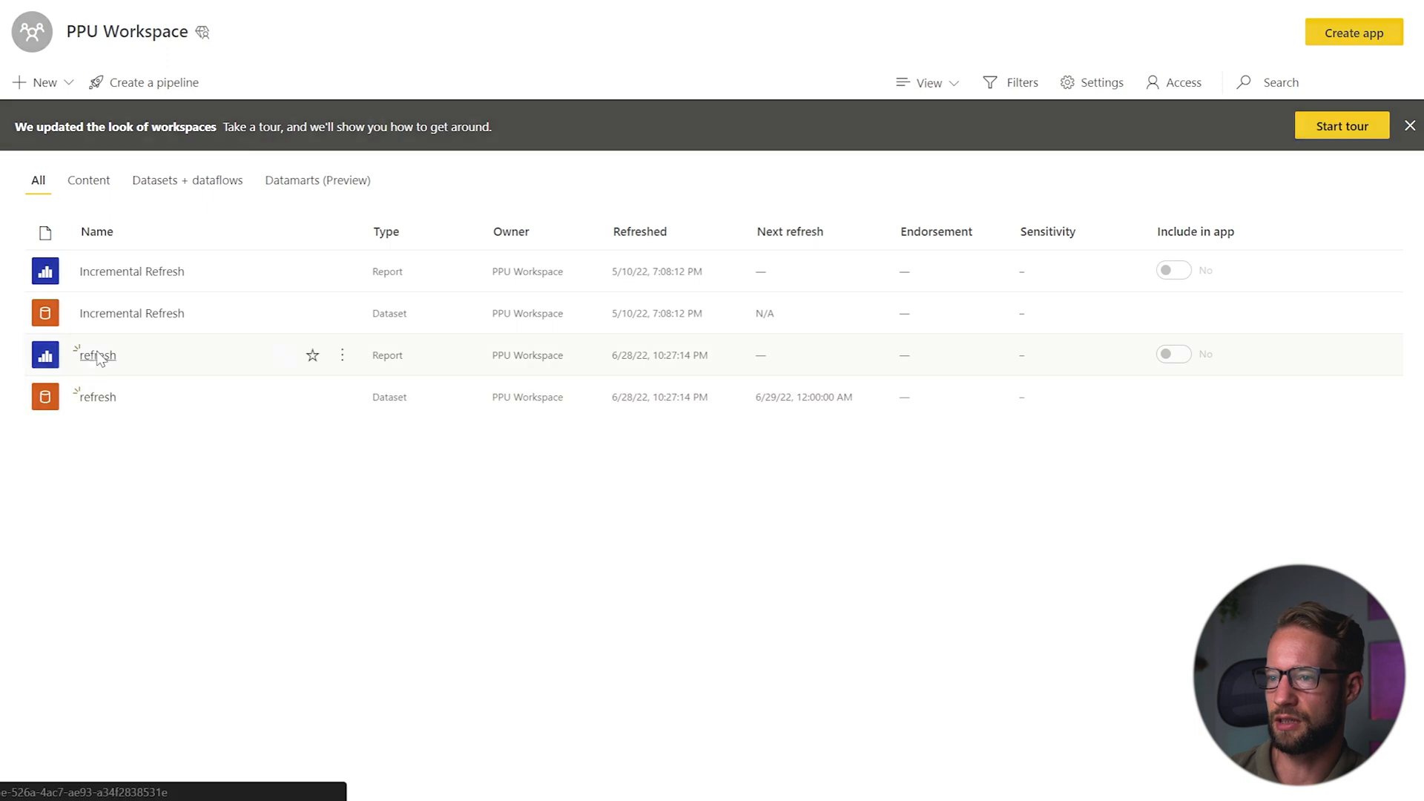
pyautogui.click(95, 356)
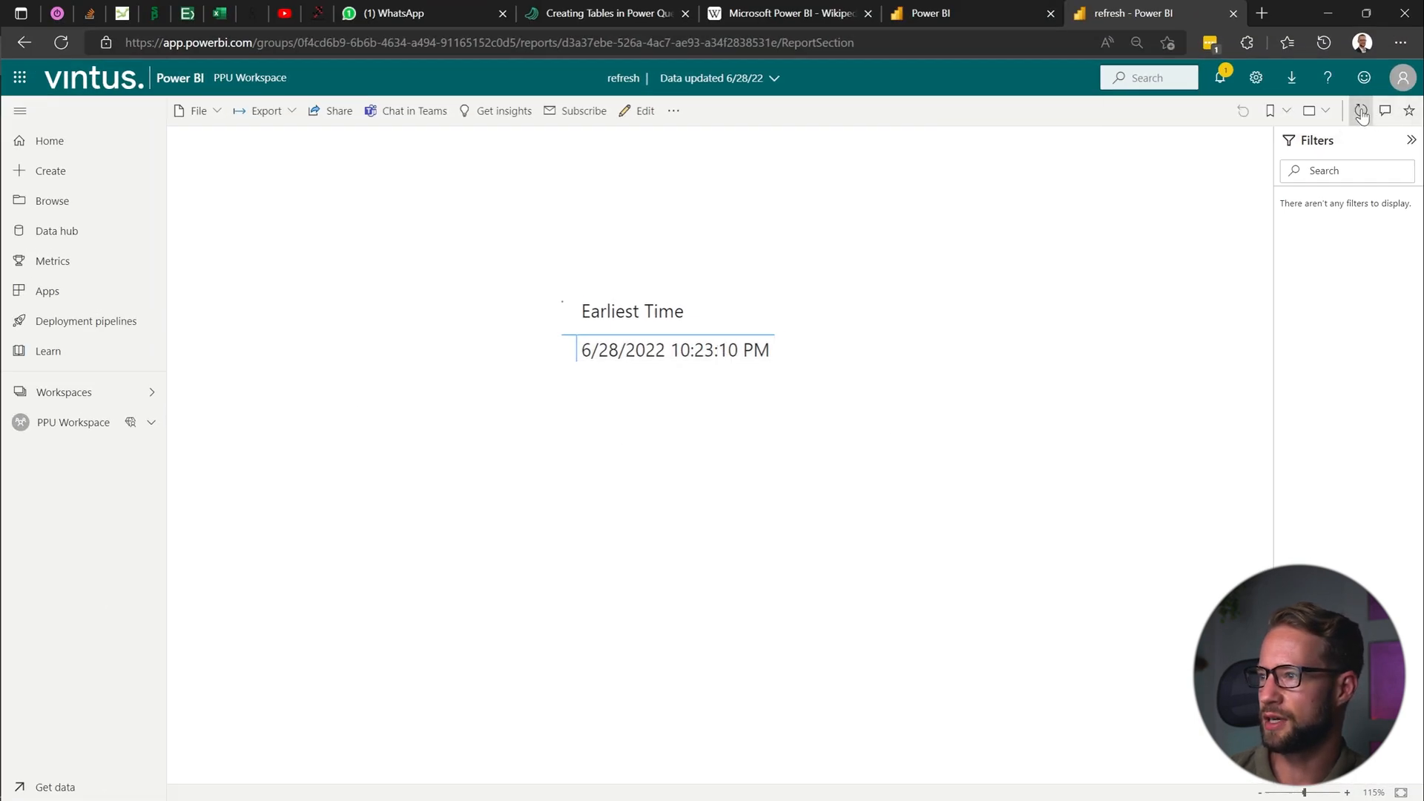
pyautogui.click(1362, 109)
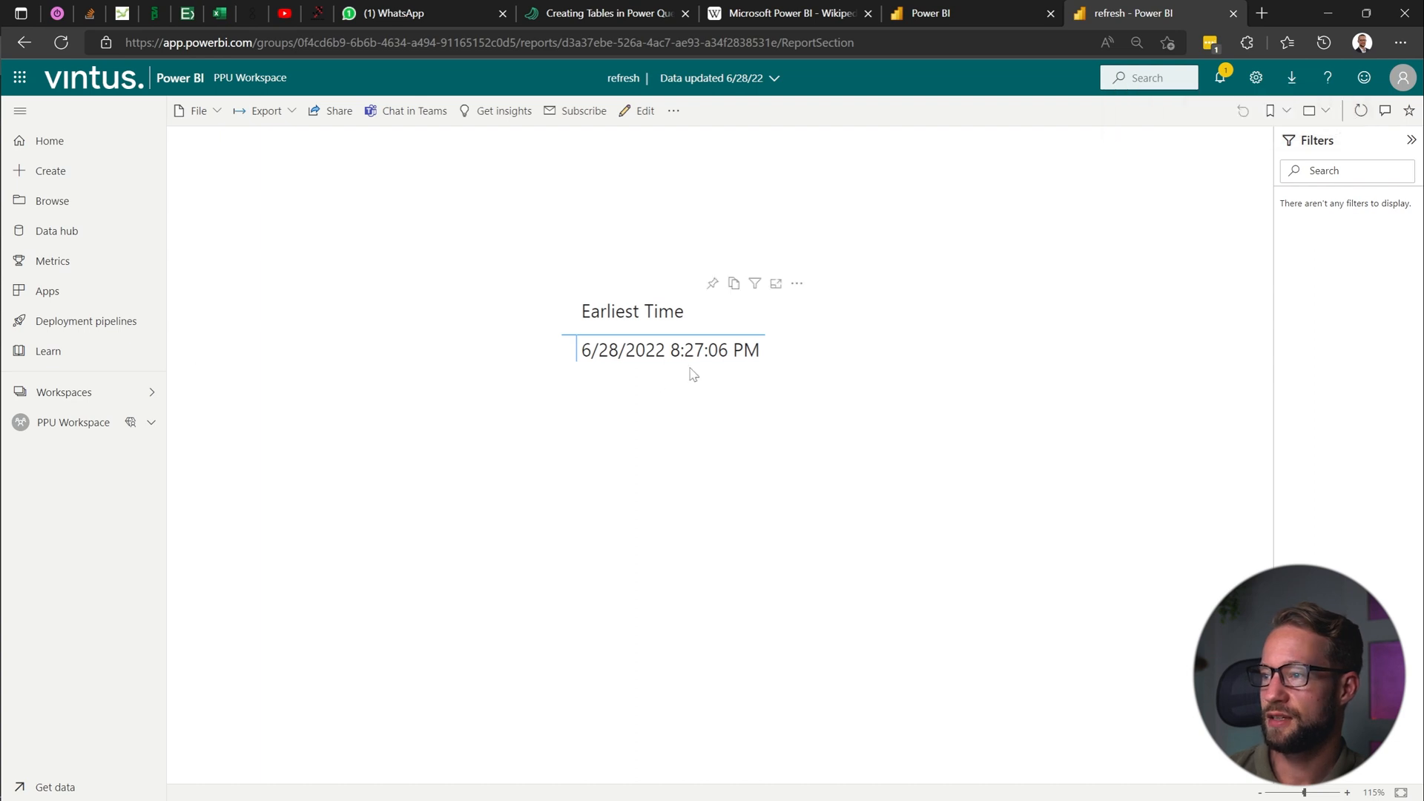
pyautogui.moveTo(683, 371)
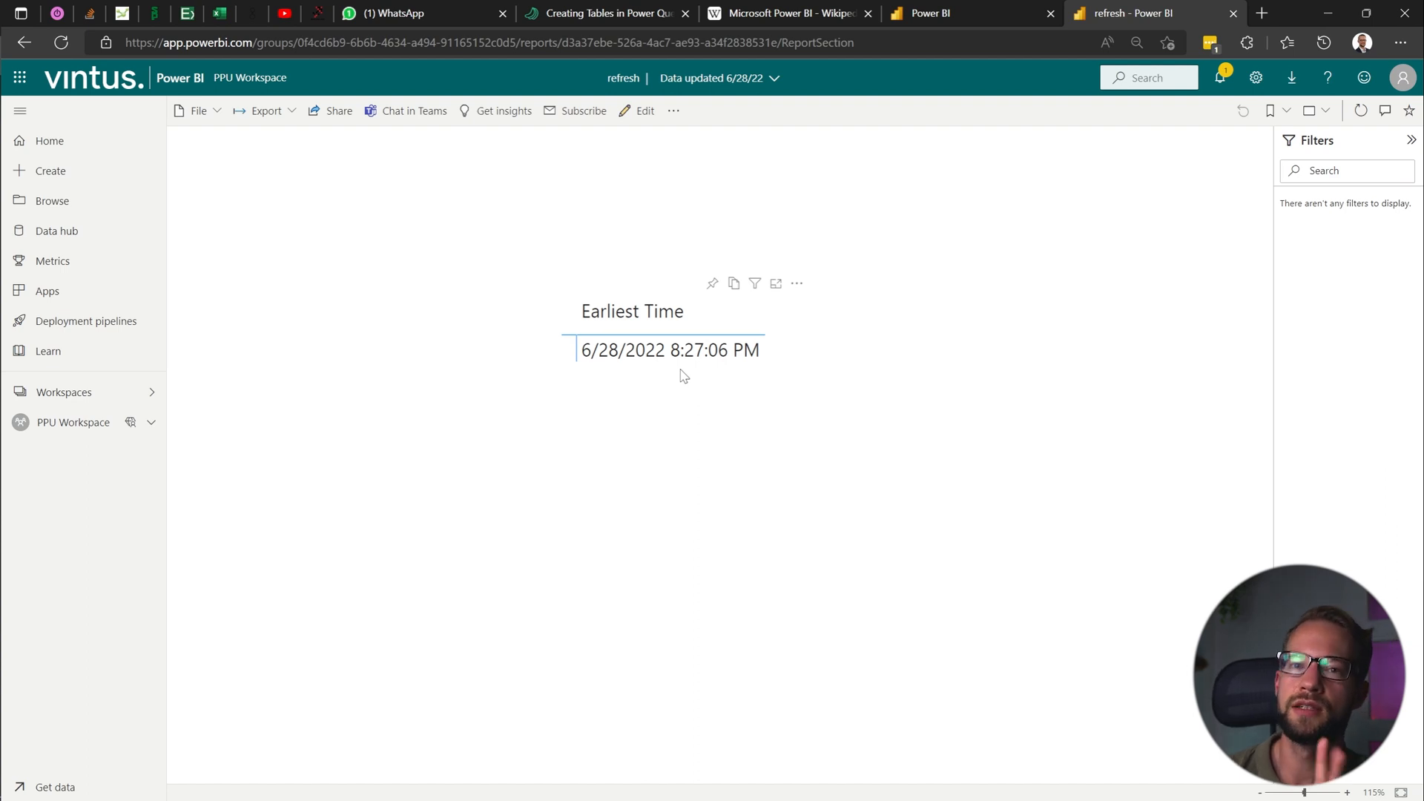
pyautogui.moveTo(711, 339)
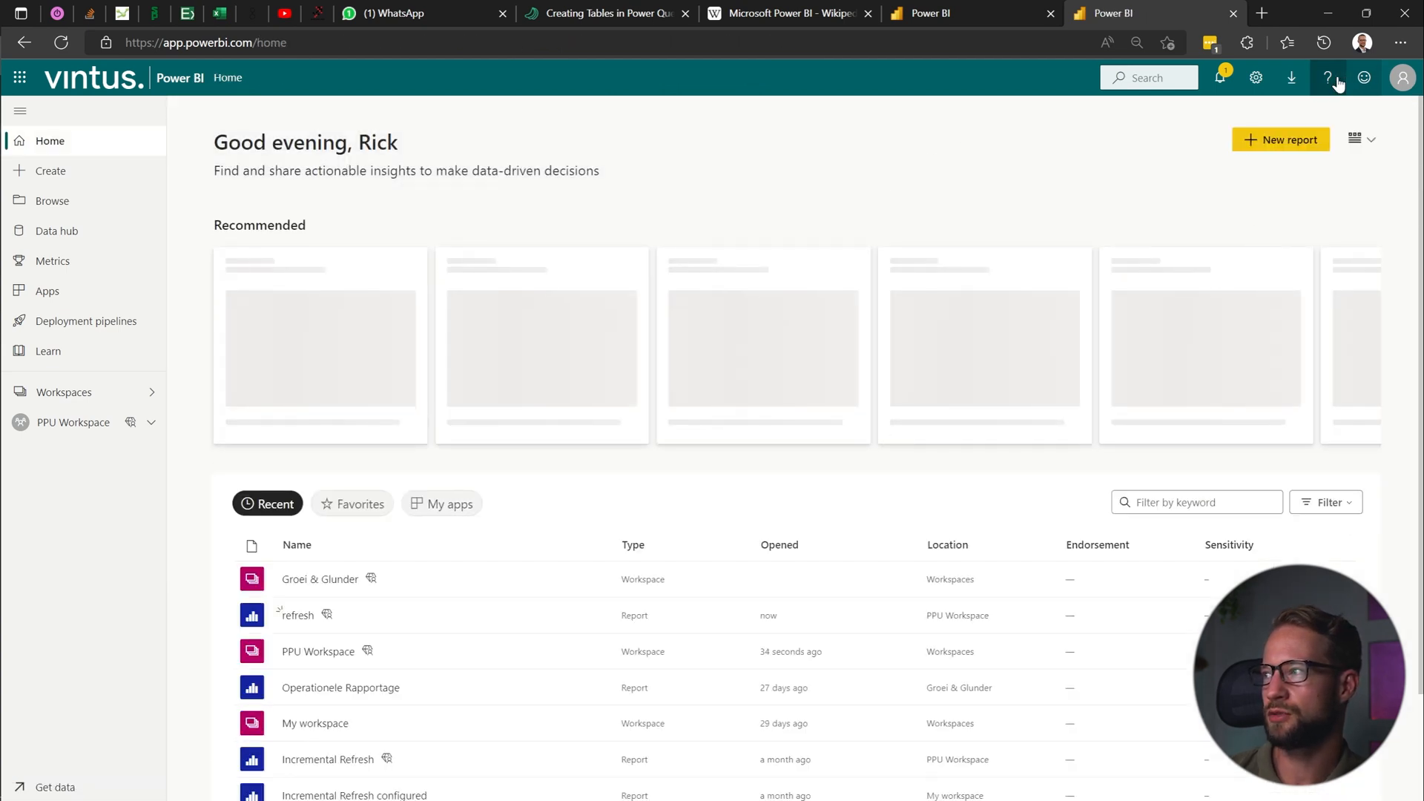
# Leave the report via the Help menu and return toward the home page.
pyautogui.click(1326, 78)
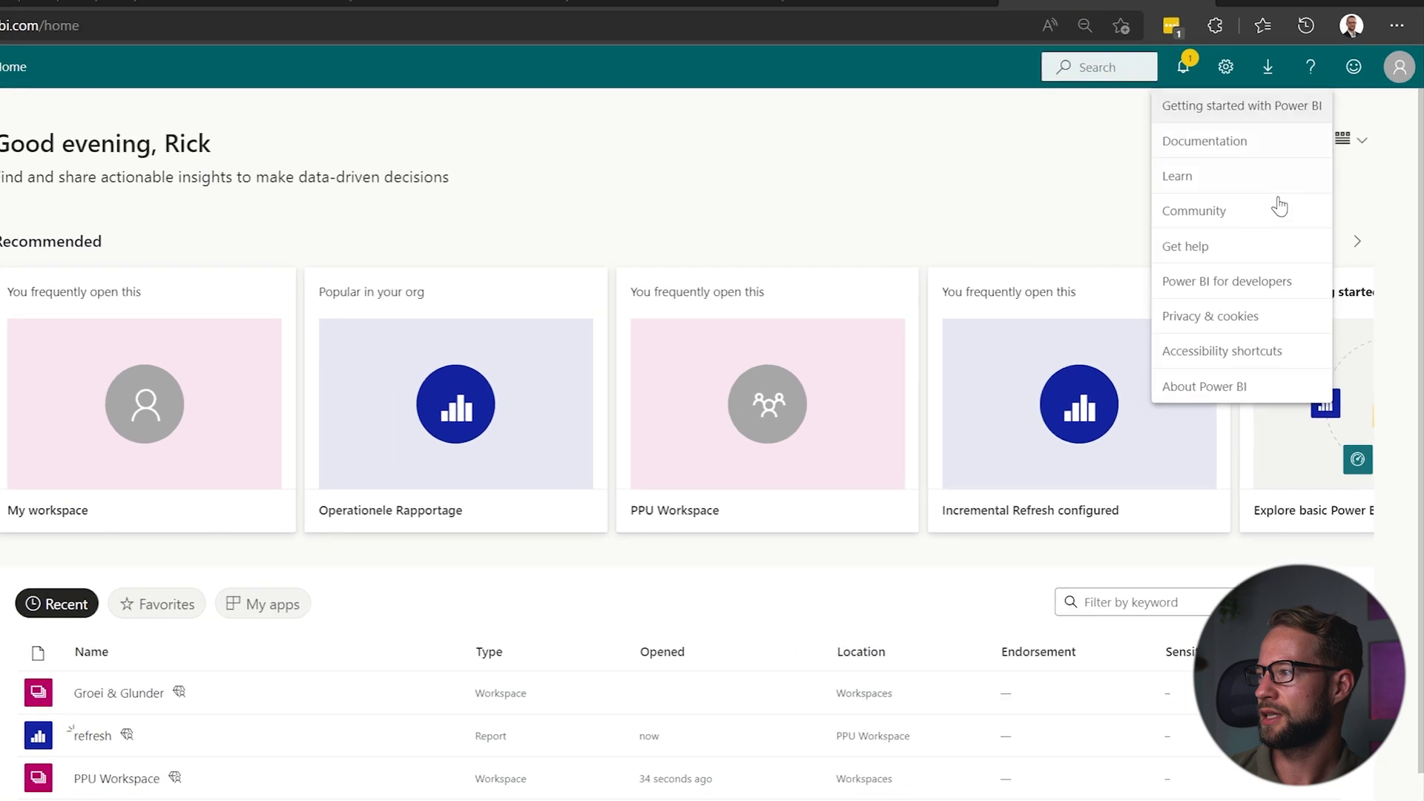
pyautogui.click(1204, 386)
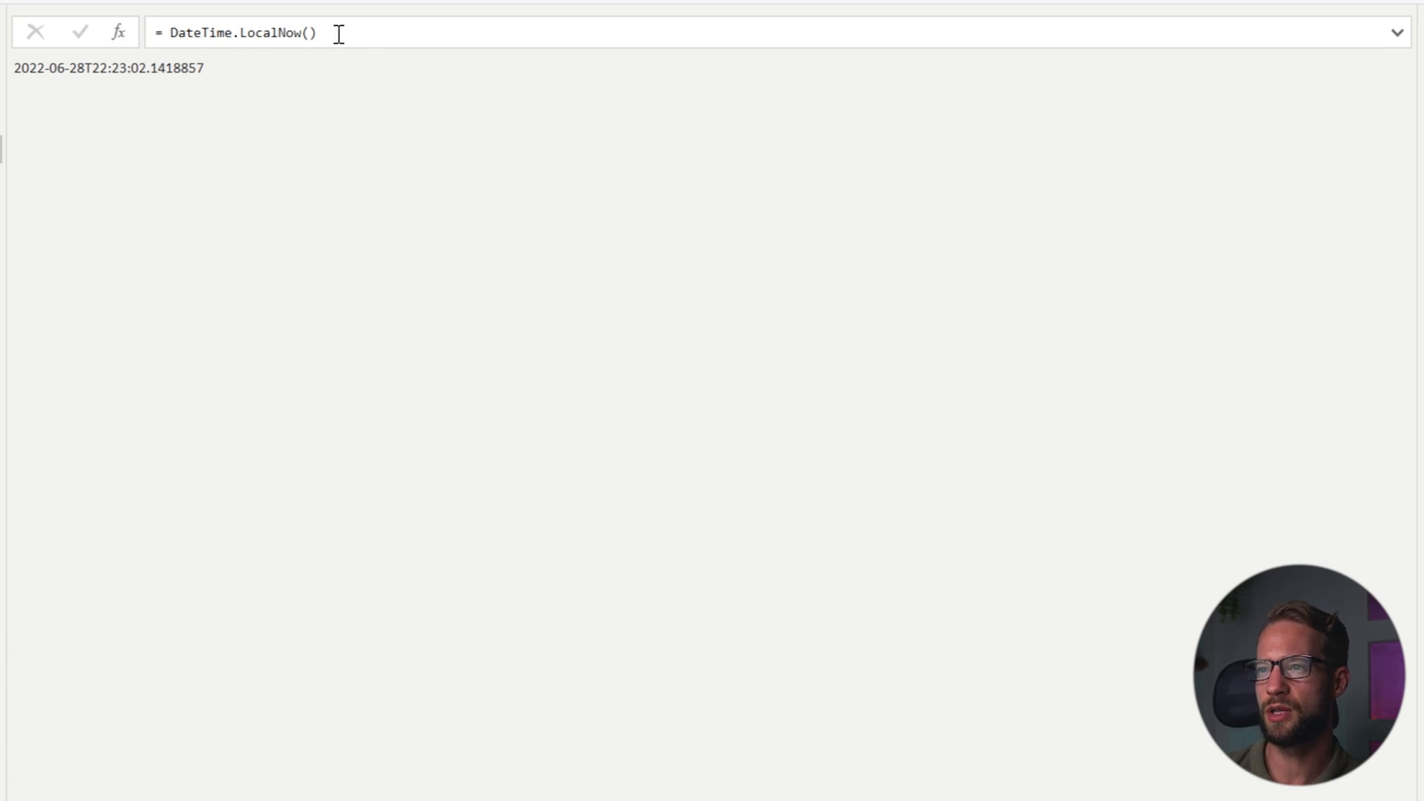
# Replace DateTime.LocalNow() with DateTimeZone.UtcNow() in the Time query formula.
pyautogui.doubleClick(222, 33)
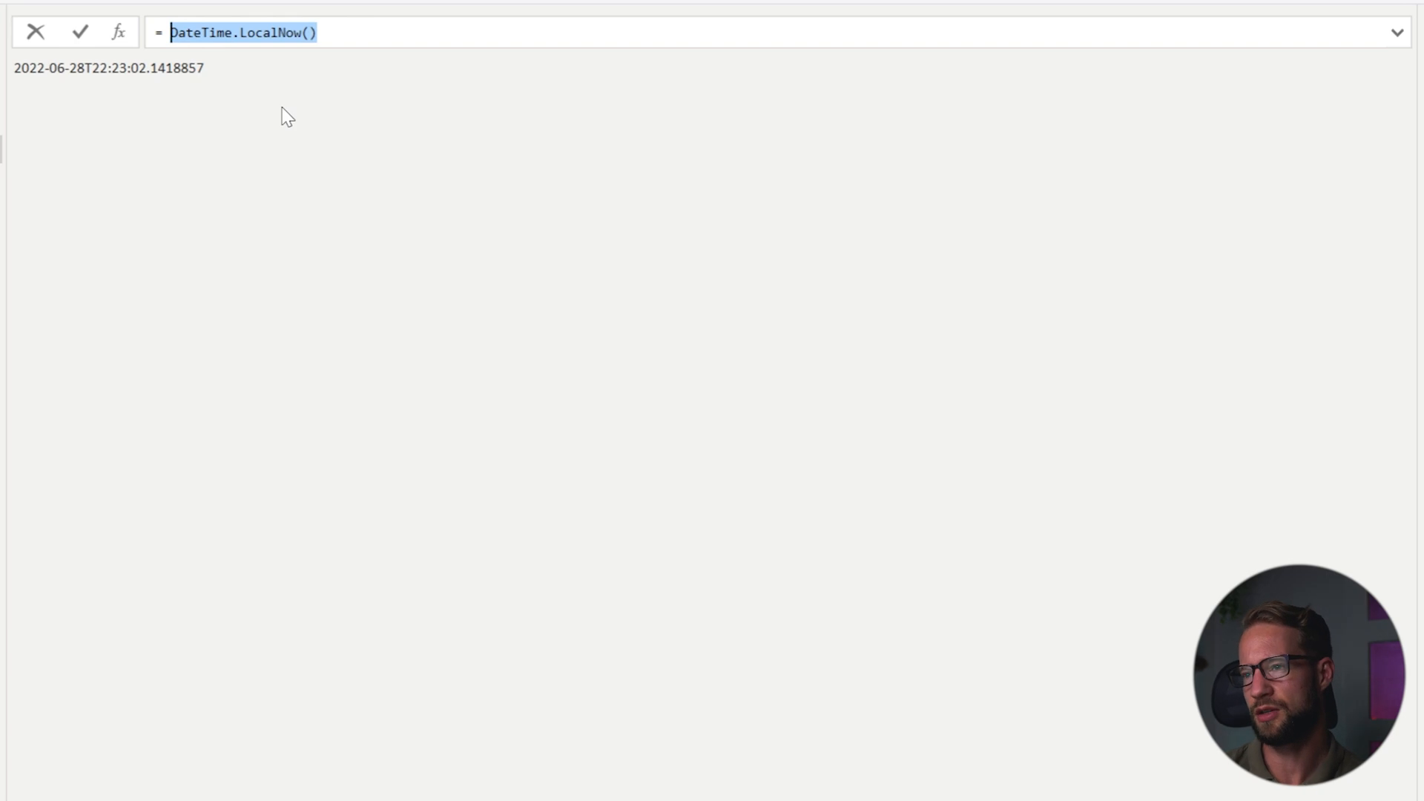
pyautogui.write('DateTimezon')
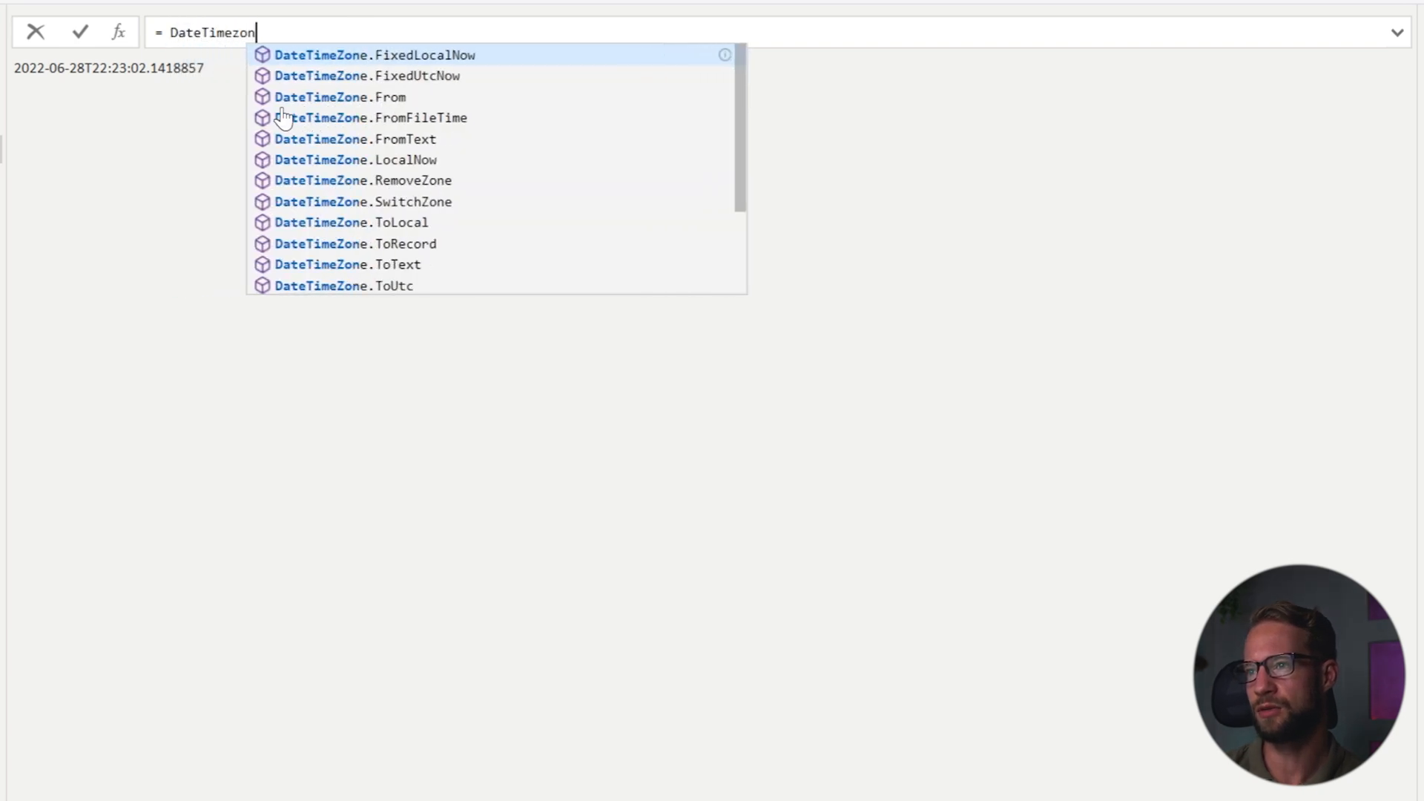
pyautogui.write('utc')
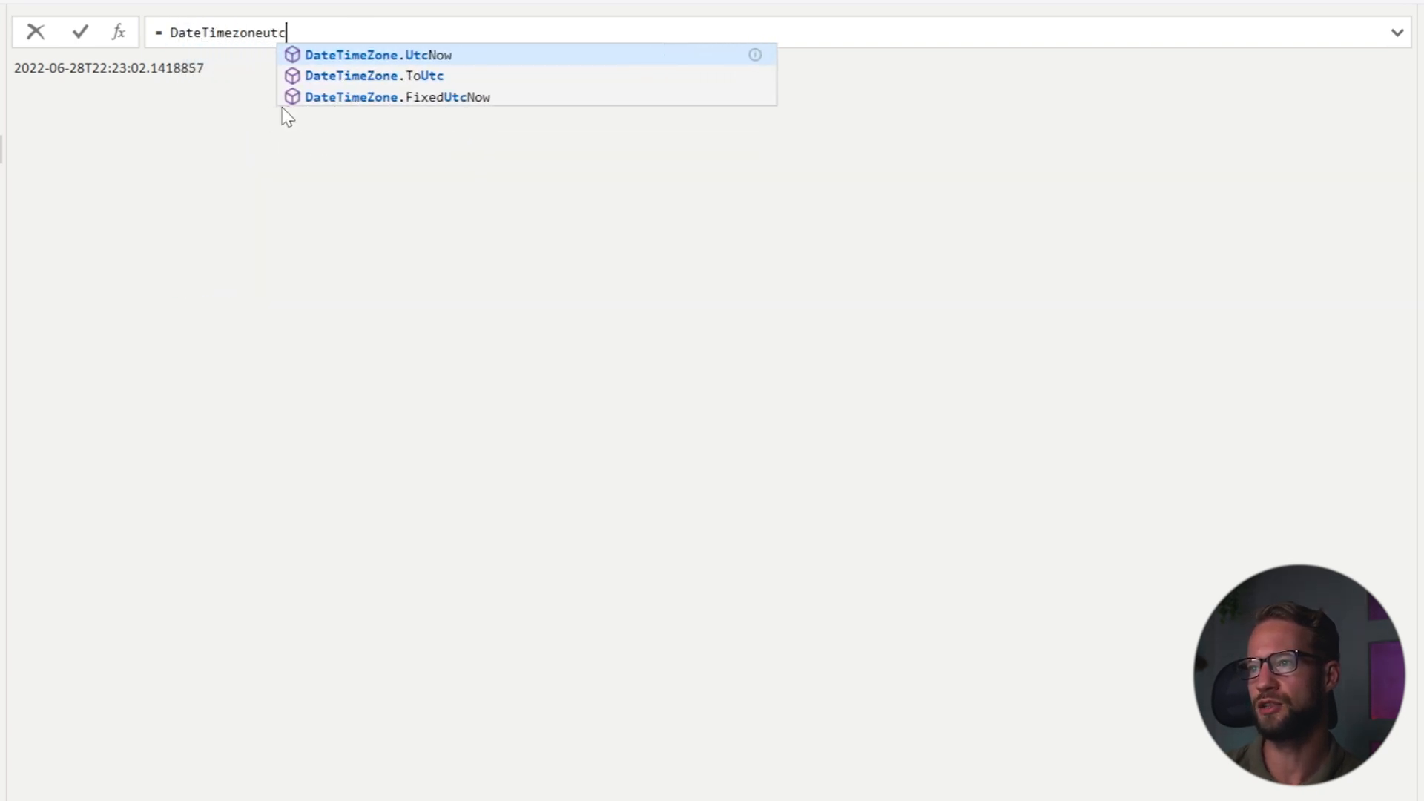
pyautogui.moveTo(432, 52)
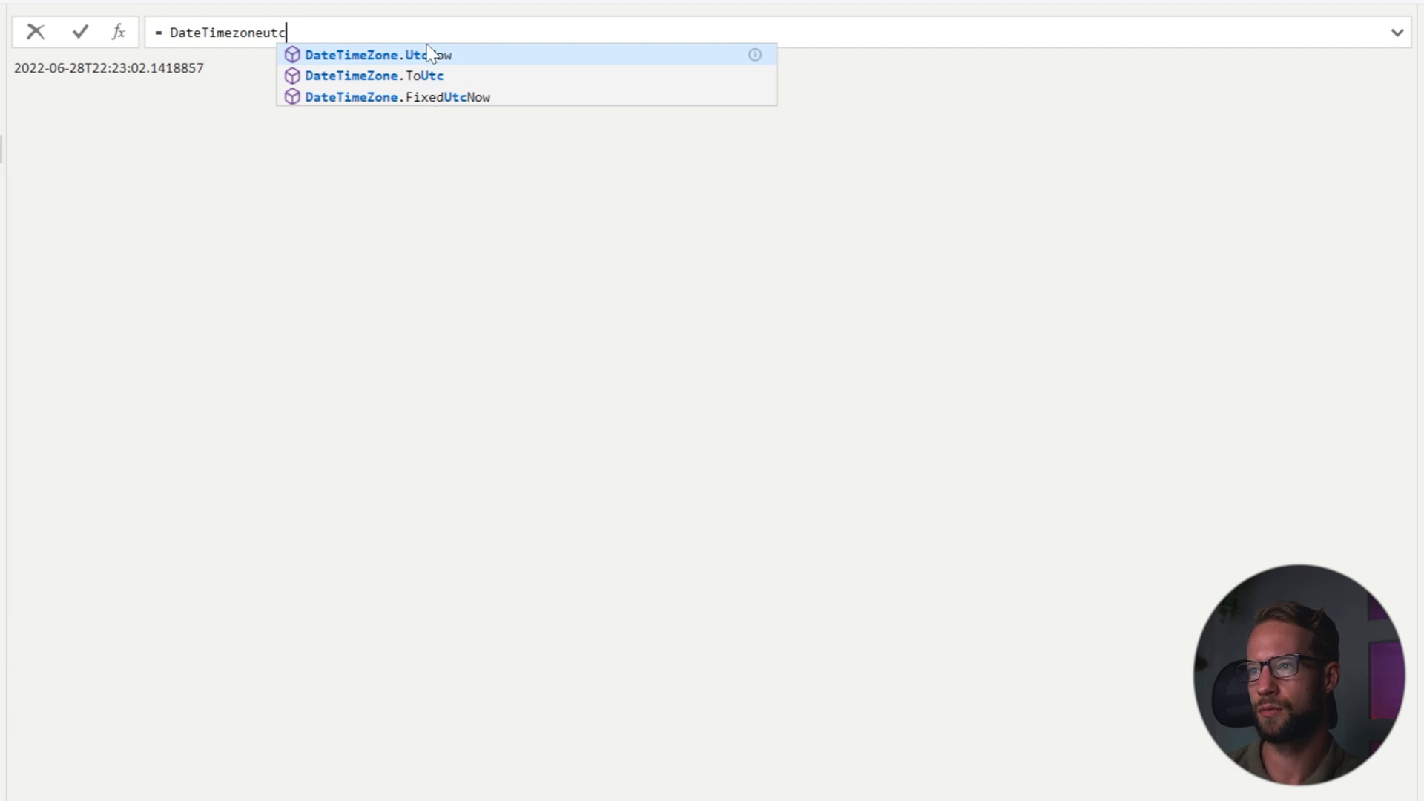
pyautogui.click(372, 55)
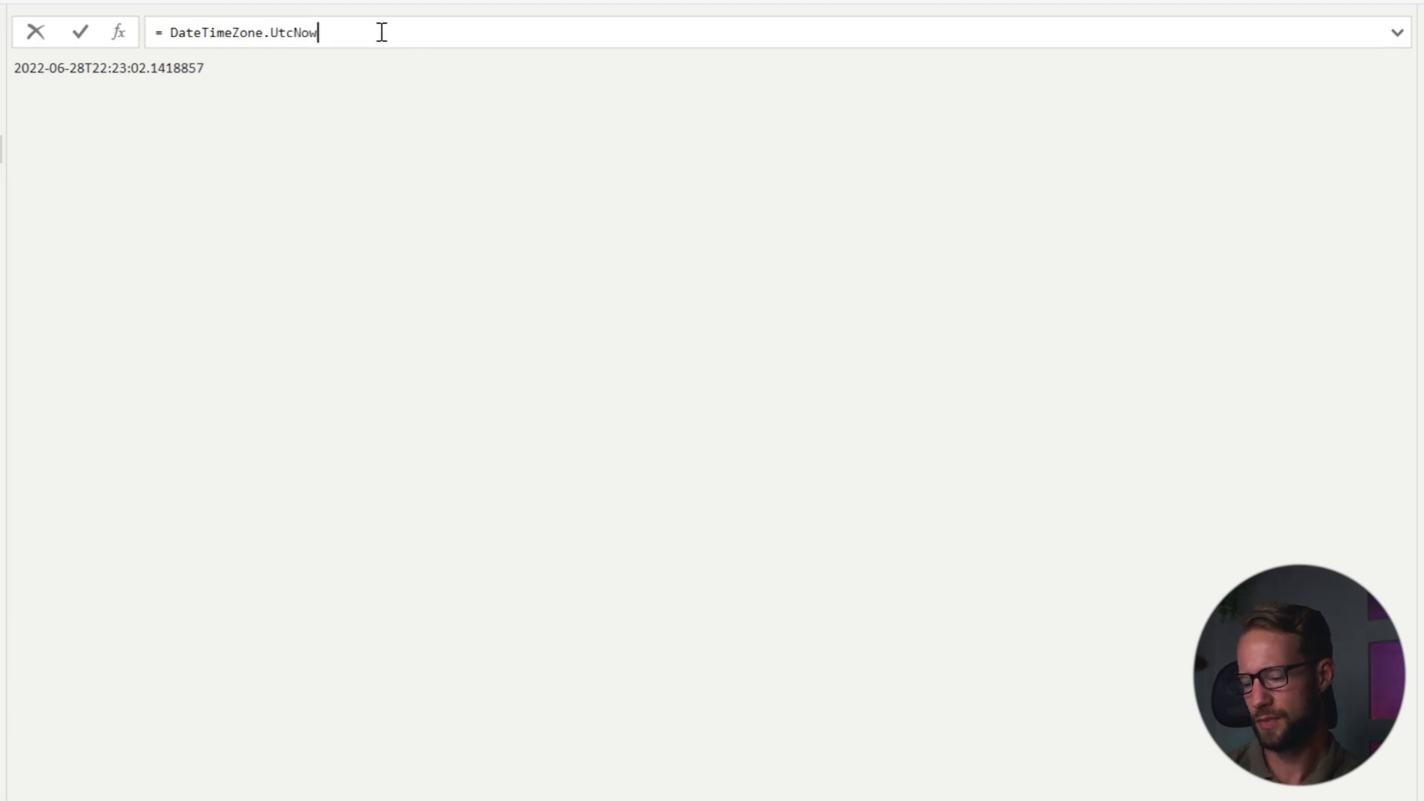
pyautogui.write('()')
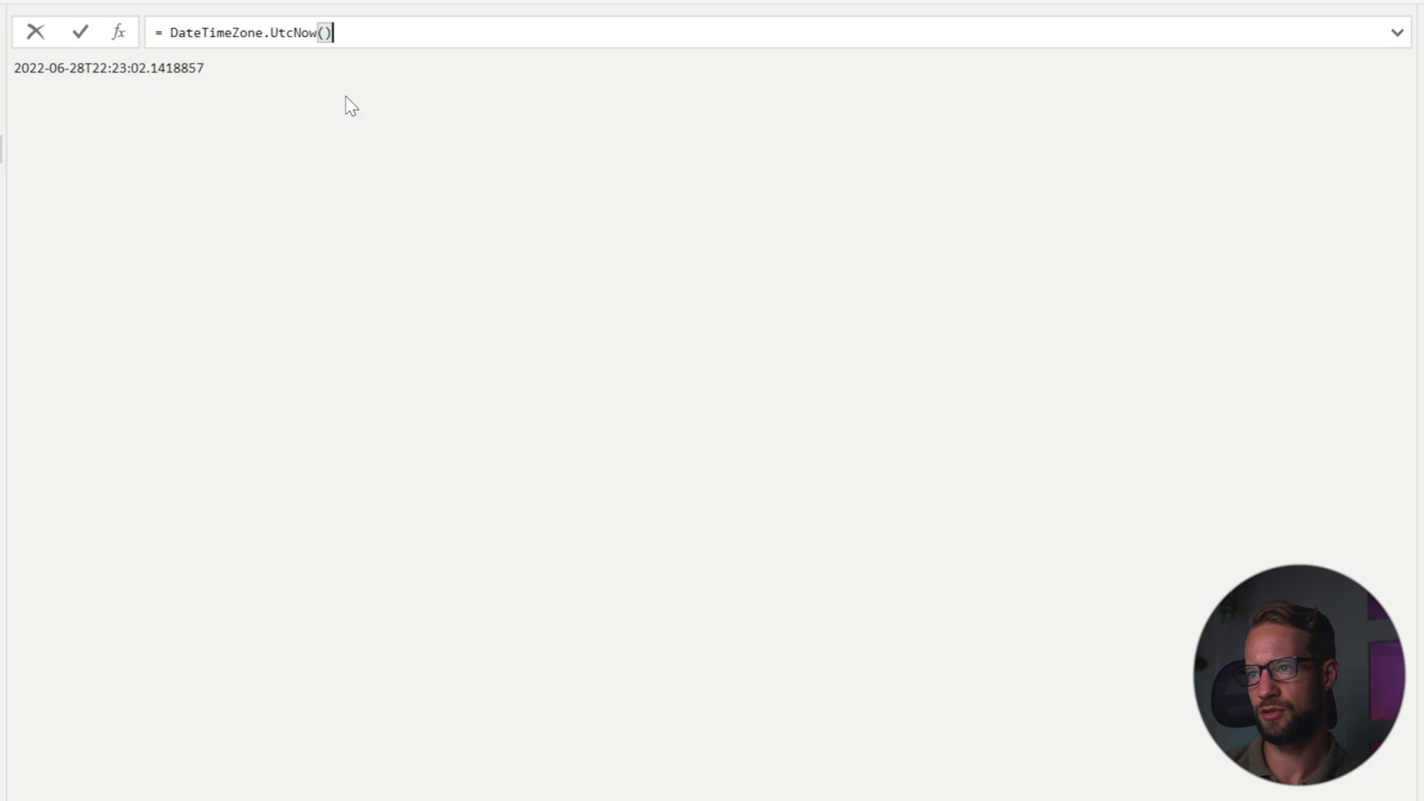
pyautogui.moveTo(336, 127)
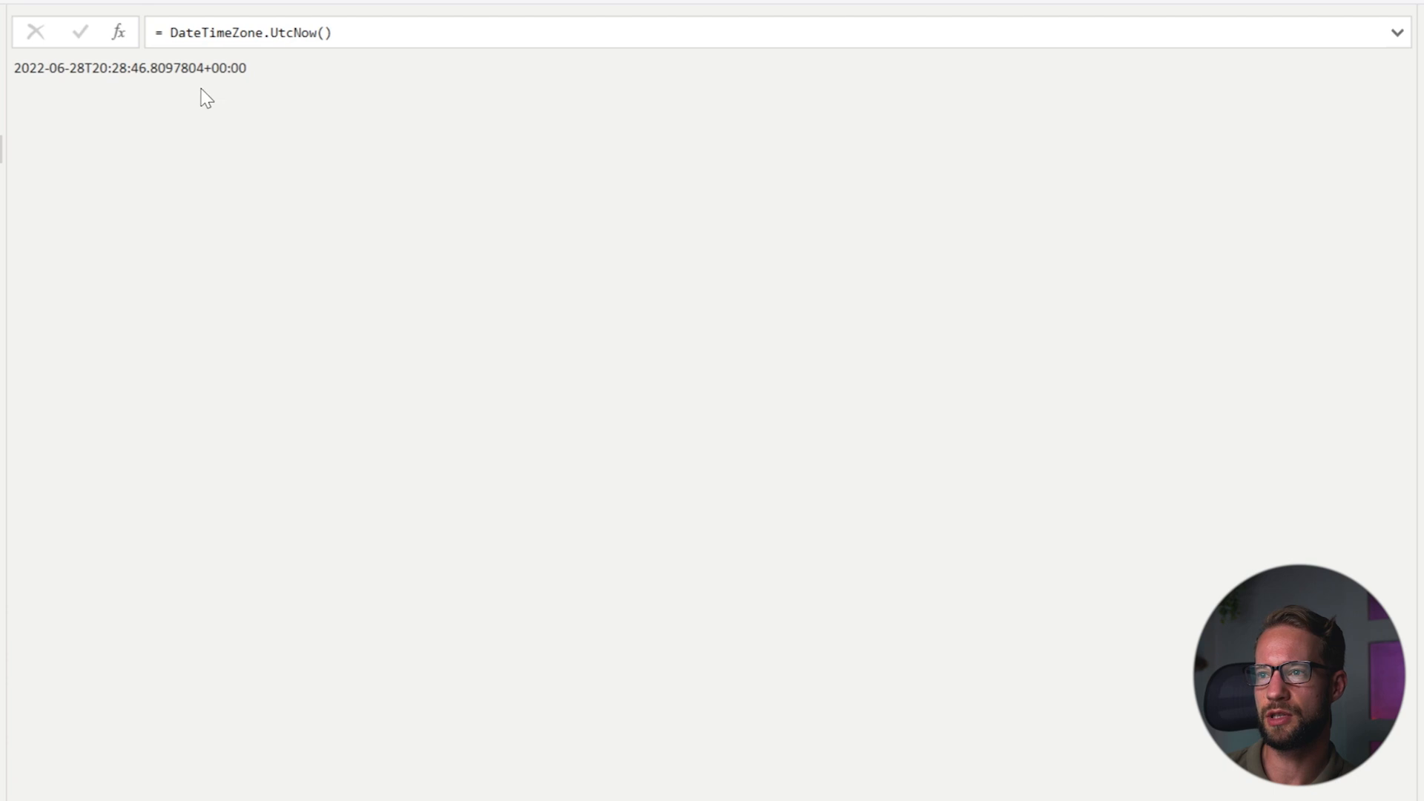
pyautogui.moveTo(237, 198)
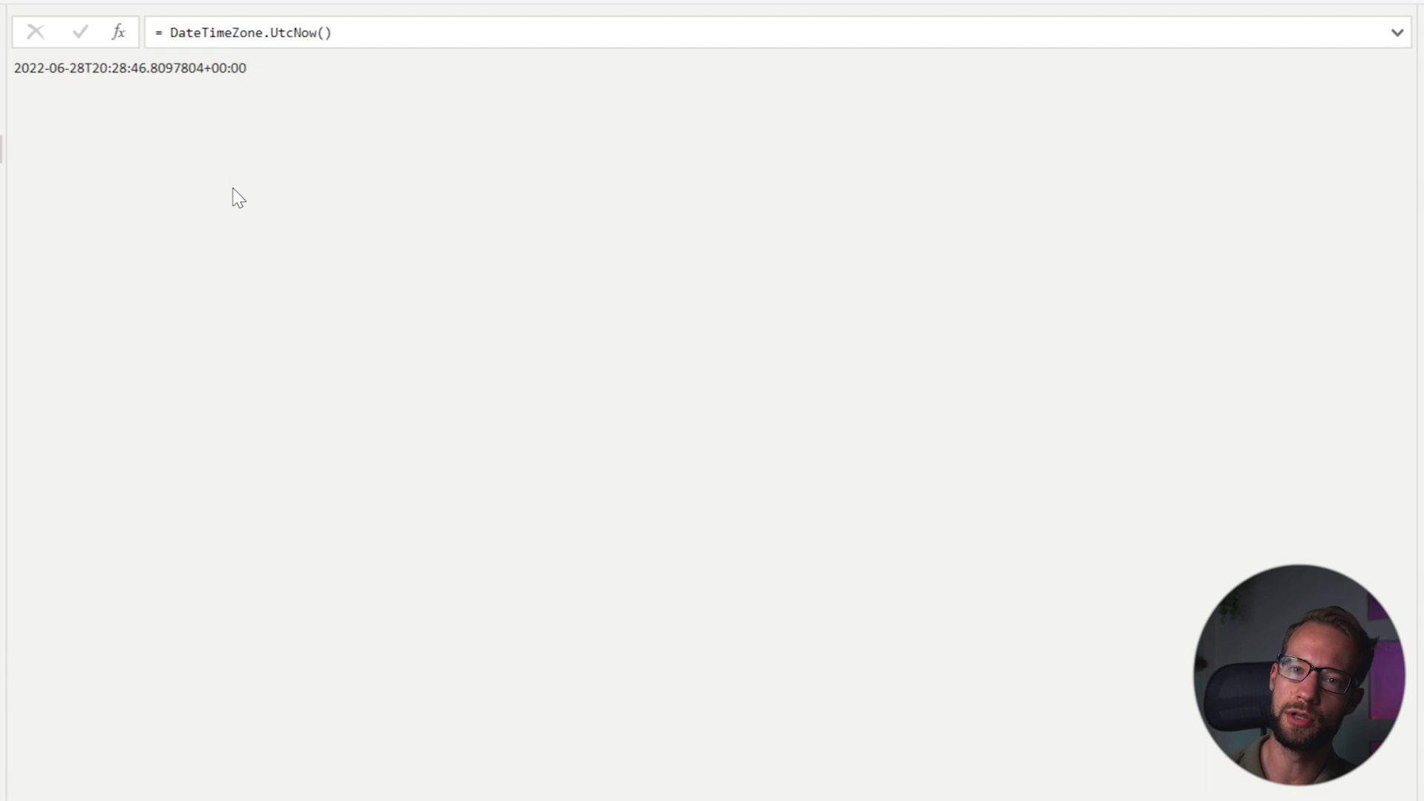
pyautogui.moveTo(111, 145)
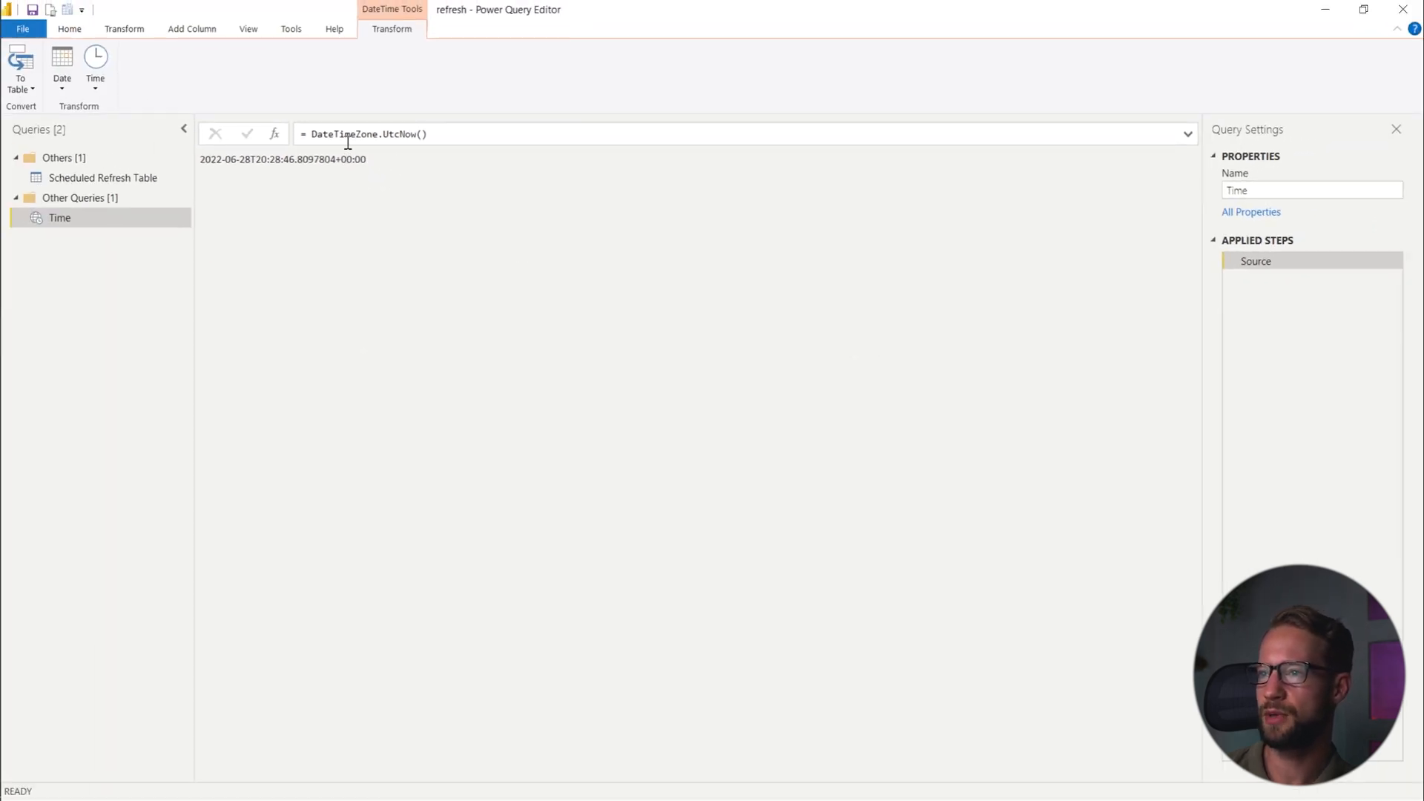
# In the Advanced Editor, rename the Source step to UTC_DateTimeZone and return it.
pyautogui.click(68, 28)
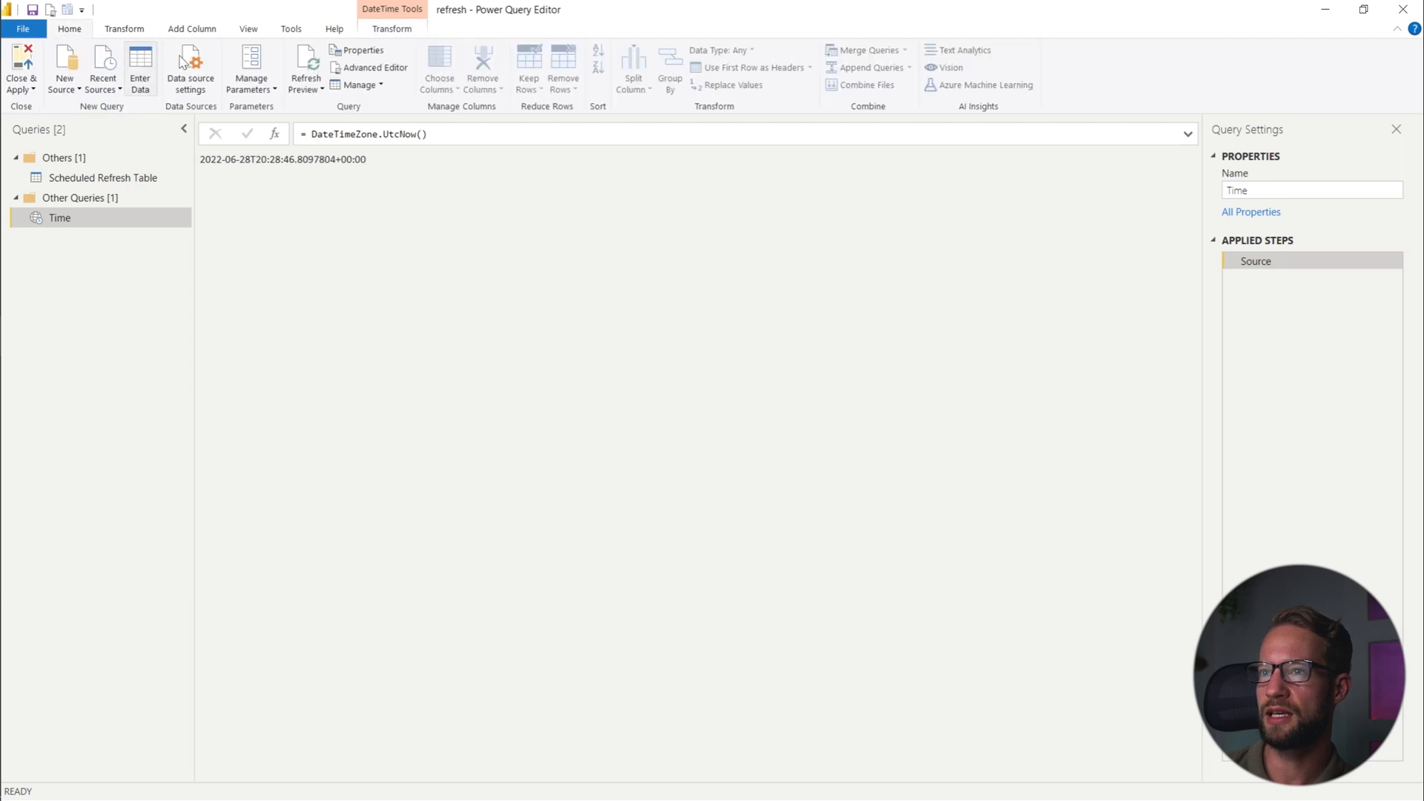
pyautogui.click(375, 67)
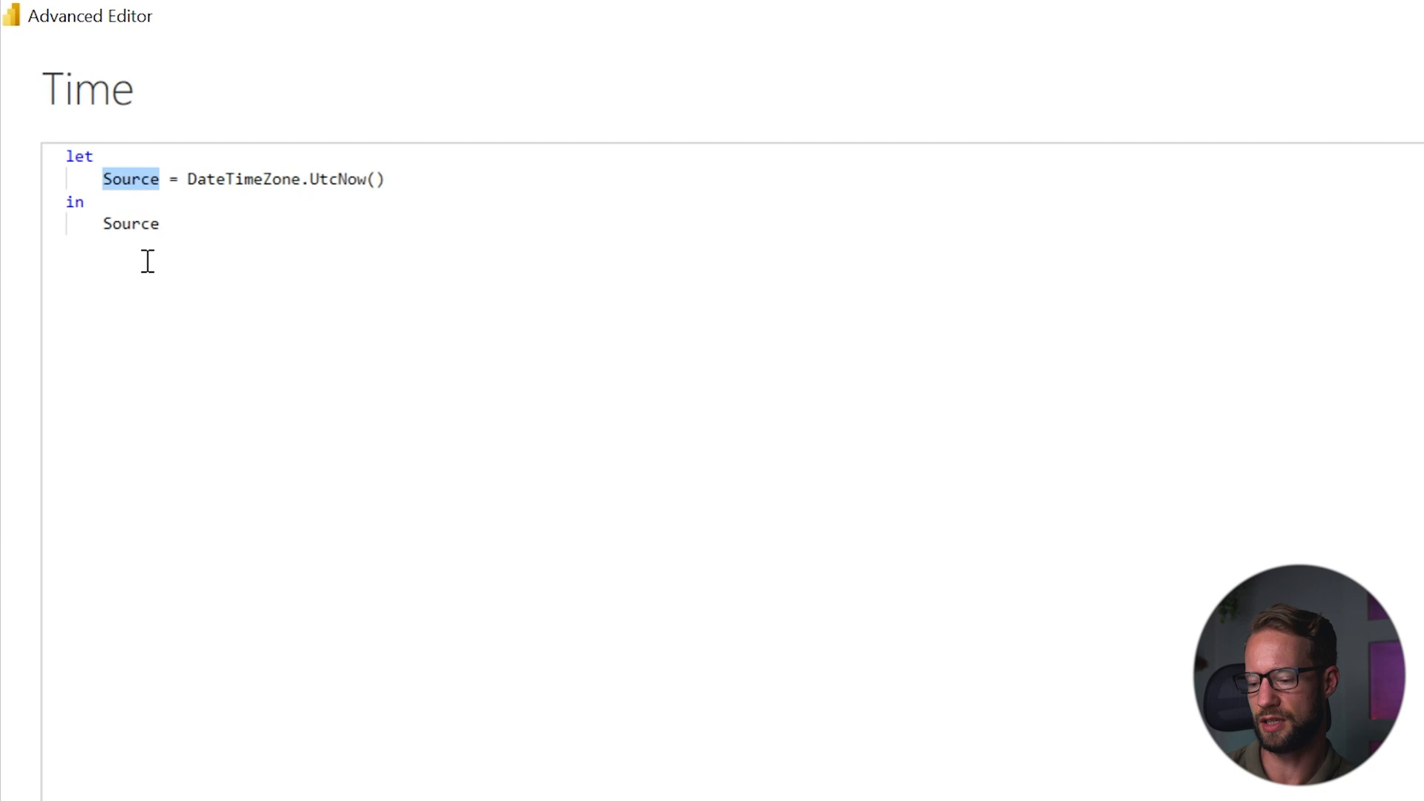
pyautogui.write('UTC_D')
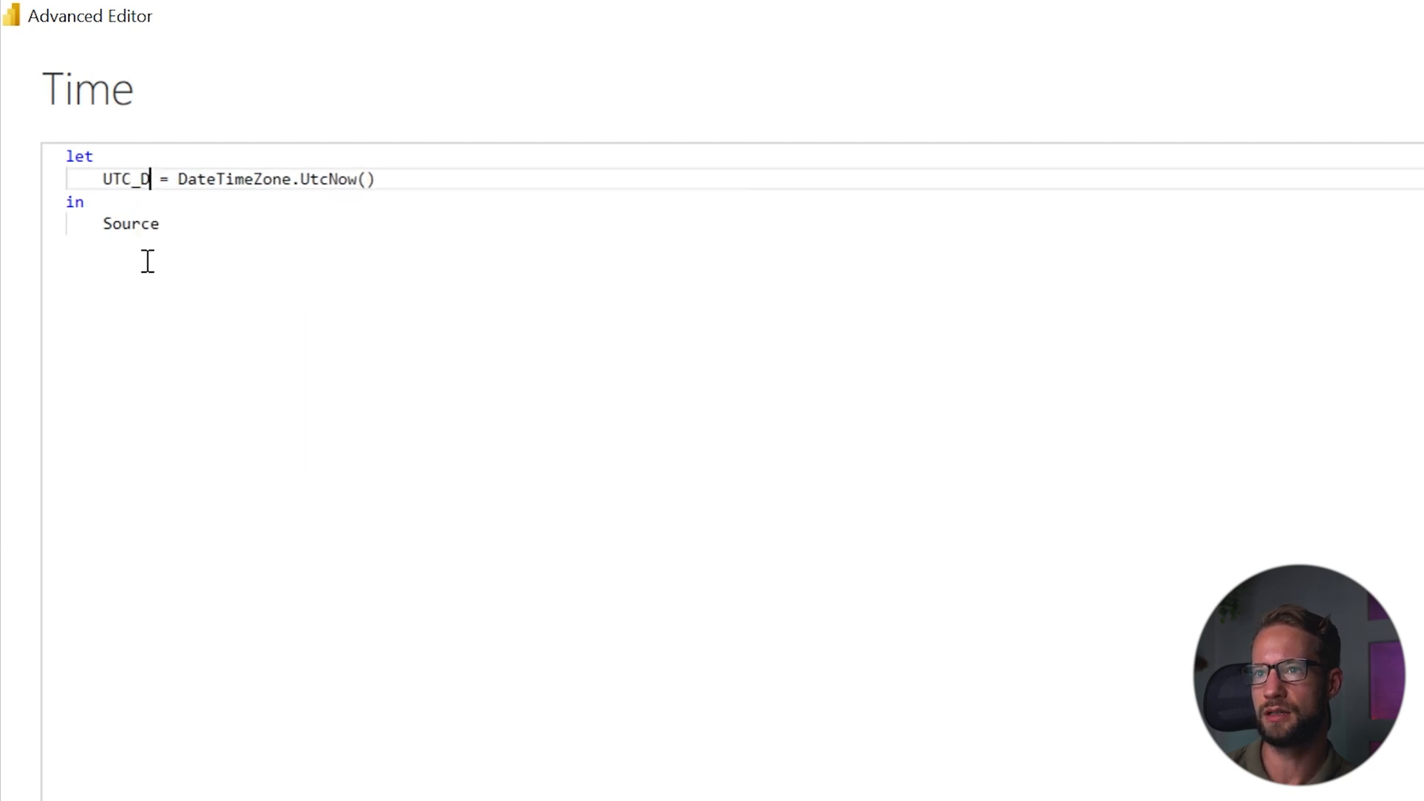
pyautogui.write('ateTimeZone')
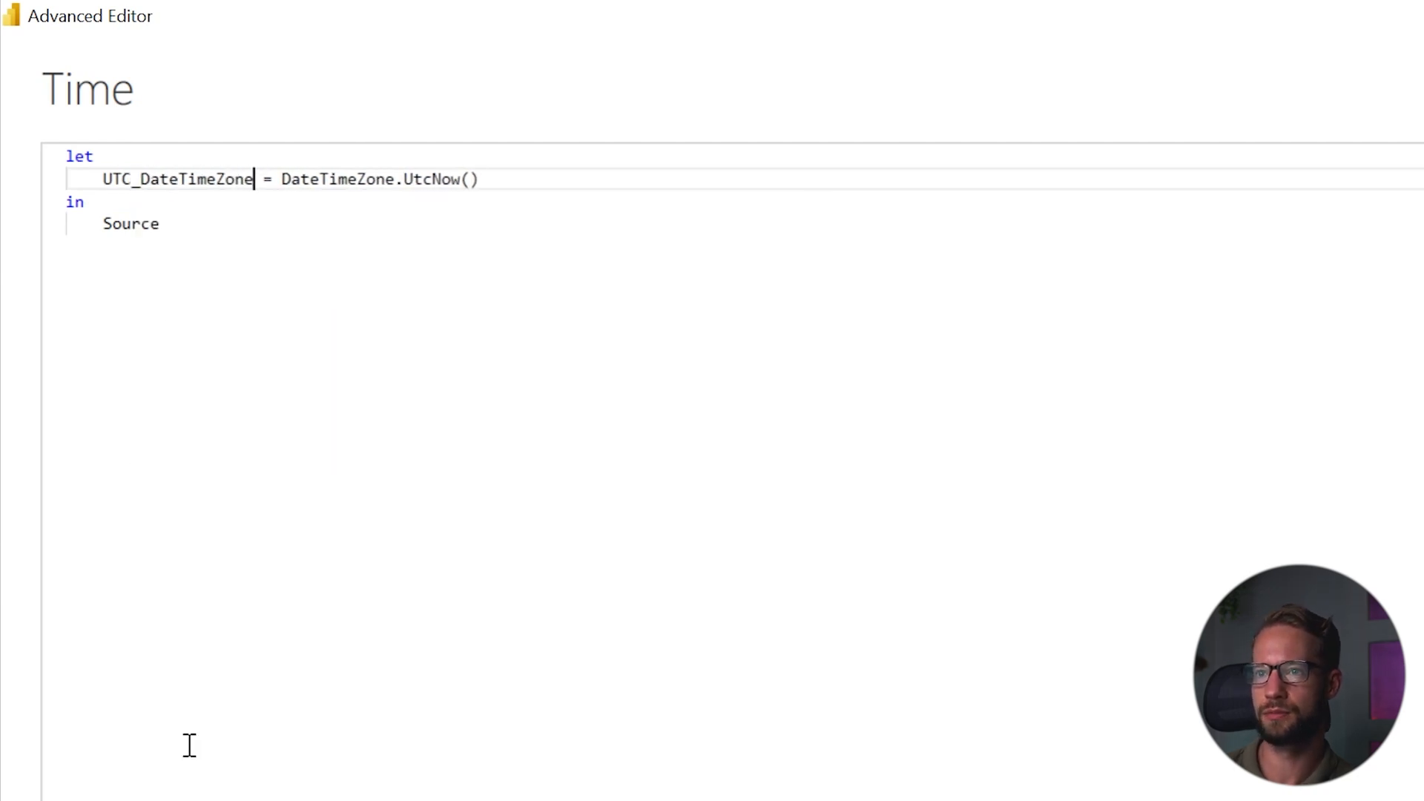
pyautogui.doubleClick(182, 180)
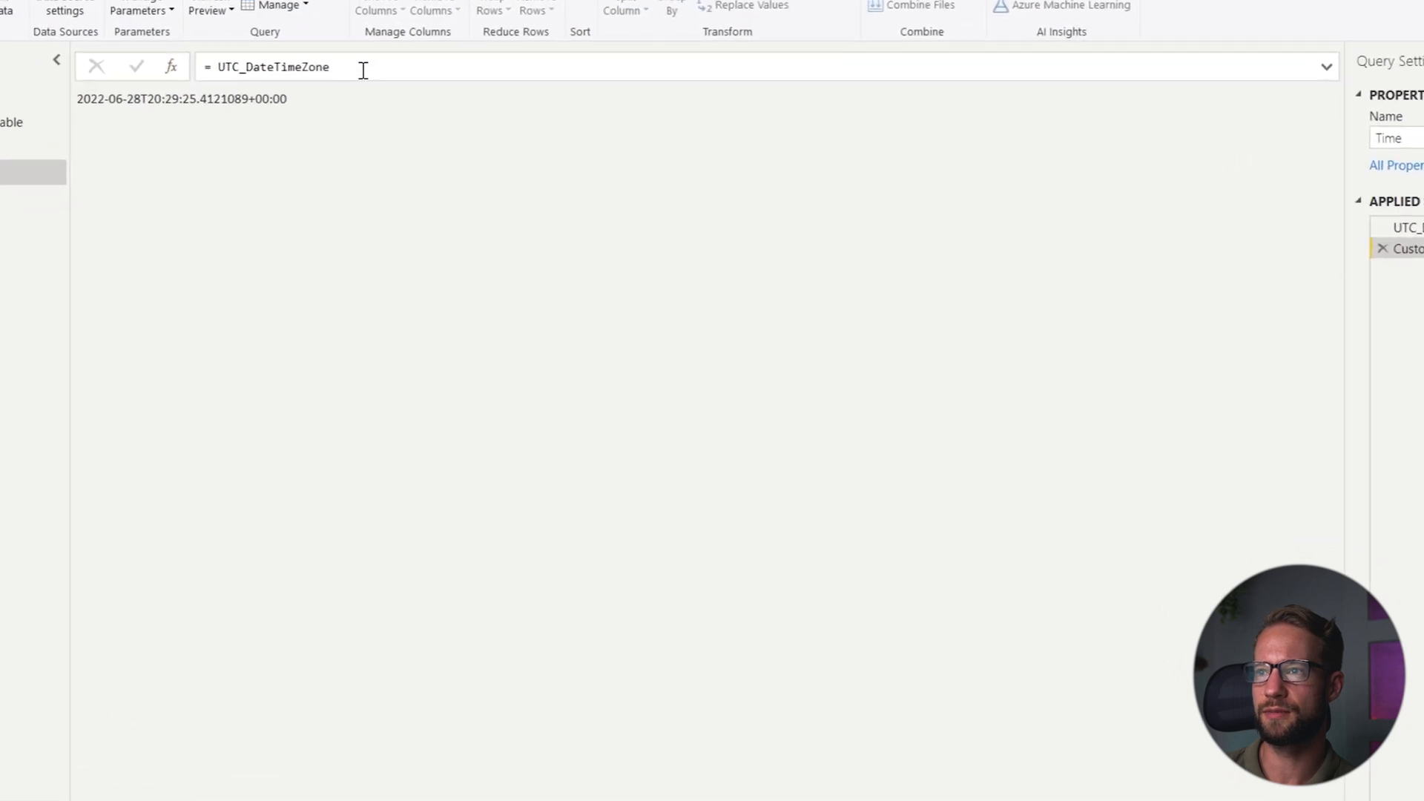
# Add a step = Date.From( UTC_DateTimeZone ) returning the date 28/06/2022.
pyautogui.write('D')
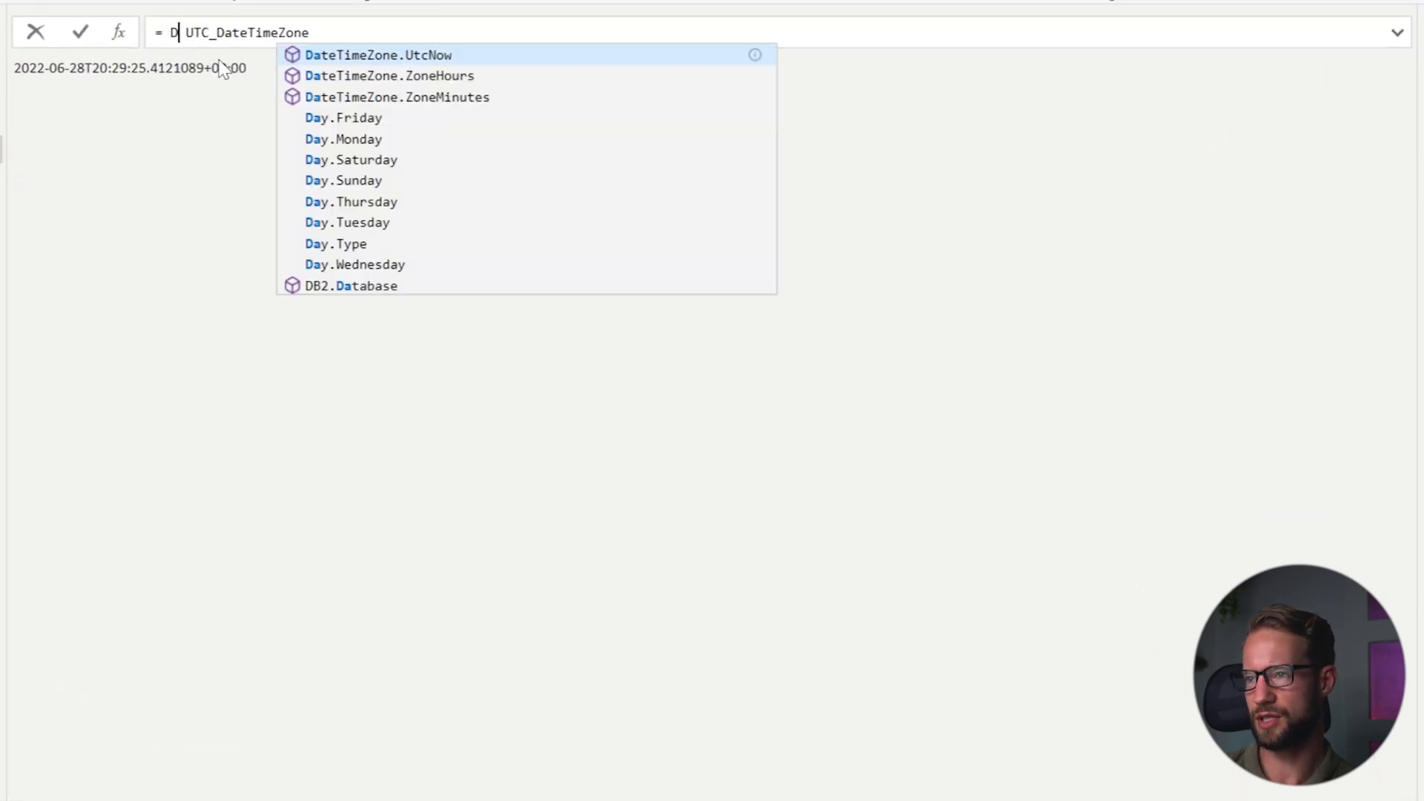
pyautogui.write('ate.From(')
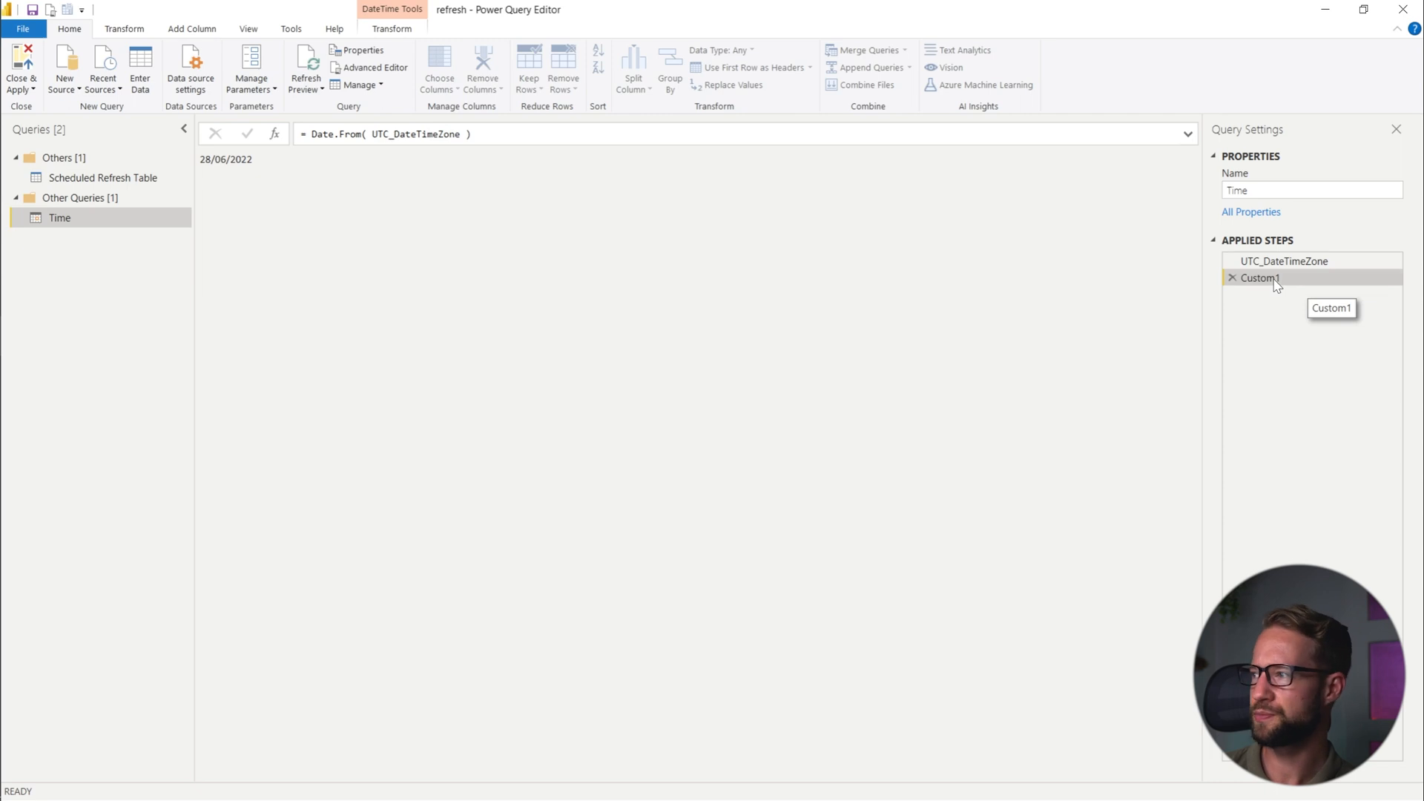
pyautogui.write('UTC_Date')
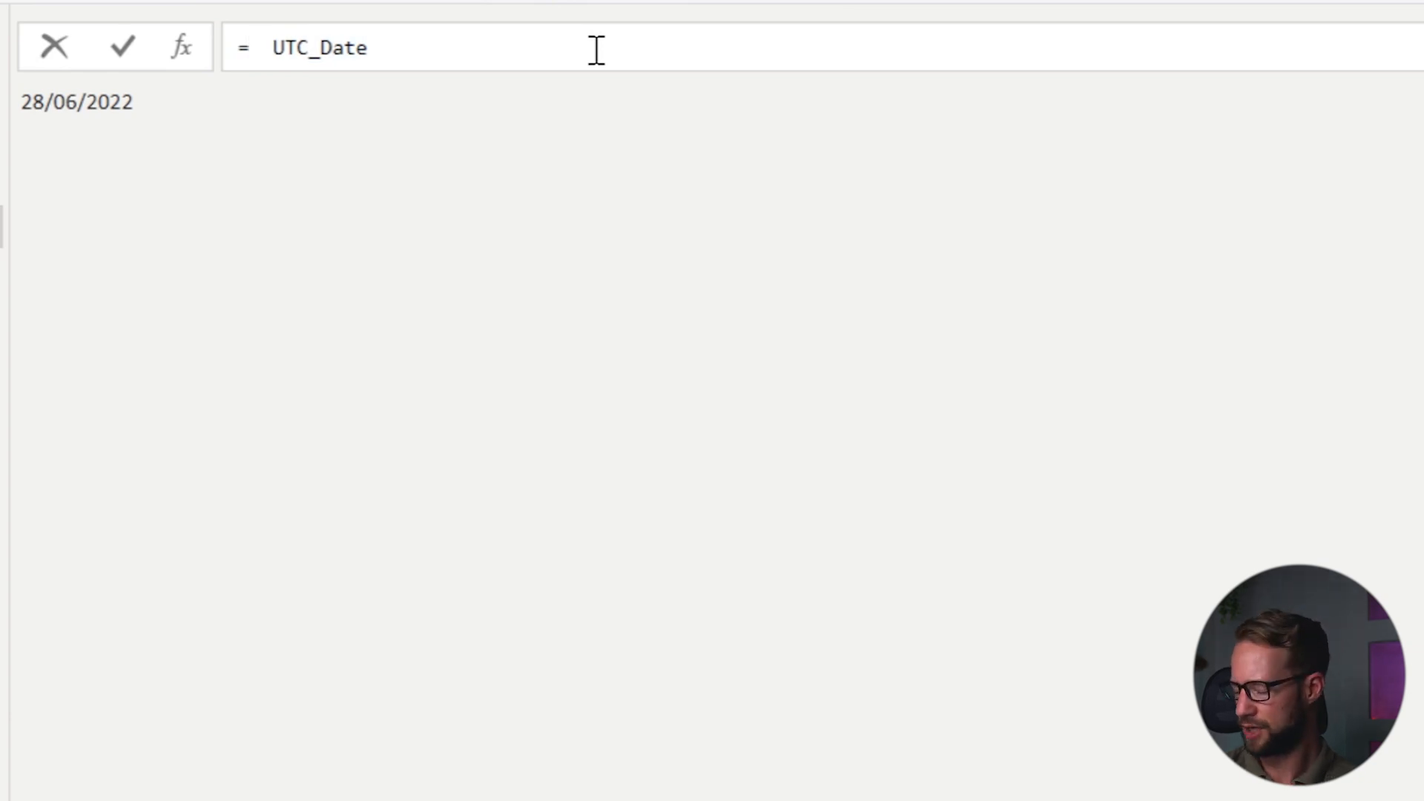
# Begin a Date.StartOfWeek step over #date(Date.Year(UTC_Date) ...).
pyautogui.write('Date')
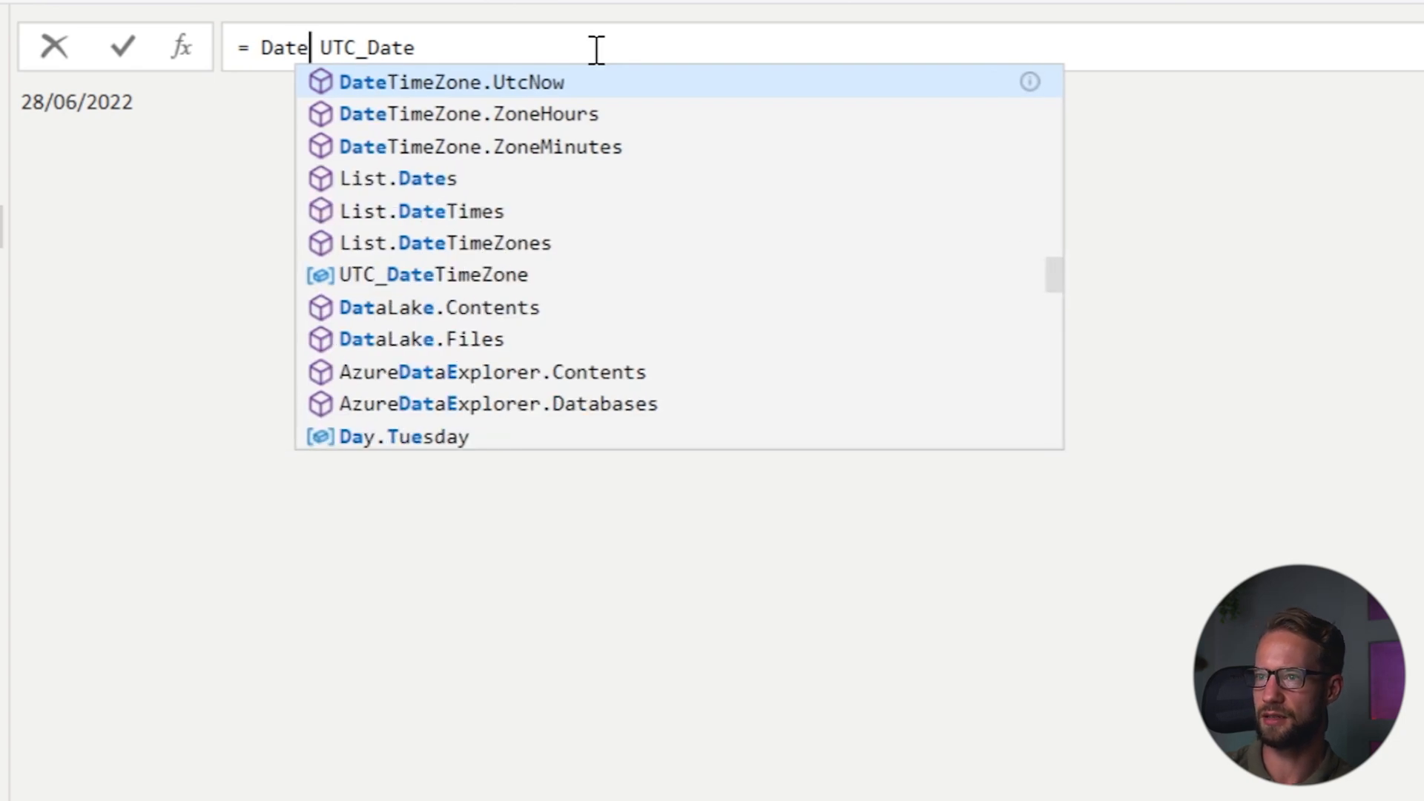
pyautogui.write('.S')
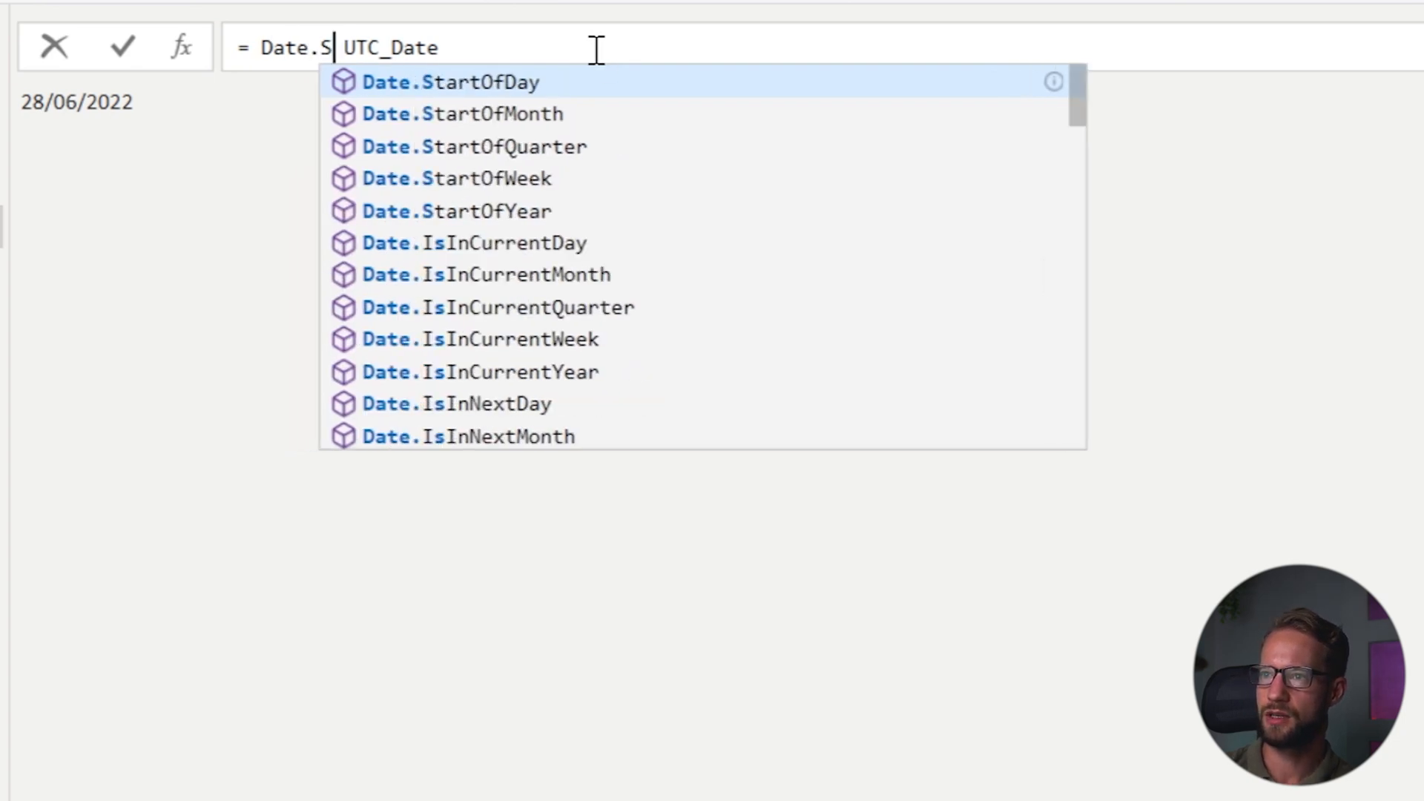
pyautogui.write('tartof')
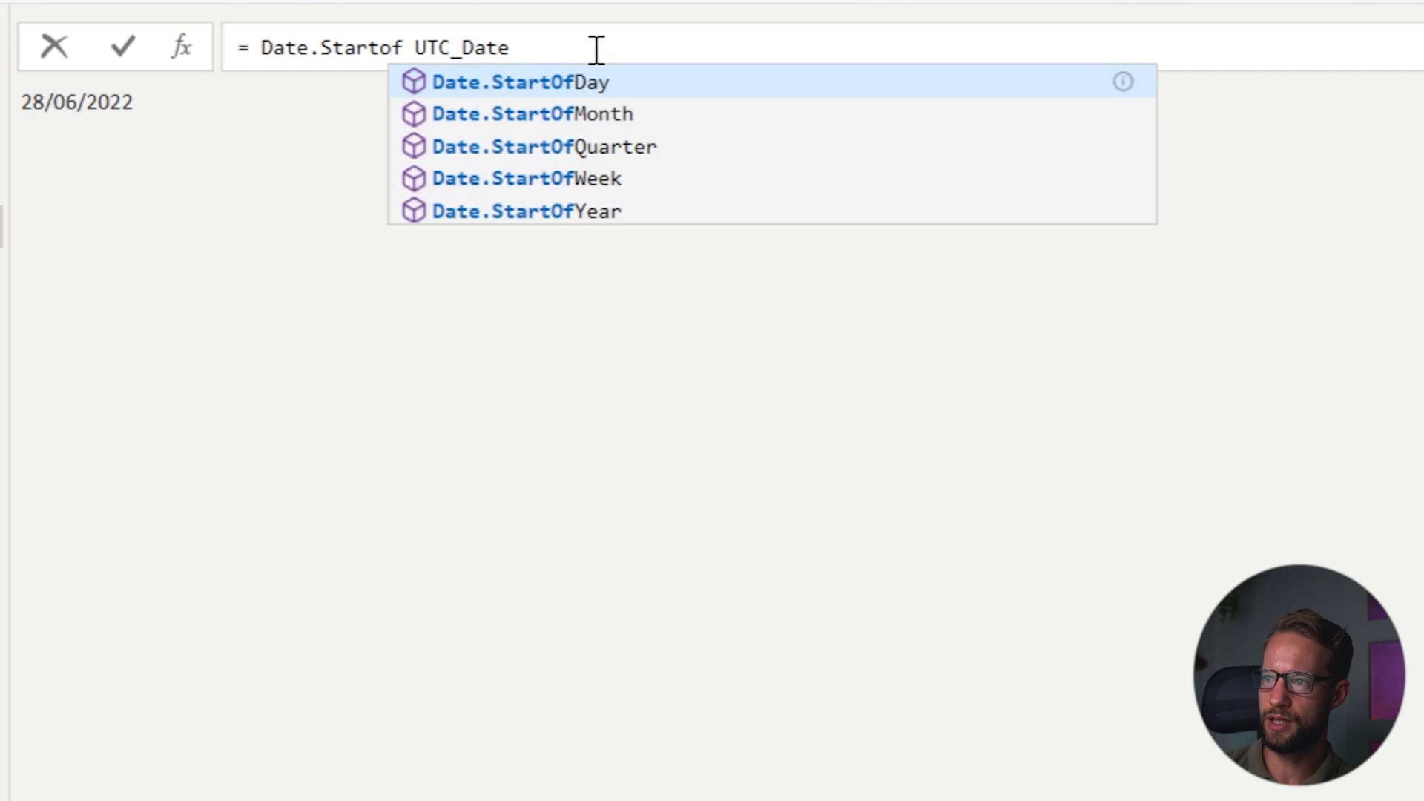
pyautogui.click(525, 178)
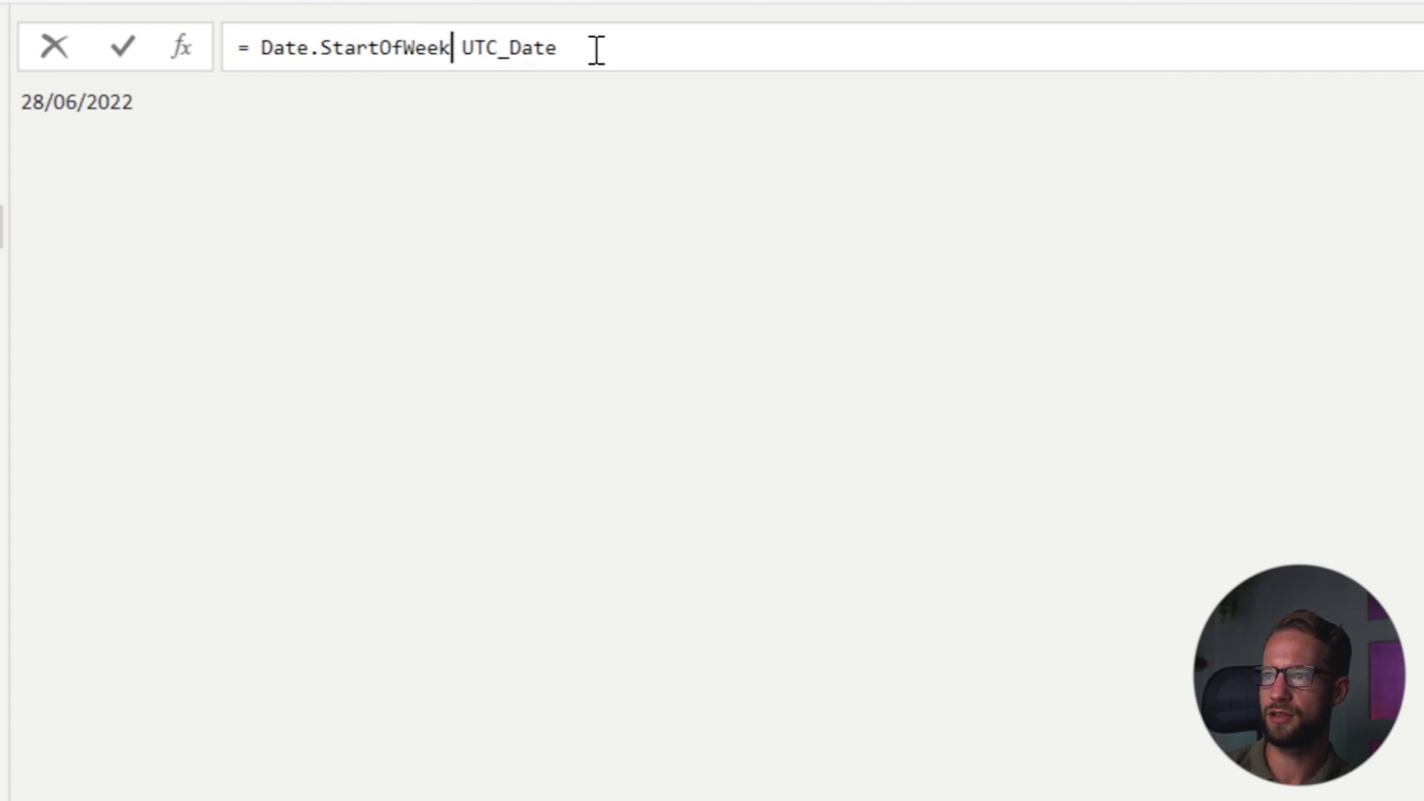
pyautogui.write('()')
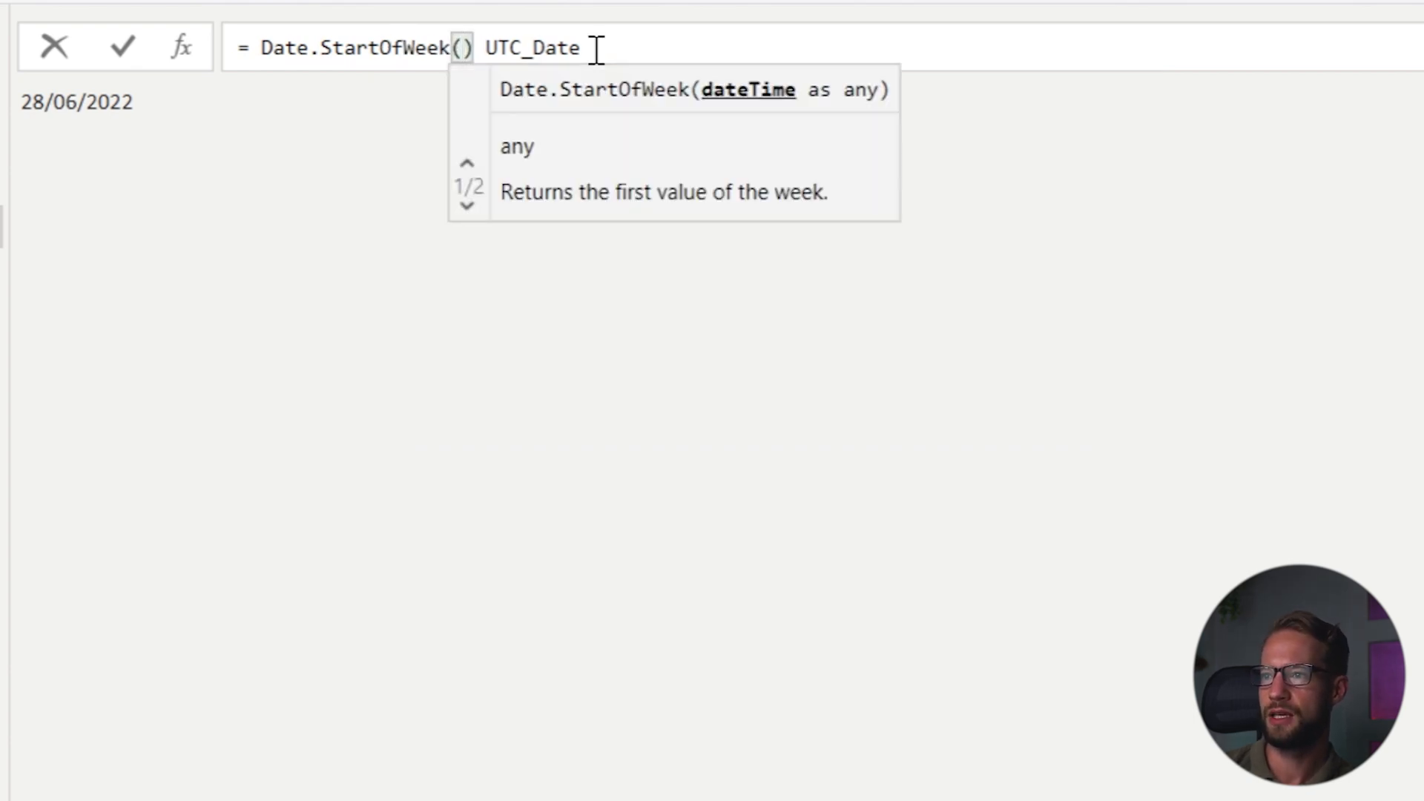
pyautogui.write('#')
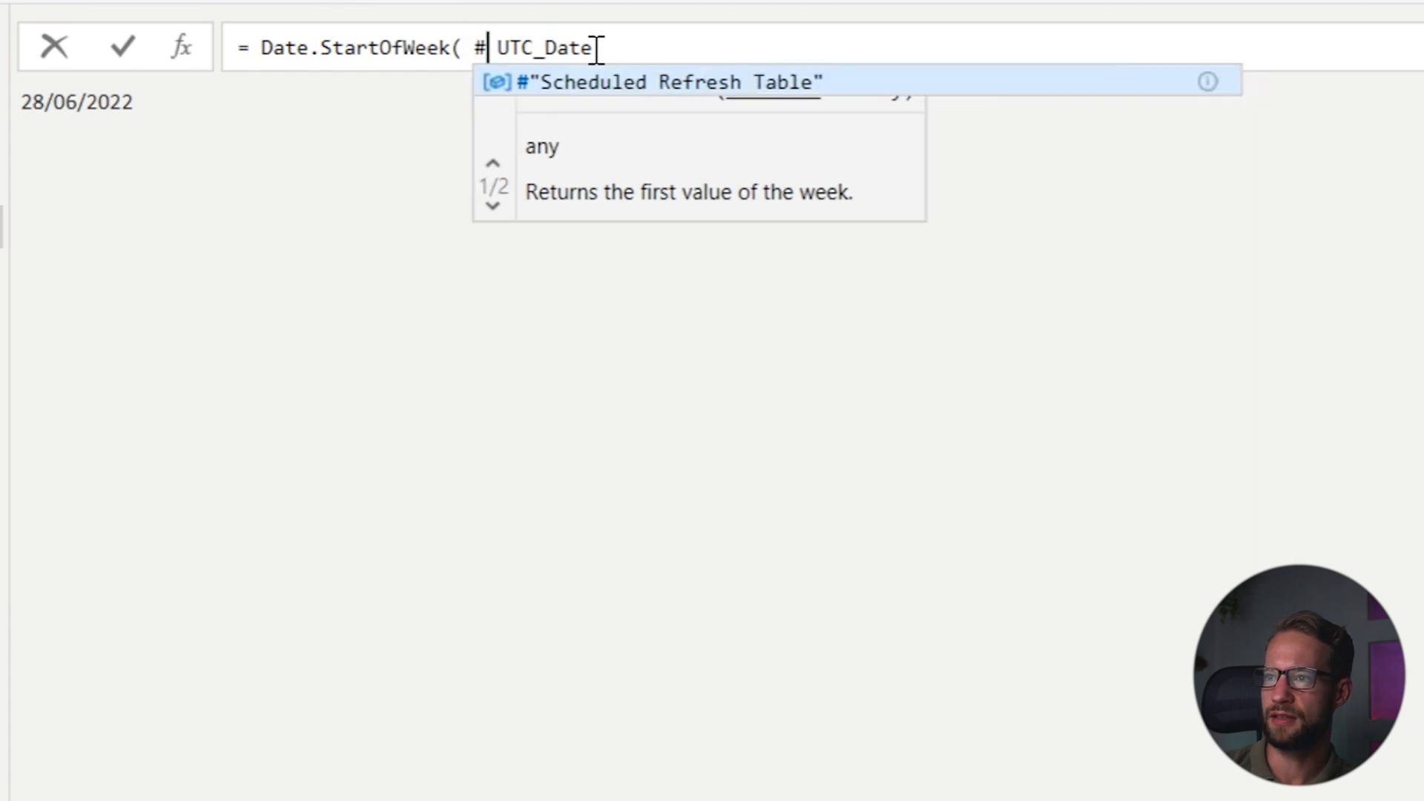
pyautogui.write('date(')
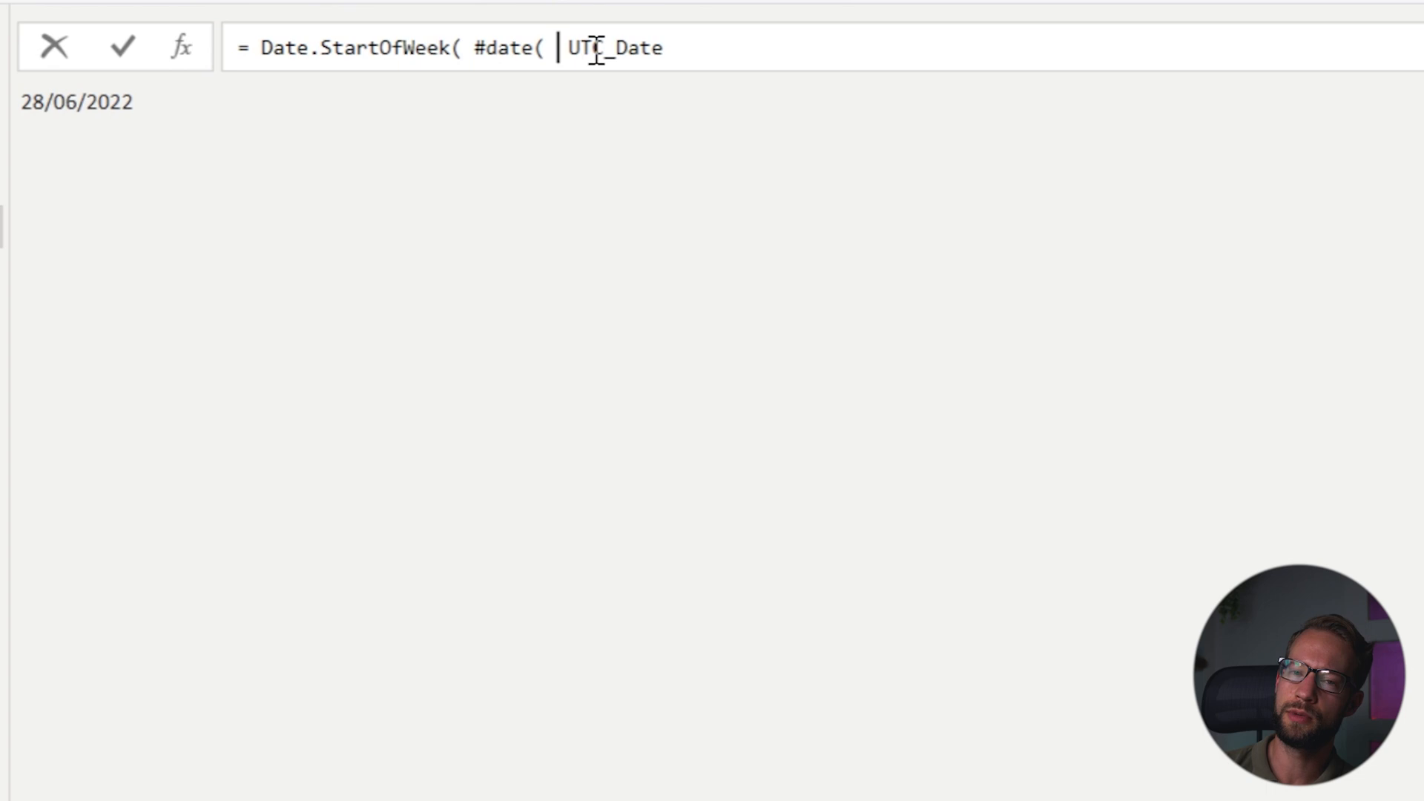
pyautogui.write('Year')
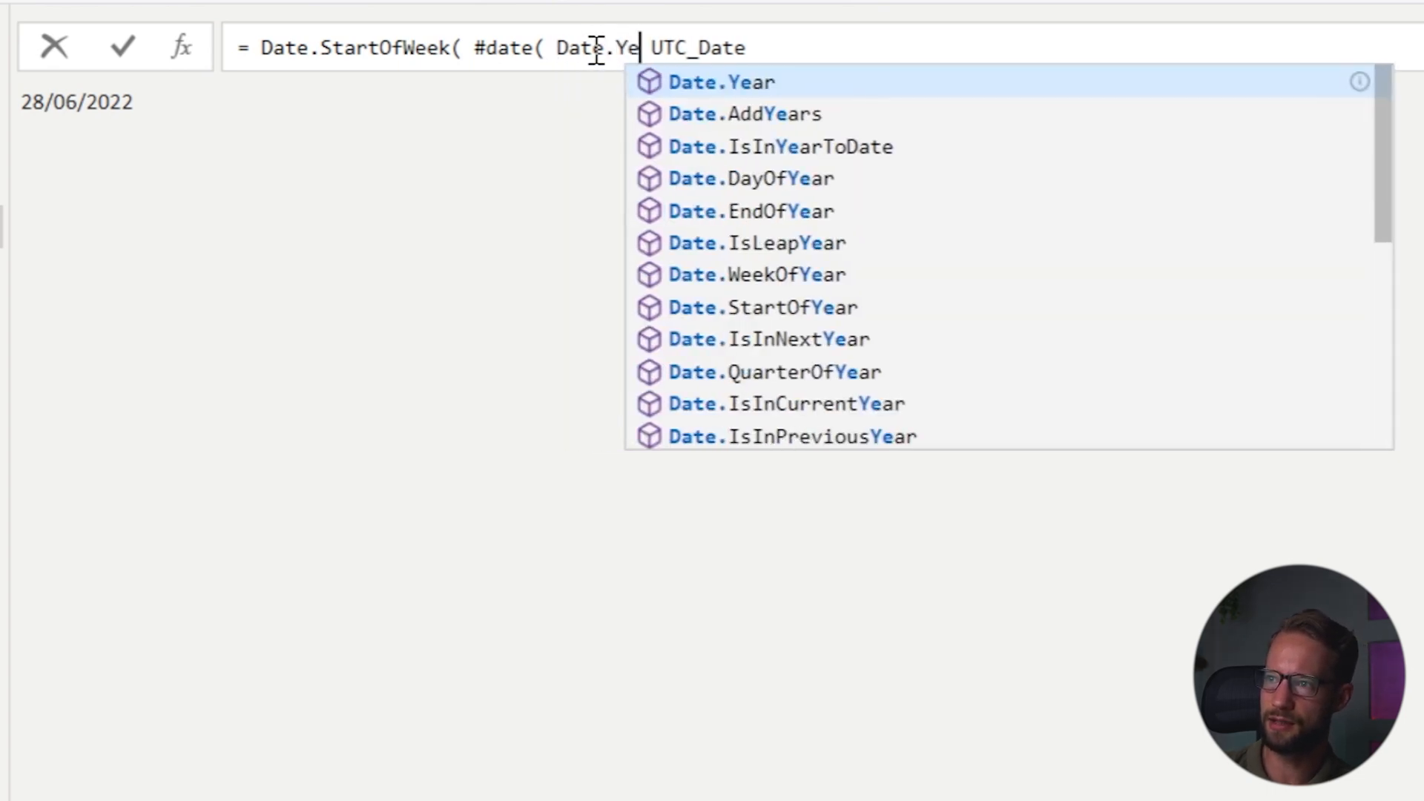
pyautogui.click(721, 81)
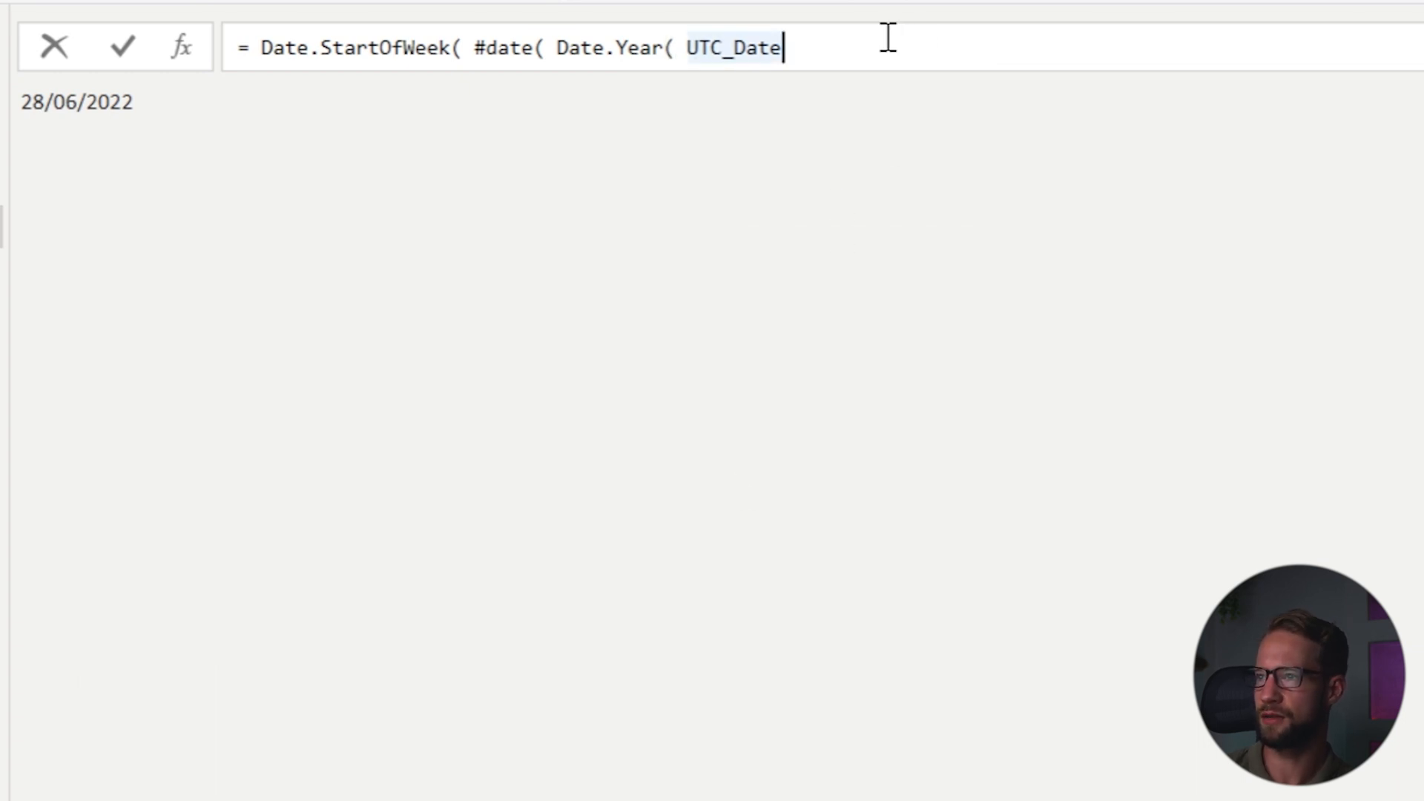
# Complete it with month 3, day 31 and Day.Sunday, returning 27/03/2022, and start renaming it.
pyautogui.write('),')
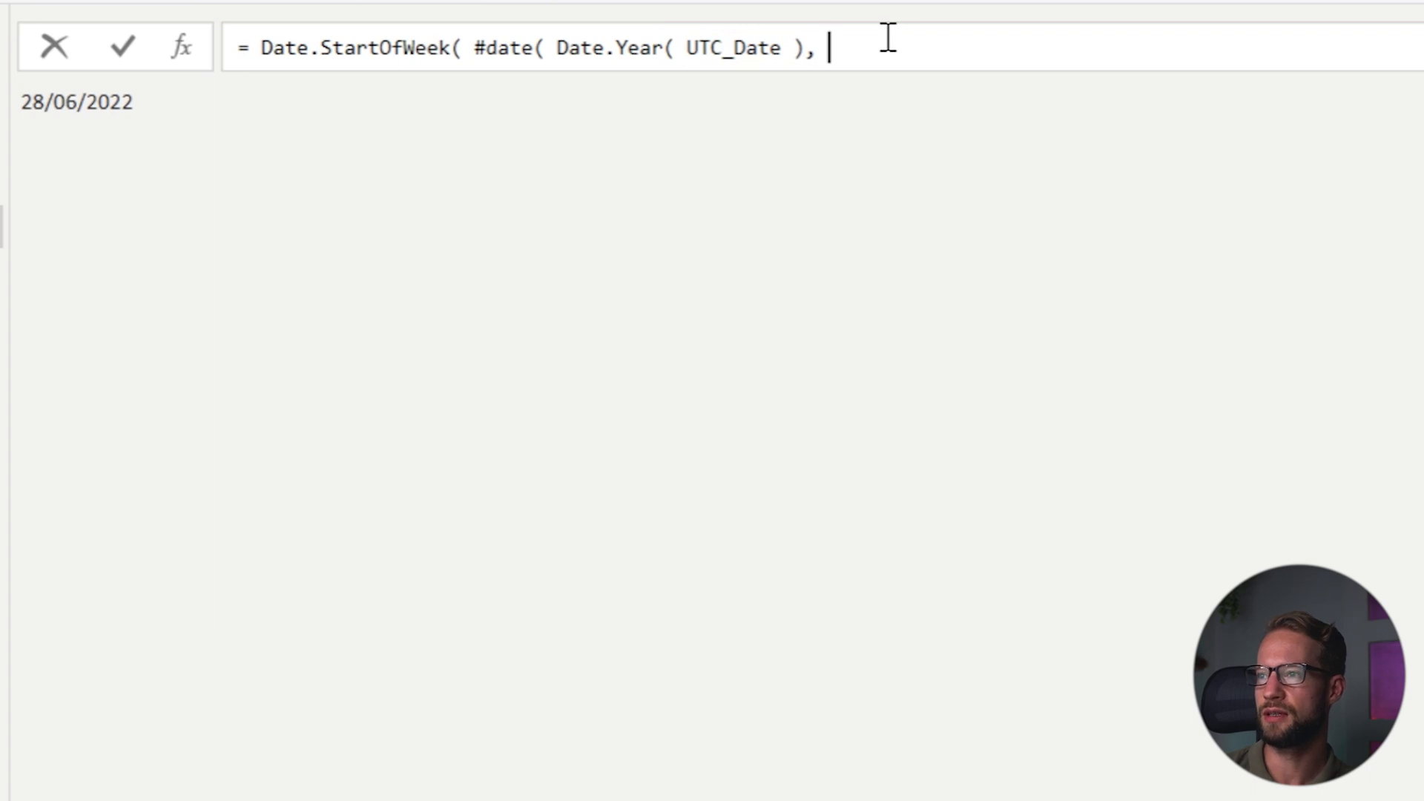
pyautogui.write('3, 31')
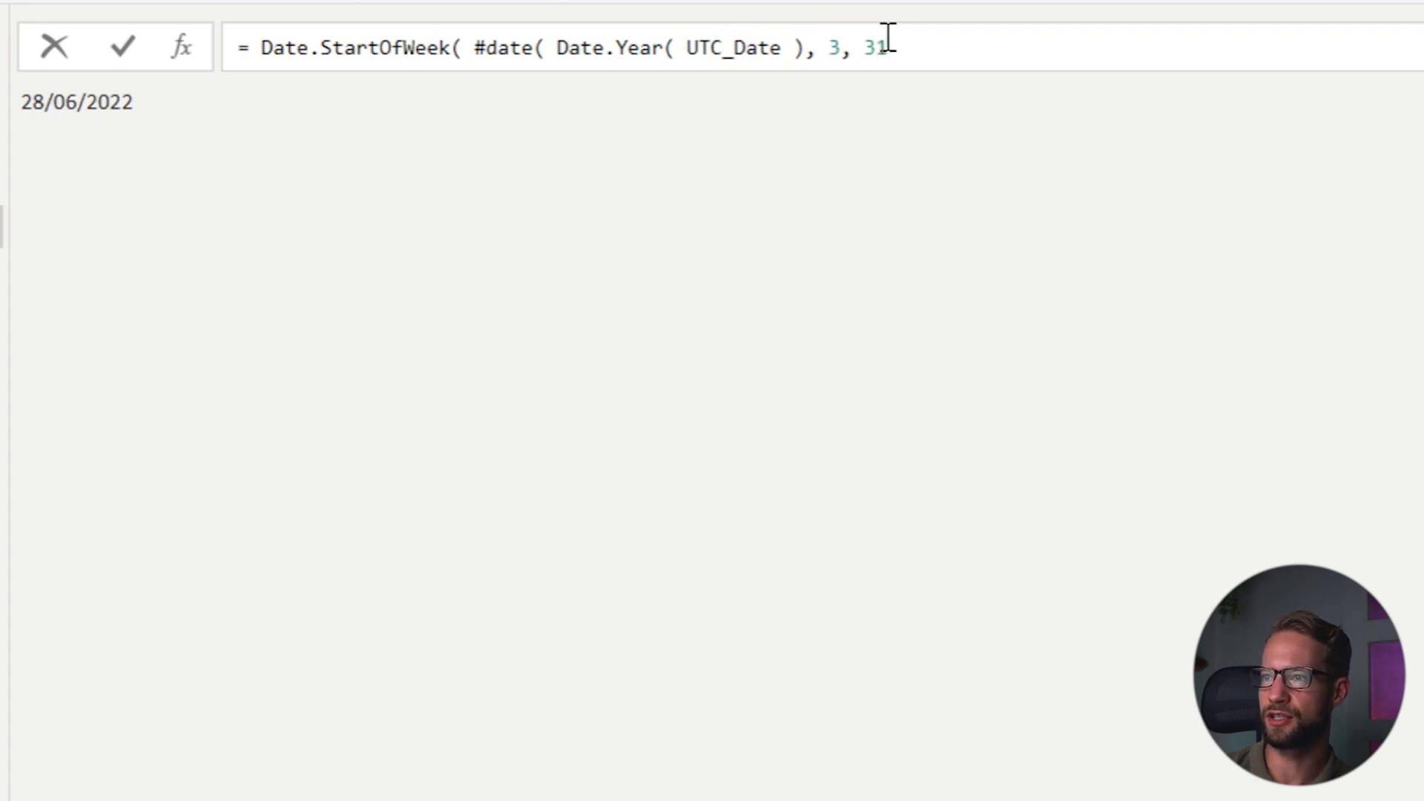
pyautogui.write(')')
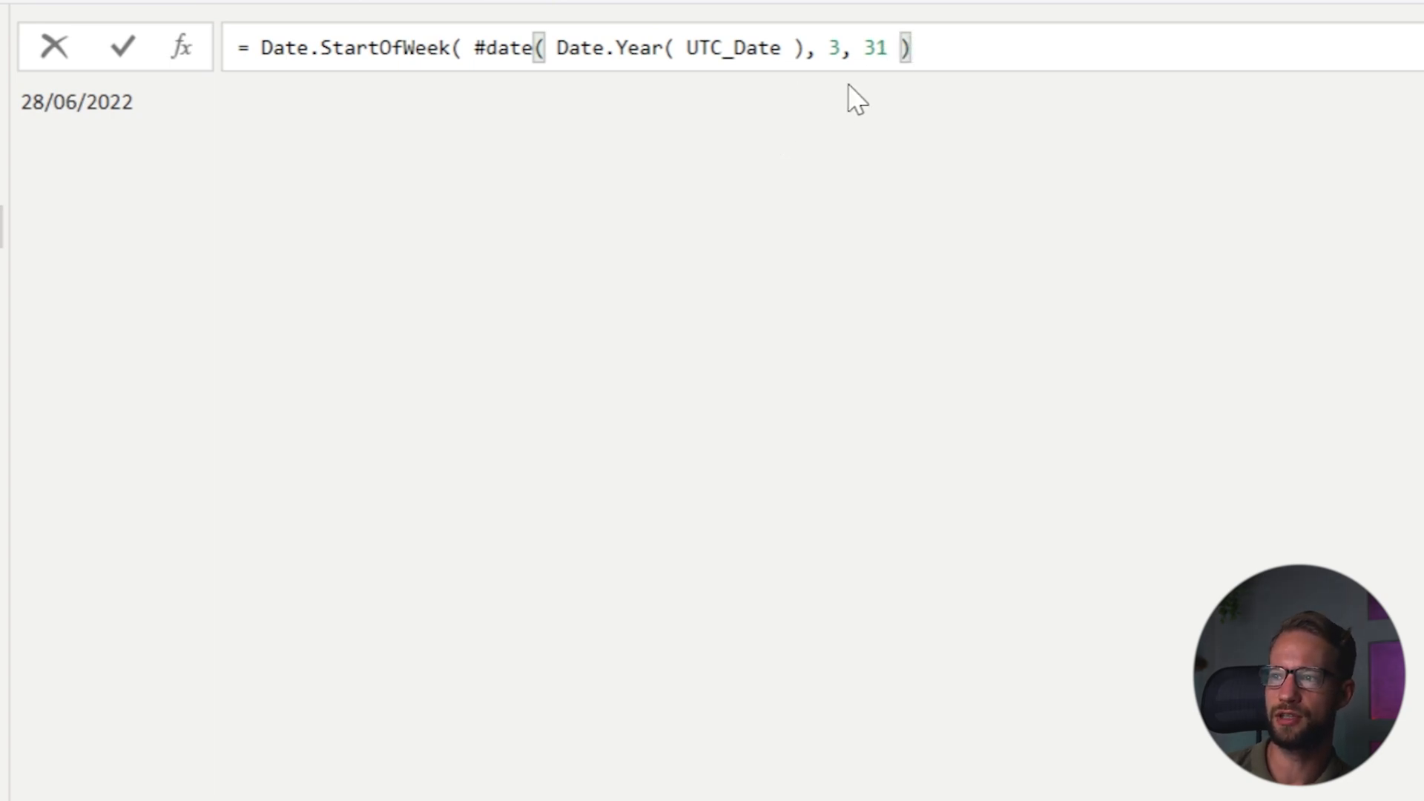
pyautogui.moveTo(969, 169)
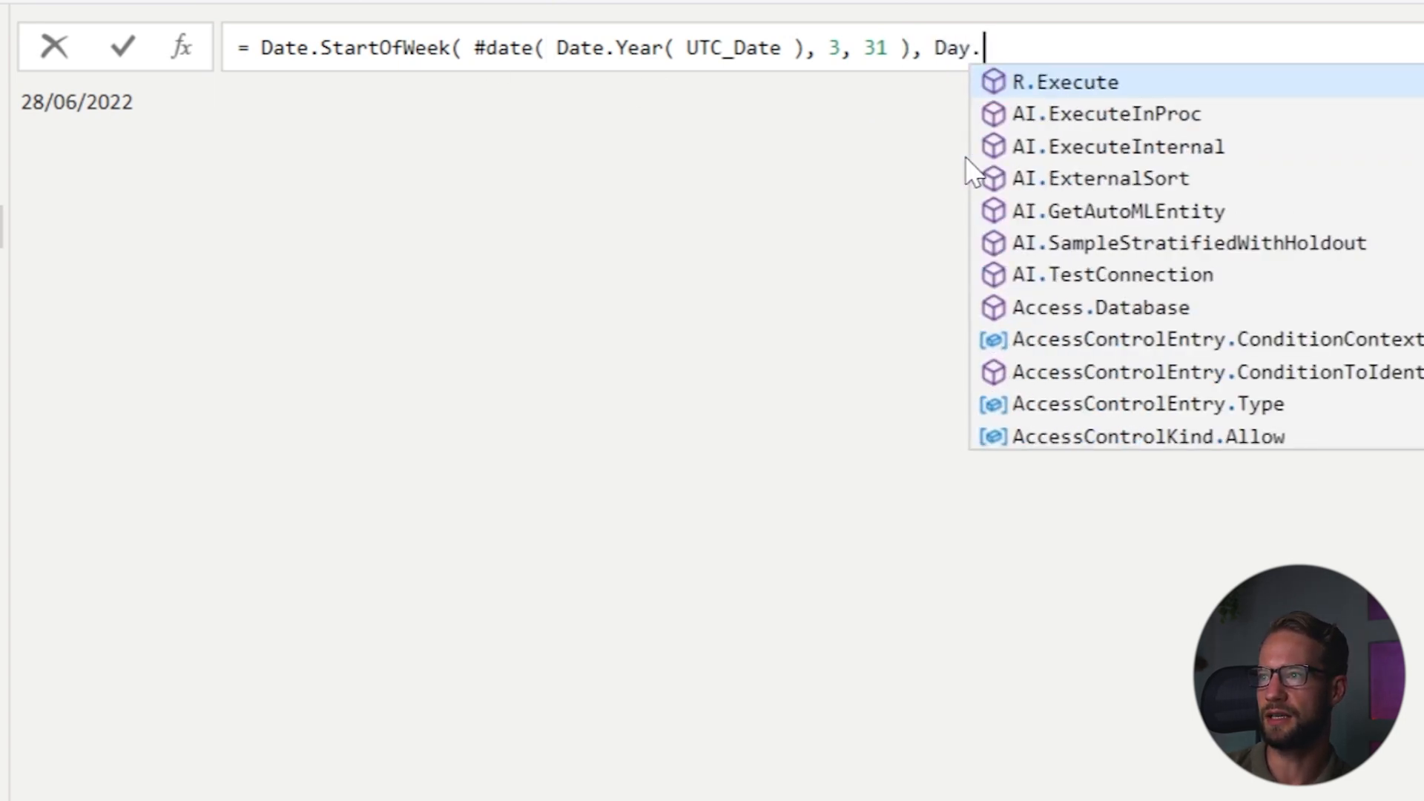
pyautogui.write('Sunday )')
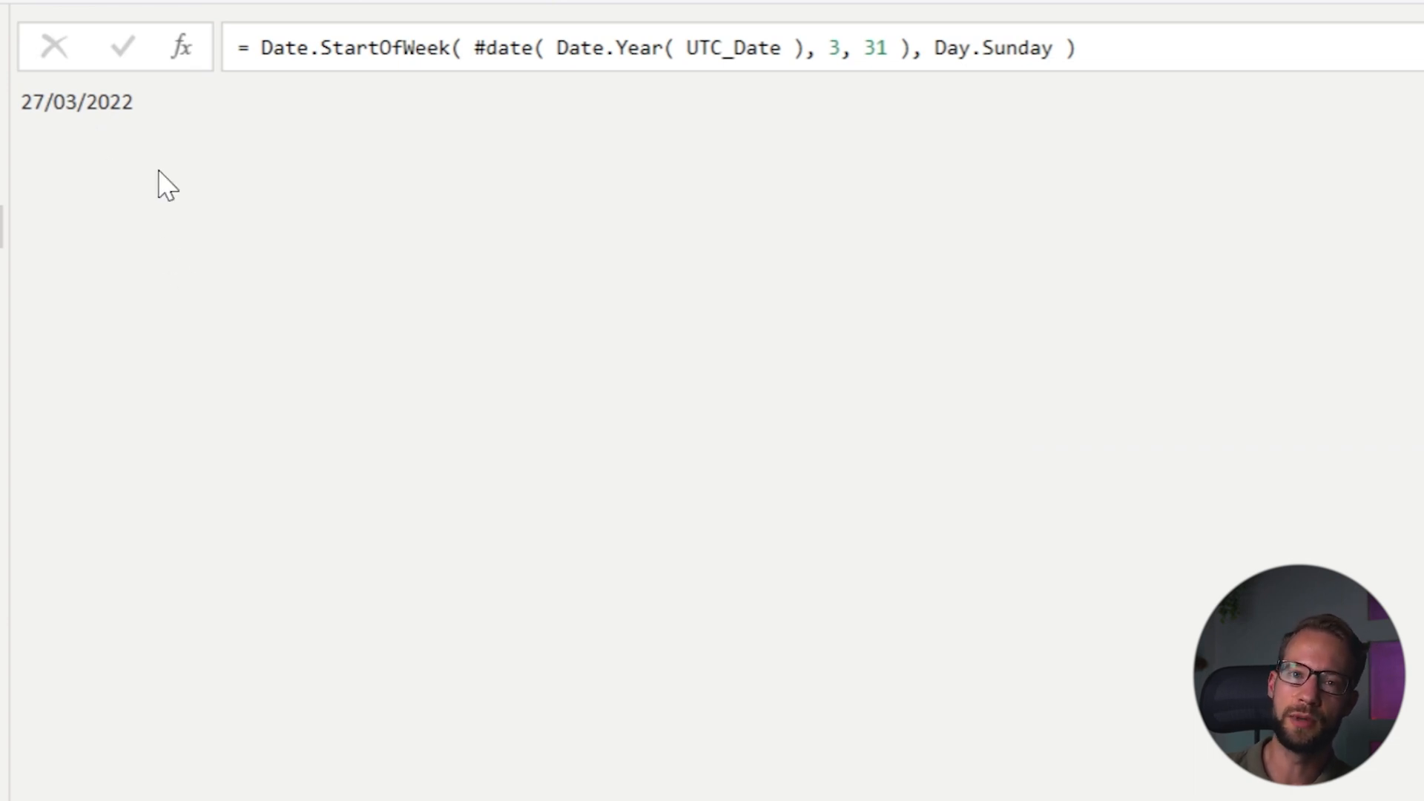
pyautogui.click(783, 50)
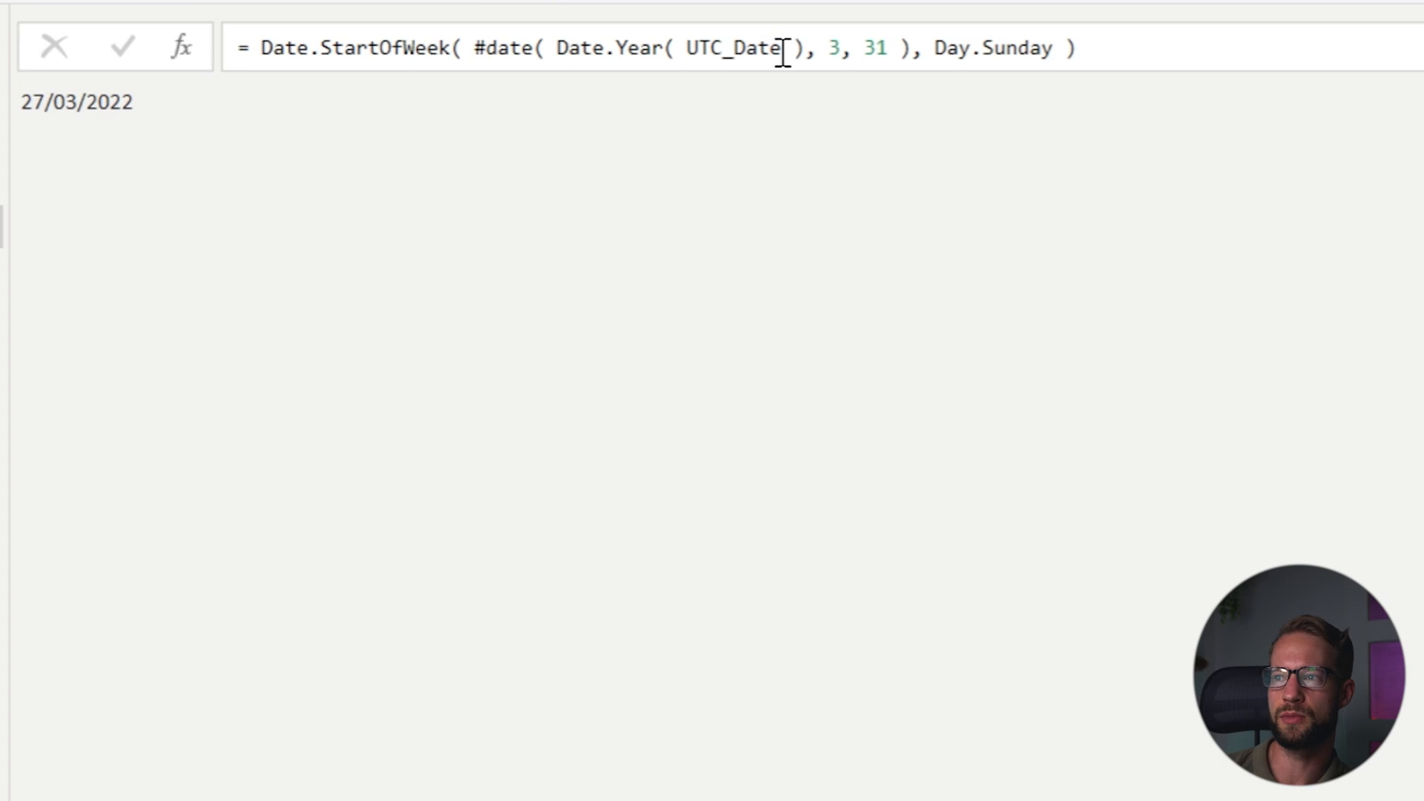
pyautogui.doubleClick(736, 46)
pyautogui.write('S')
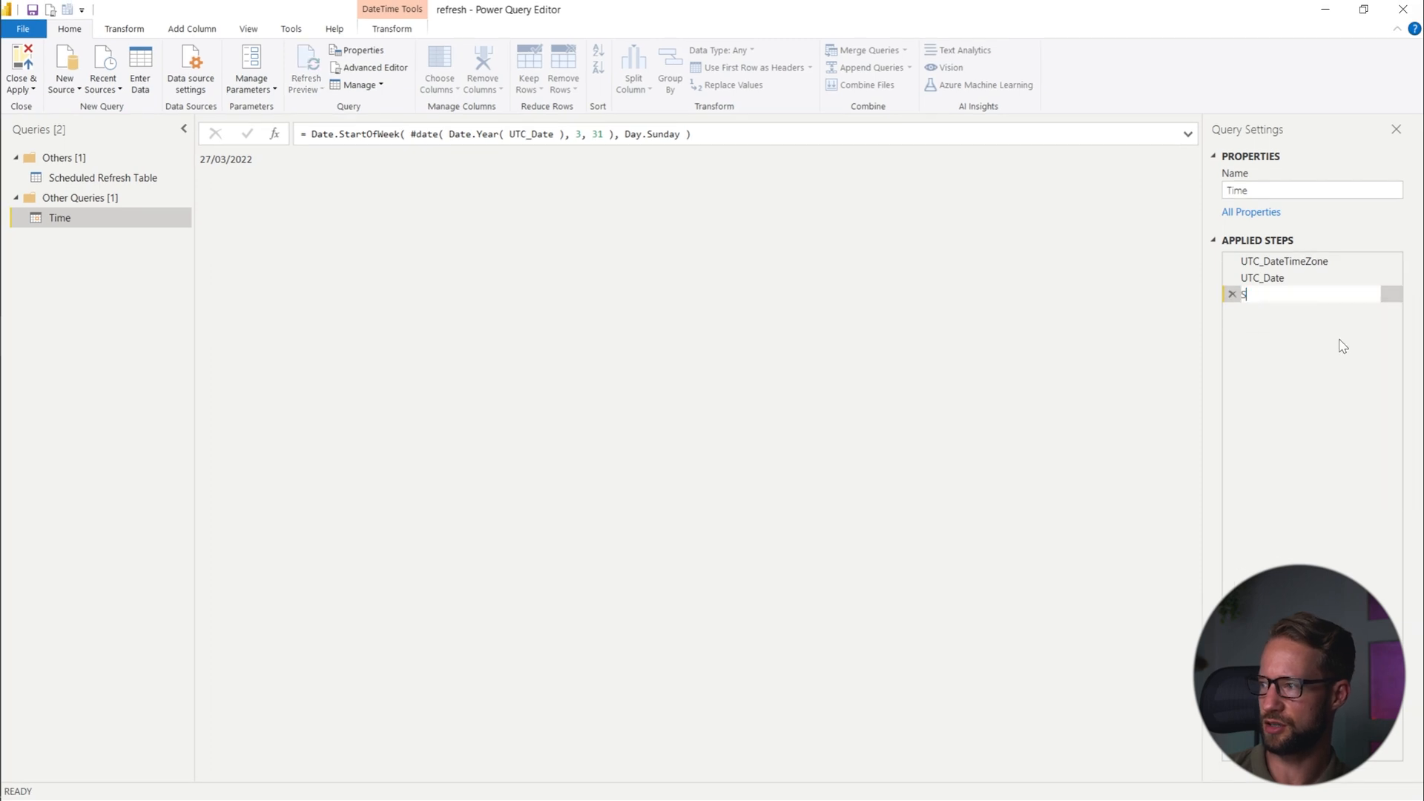
# Name the March step StartOfSummerTime.
pyautogui.write('tartOfSu')
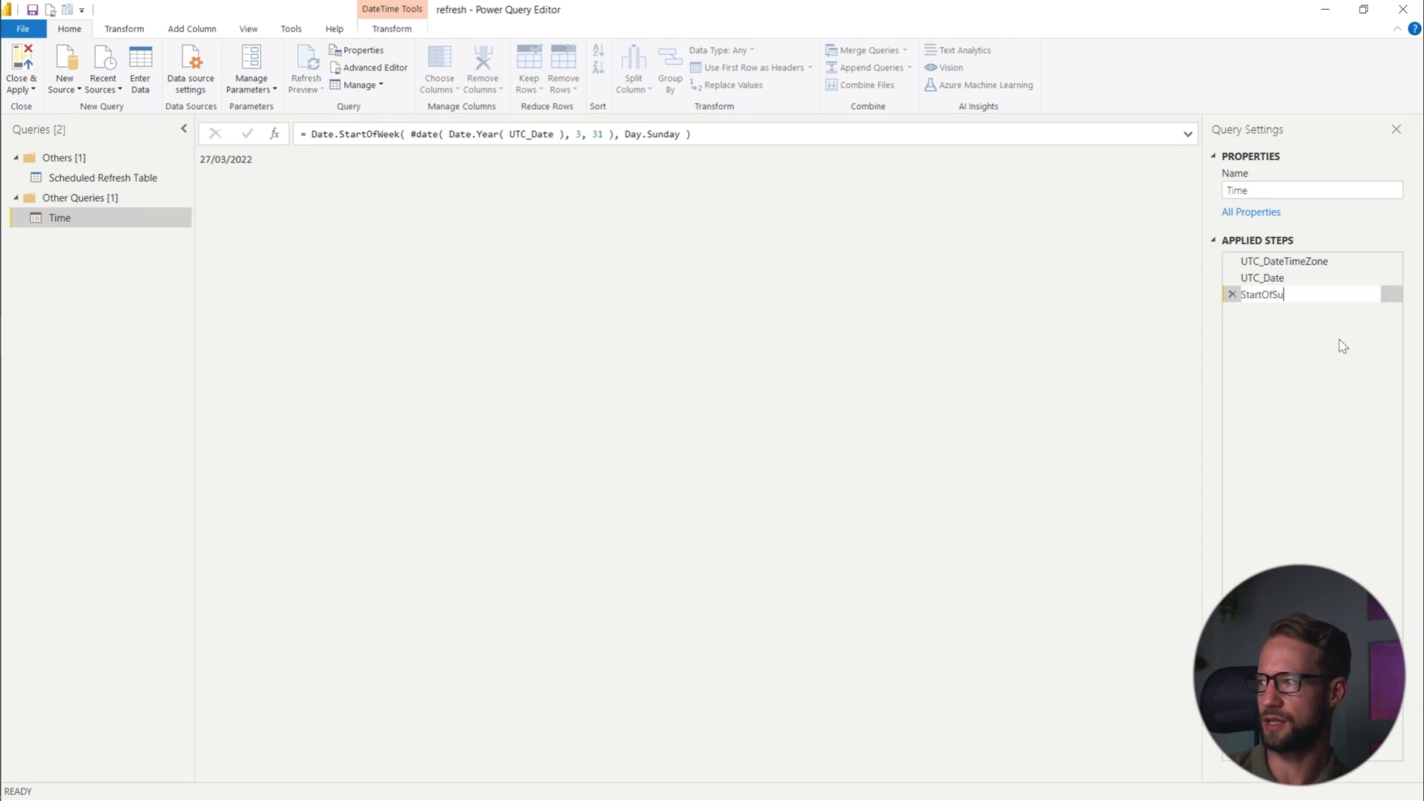
pyautogui.press('Enter')
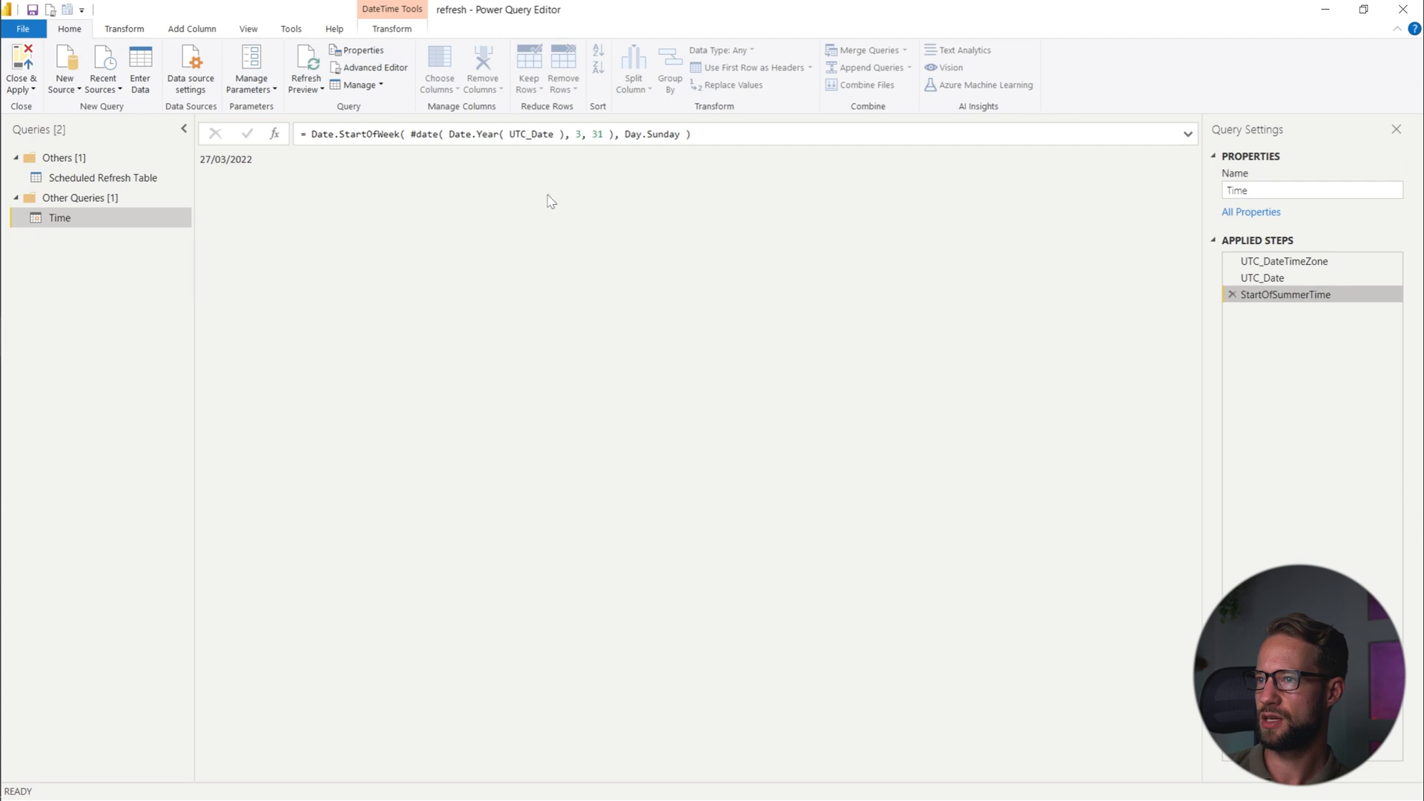
pyautogui.moveTo(1149, 329)
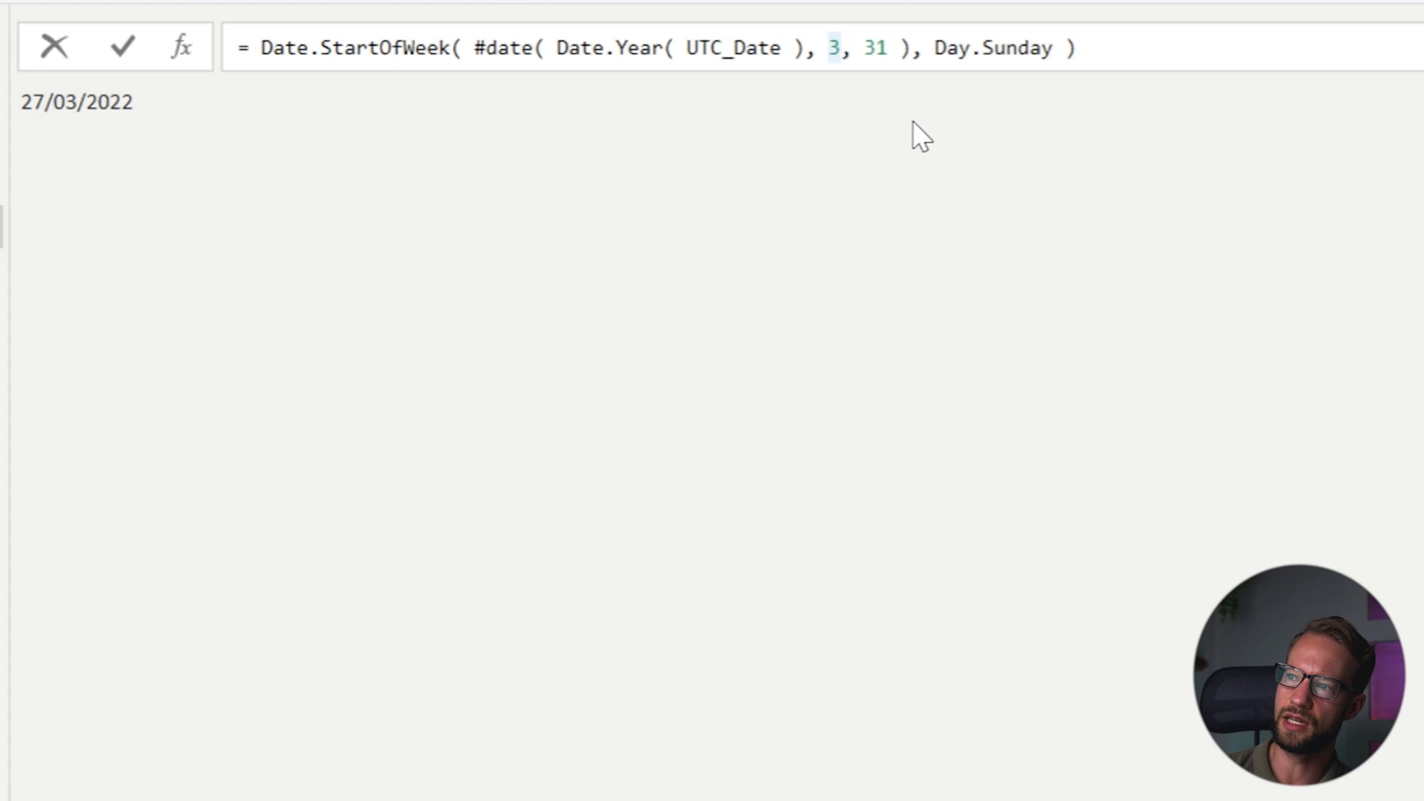
# Add a StartOfWinterTime step using month 10, returning 30/10/2022.
pyautogui.write('10')
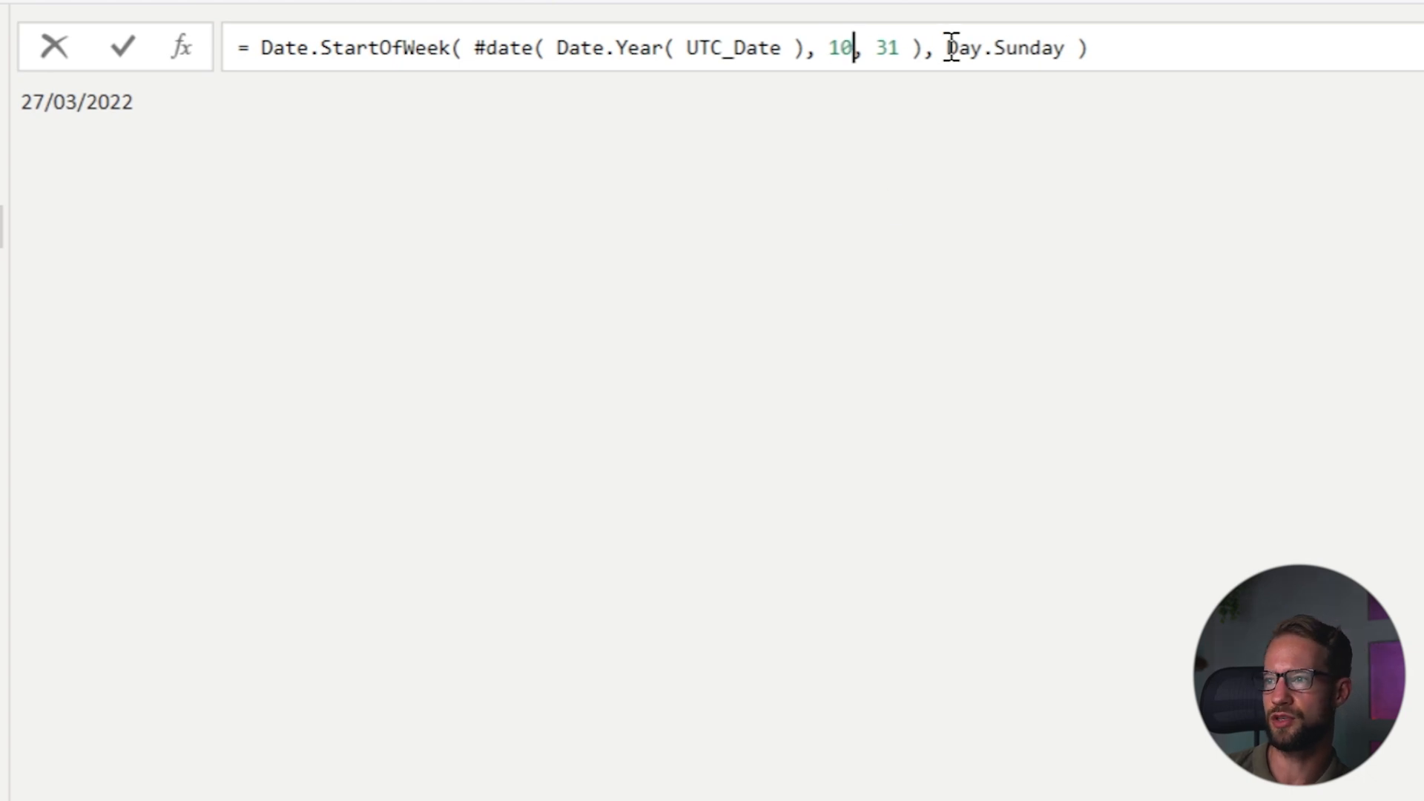
pyautogui.click(126, 42)
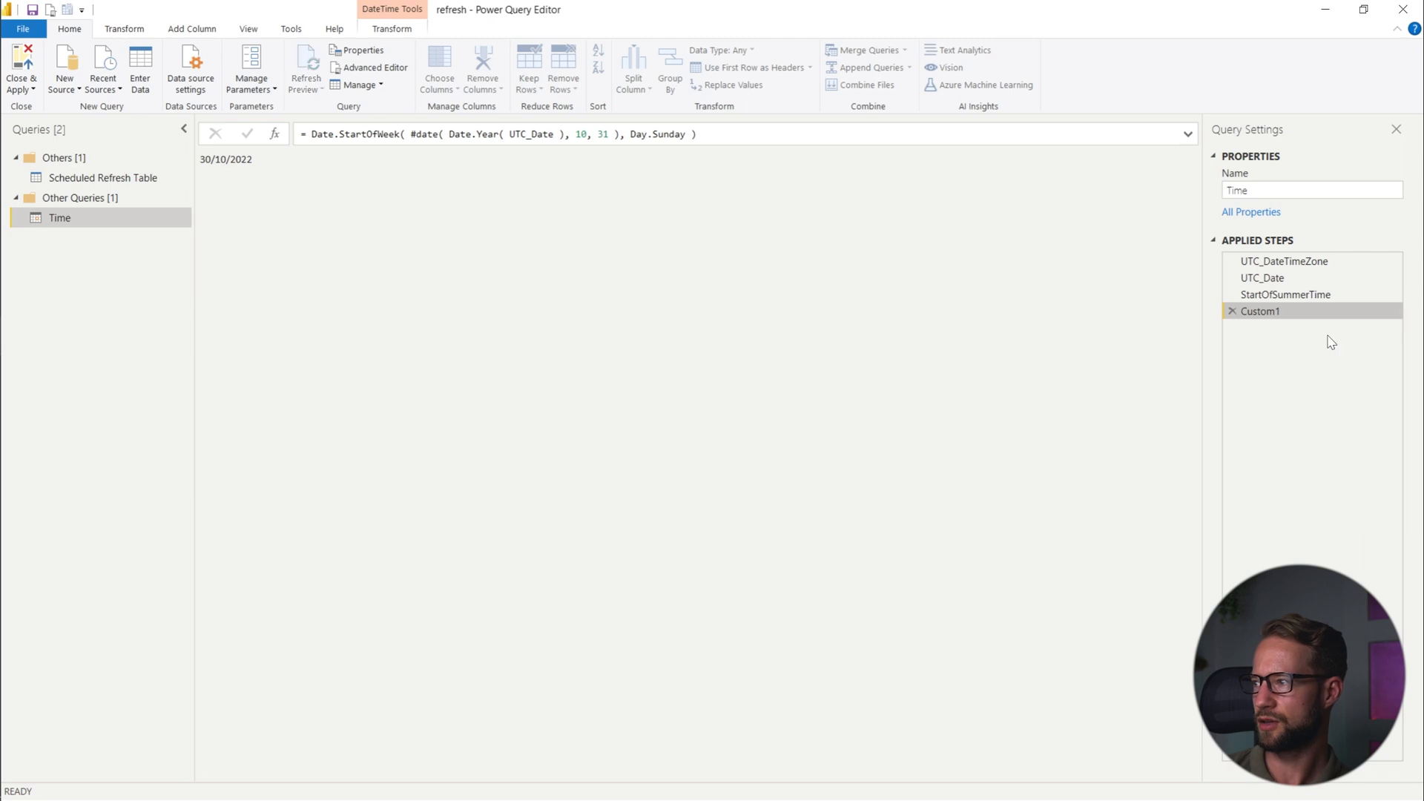
pyautogui.write('StartOfWinterTime')
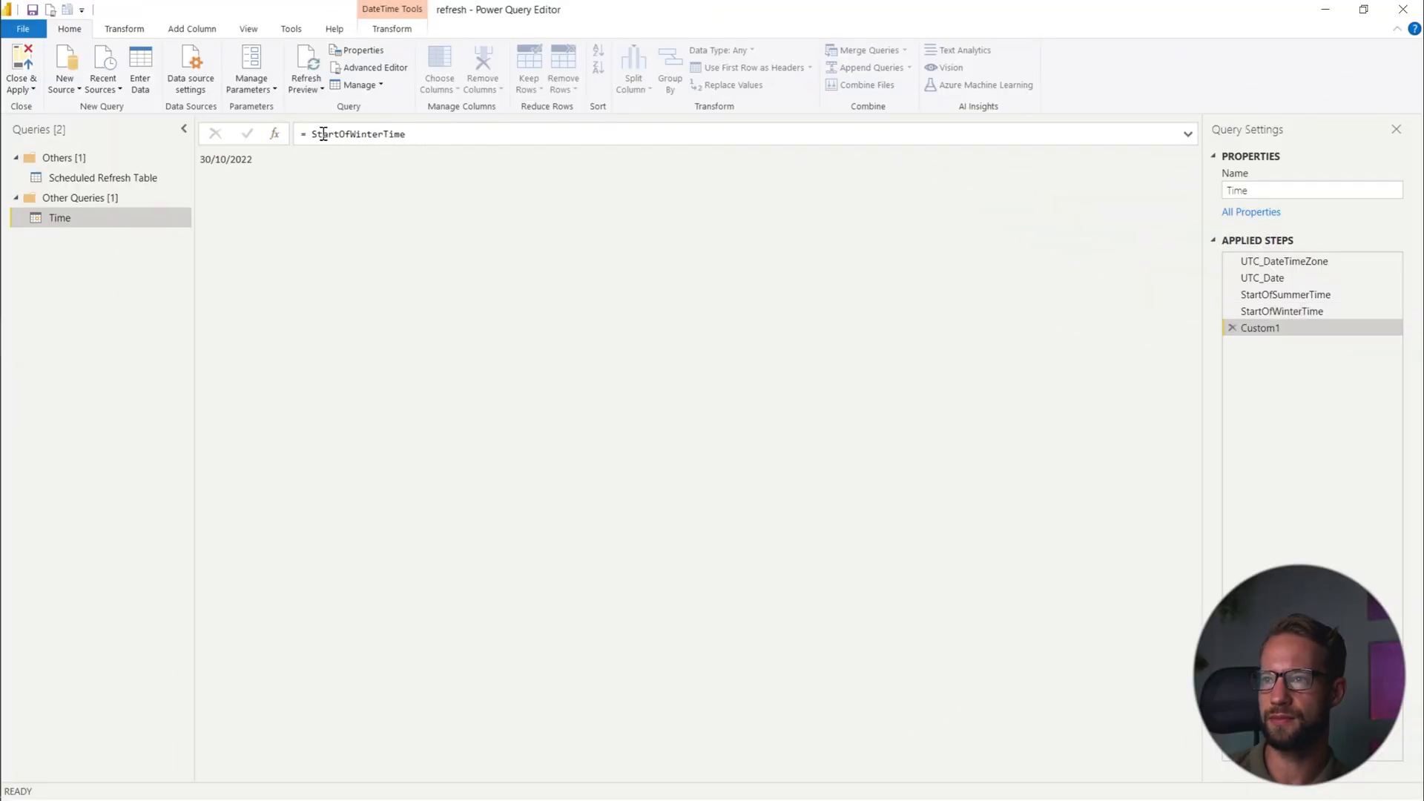
# Add an Offset step: if UTC_Date is between StartOfSummerTime and StartOfWinterTime then 2 else 1.
pyautogui.write('if')
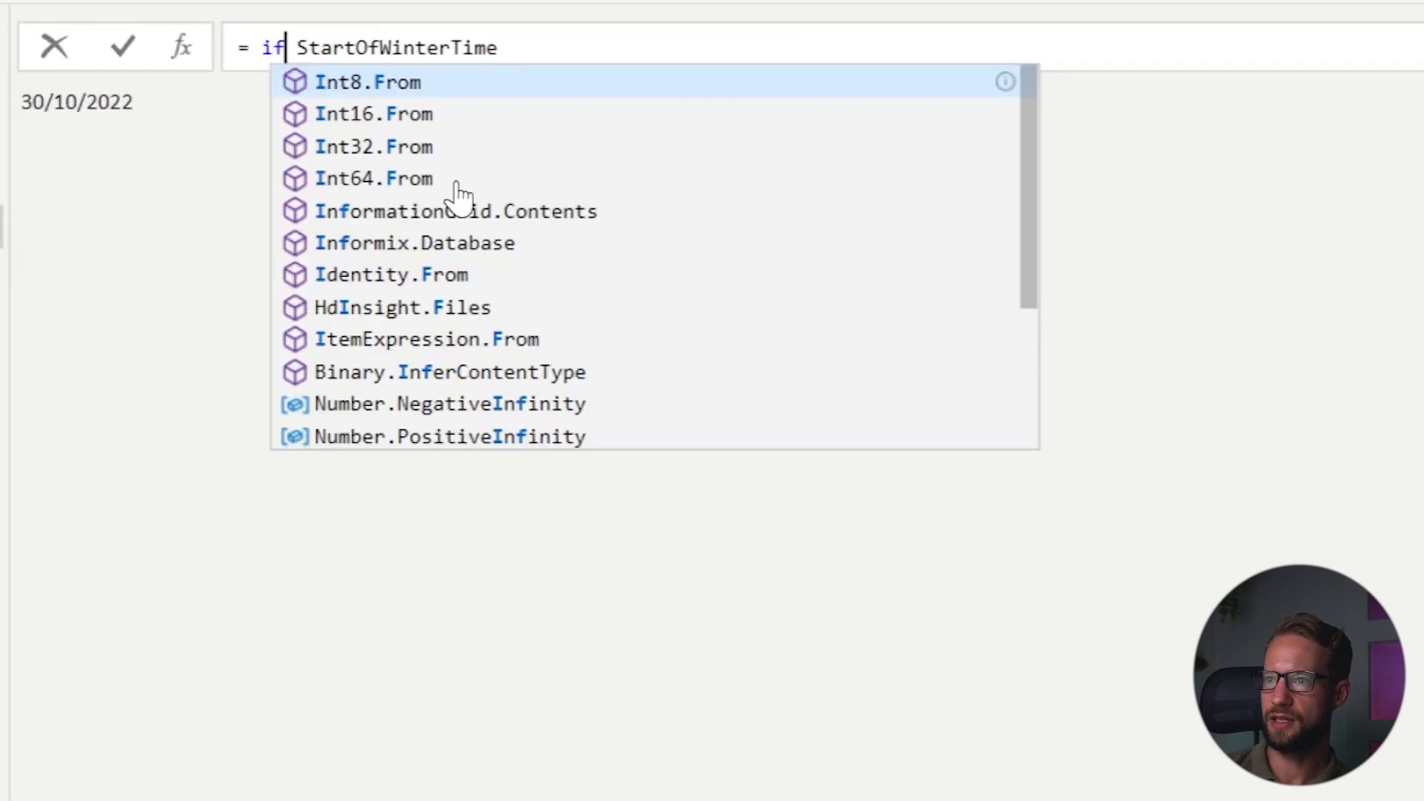
pyautogui.write('UTC_Date')
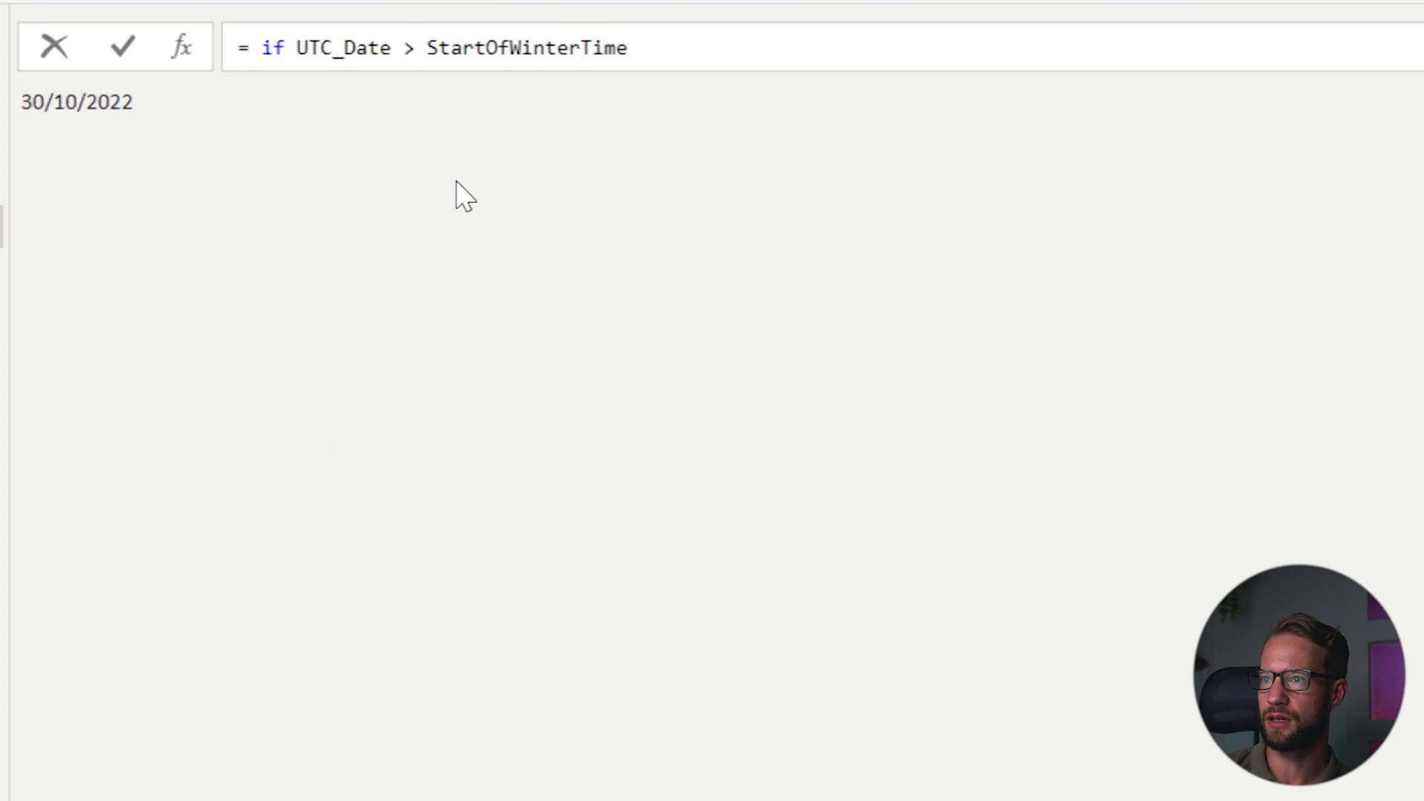
pyautogui.write('>= StartO')
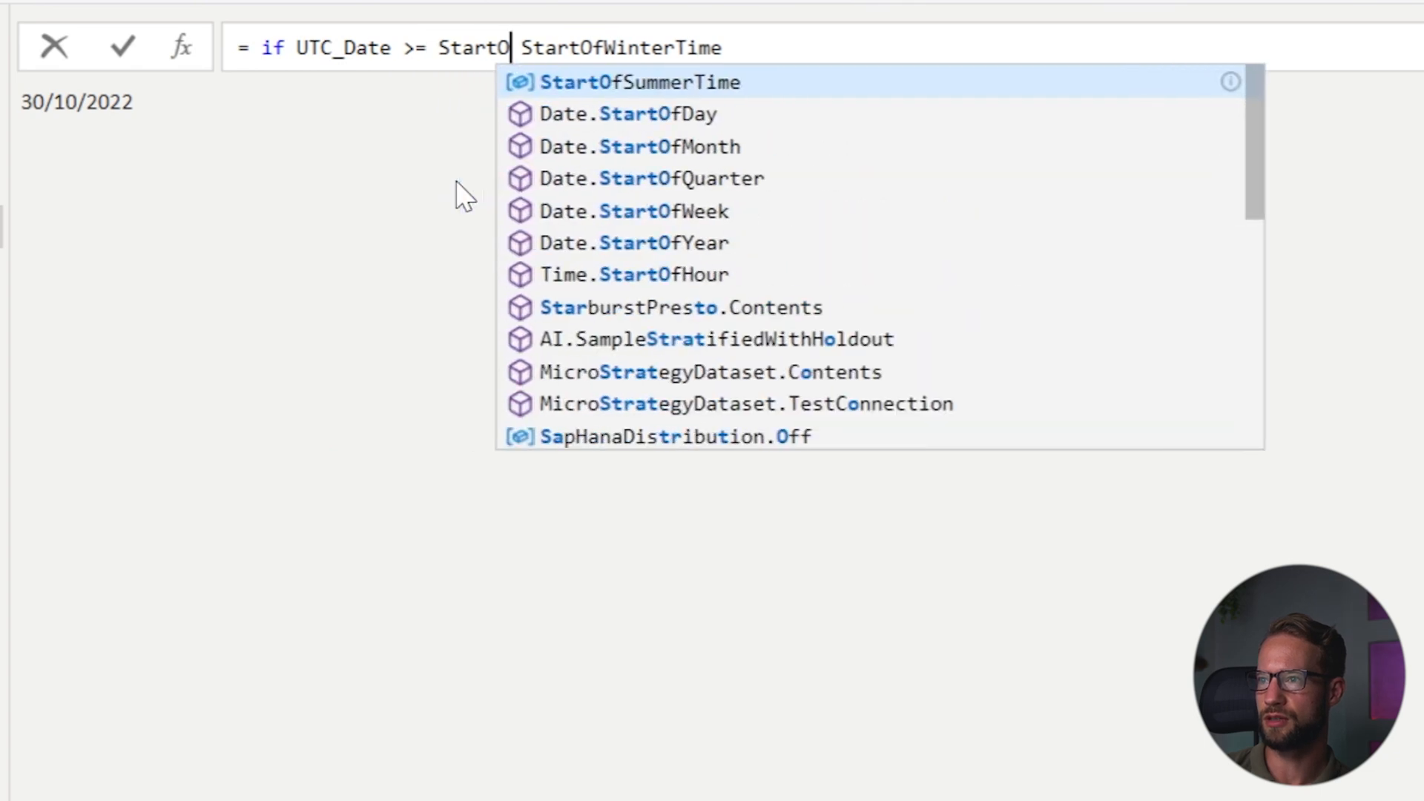
pyautogui.click(630, 82)
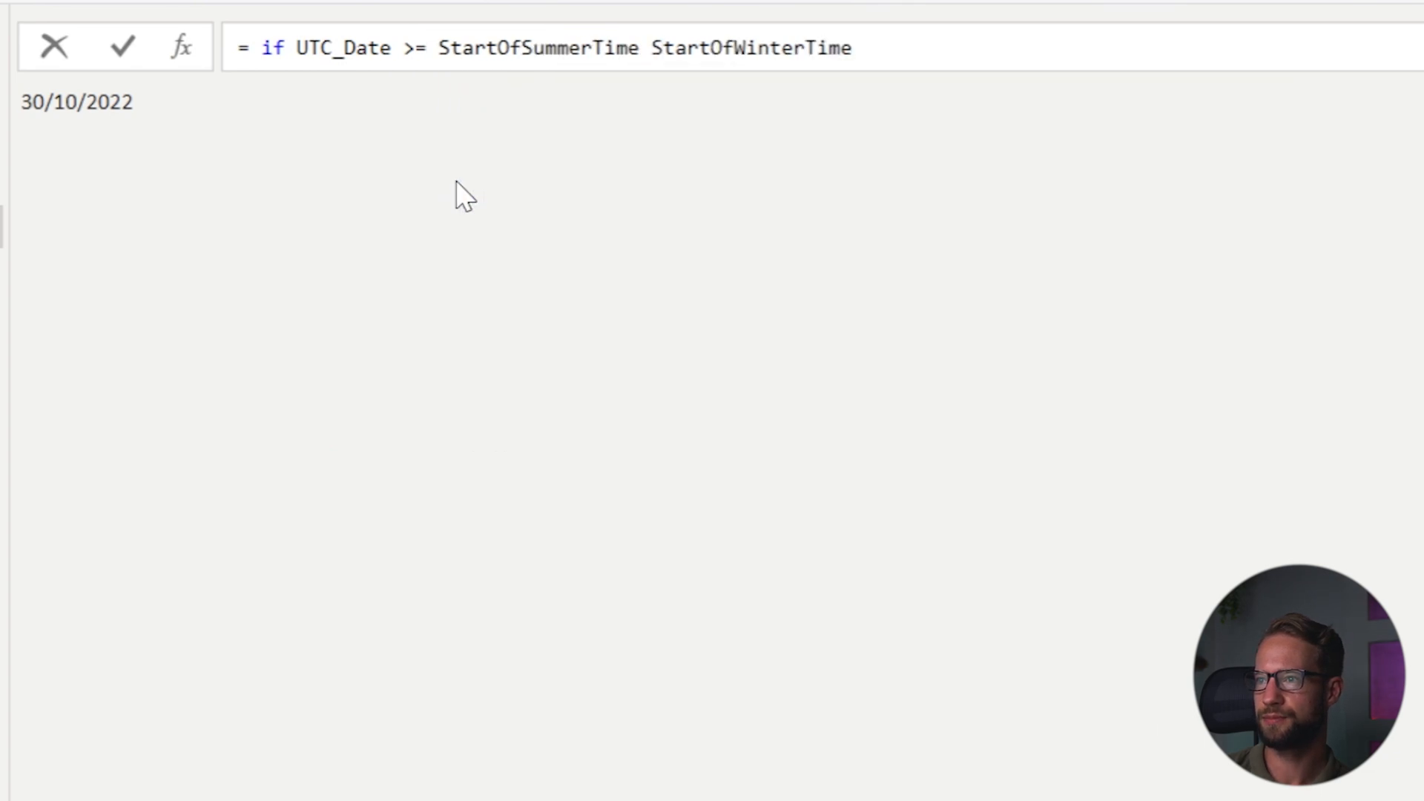
pyautogui.write('and UTC_Date')
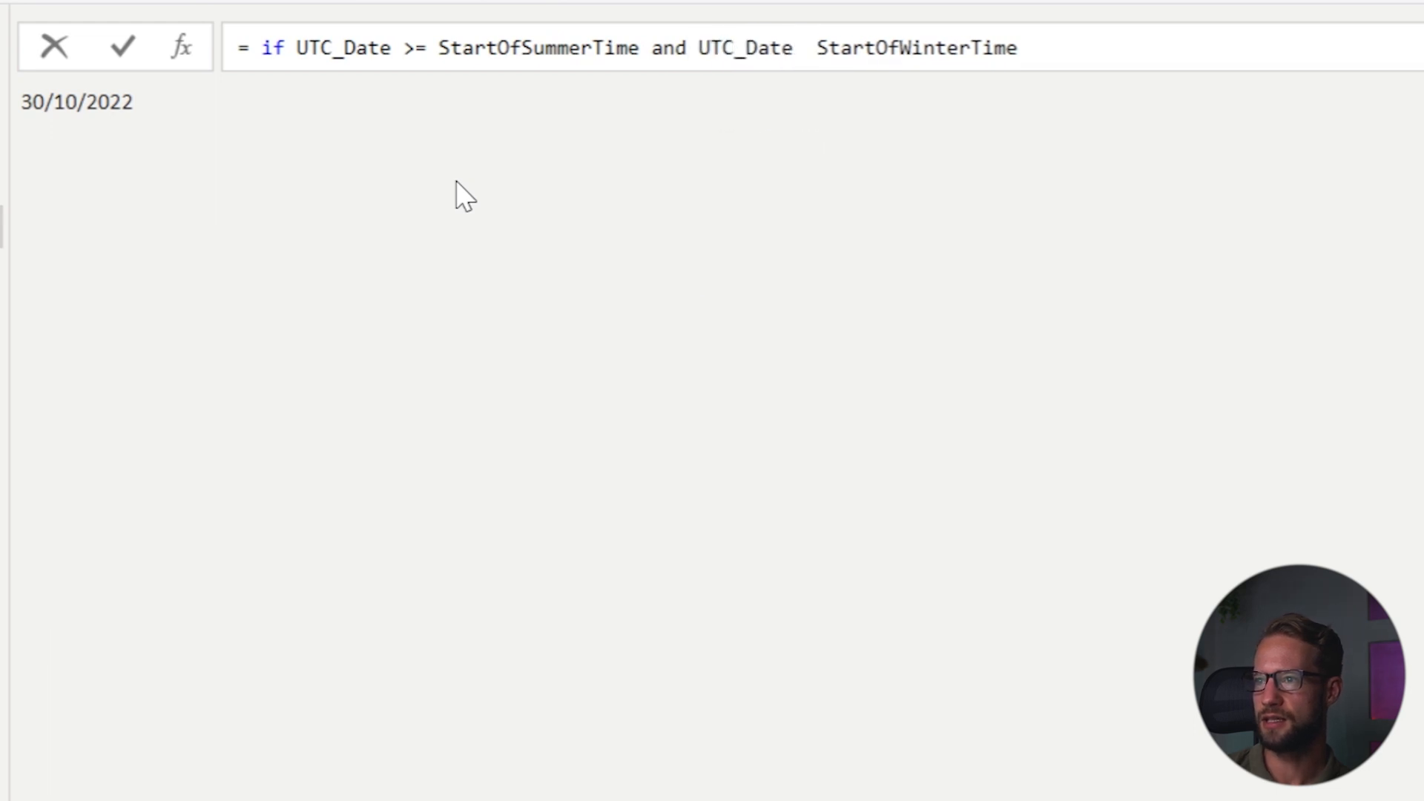
pyautogui.write('<=')
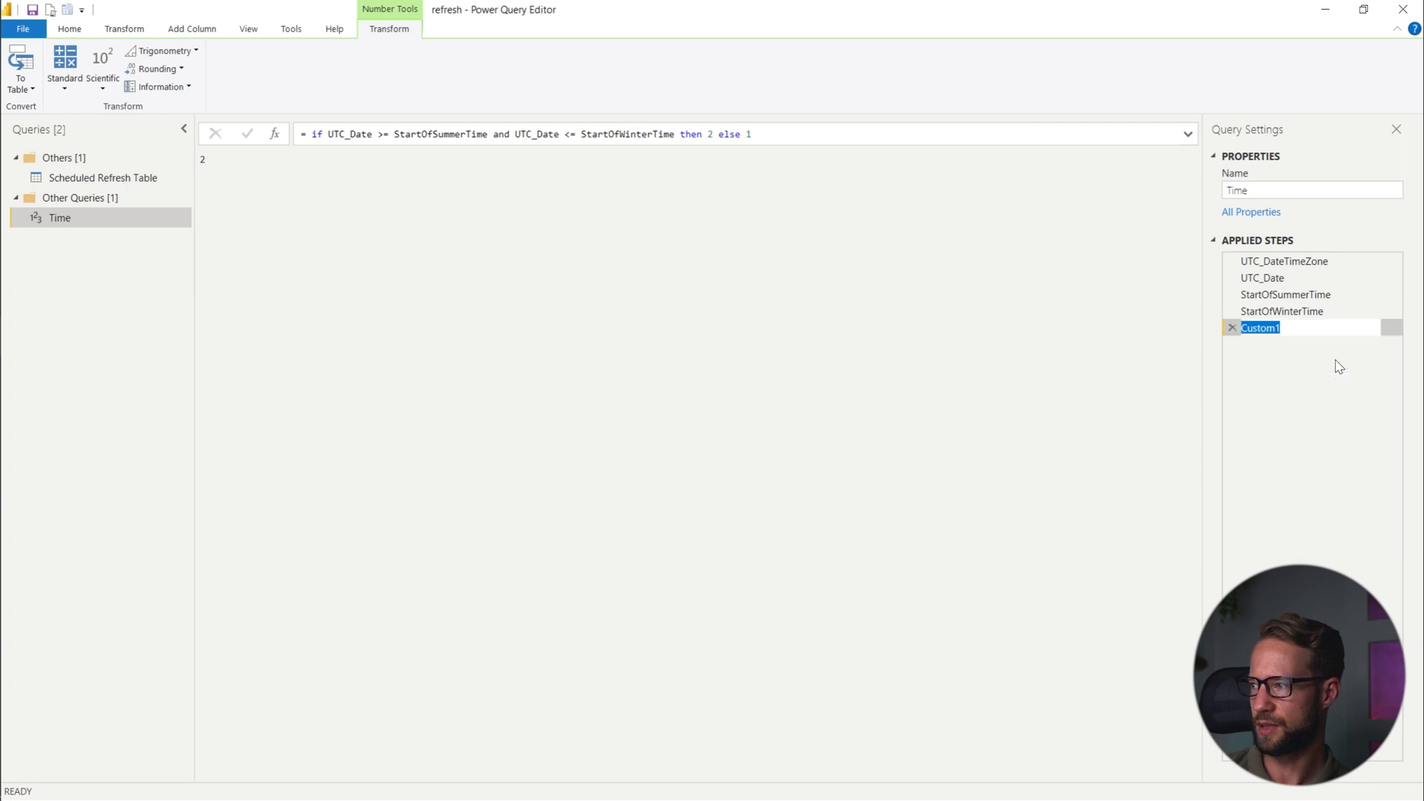
pyautogui.write('Offset')
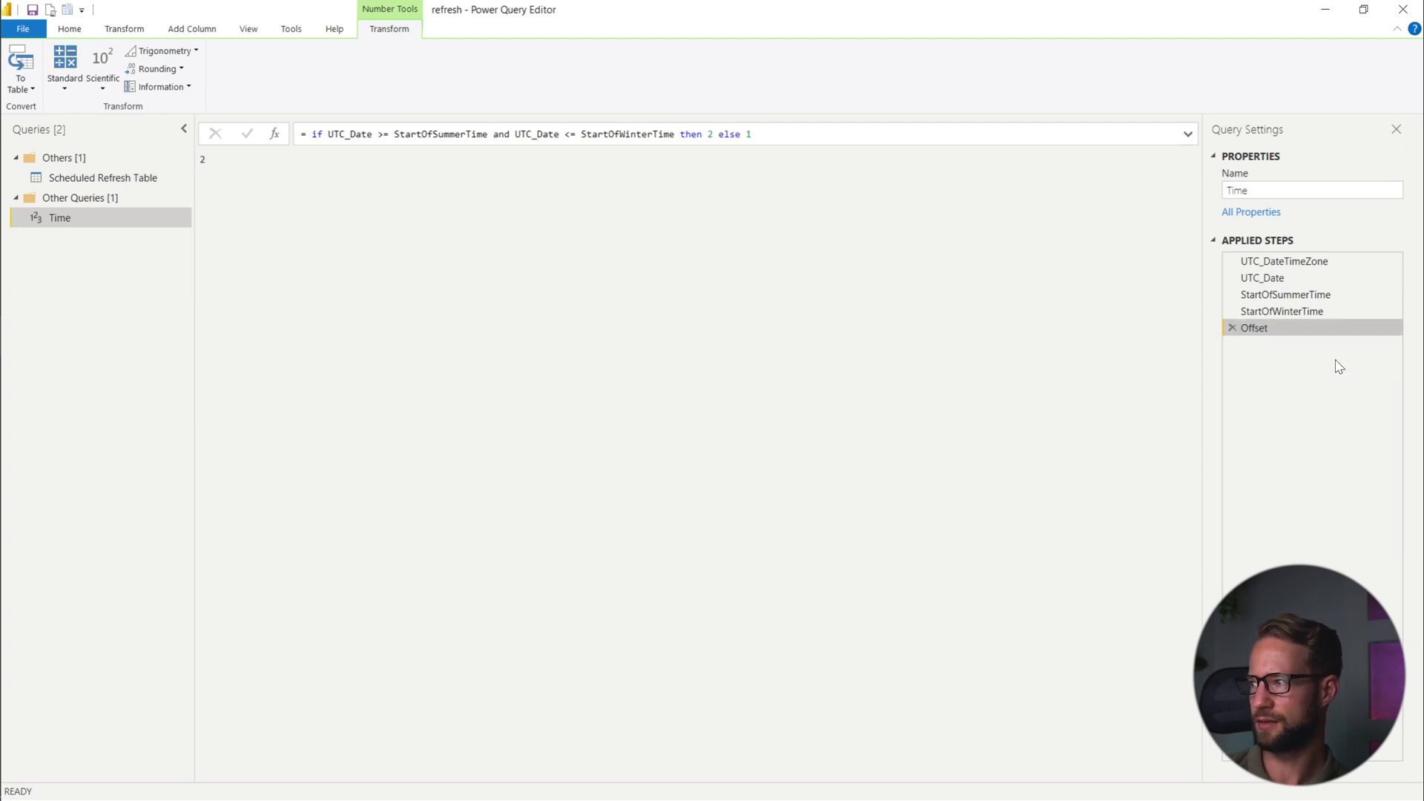
pyautogui.moveTo(375, 181)
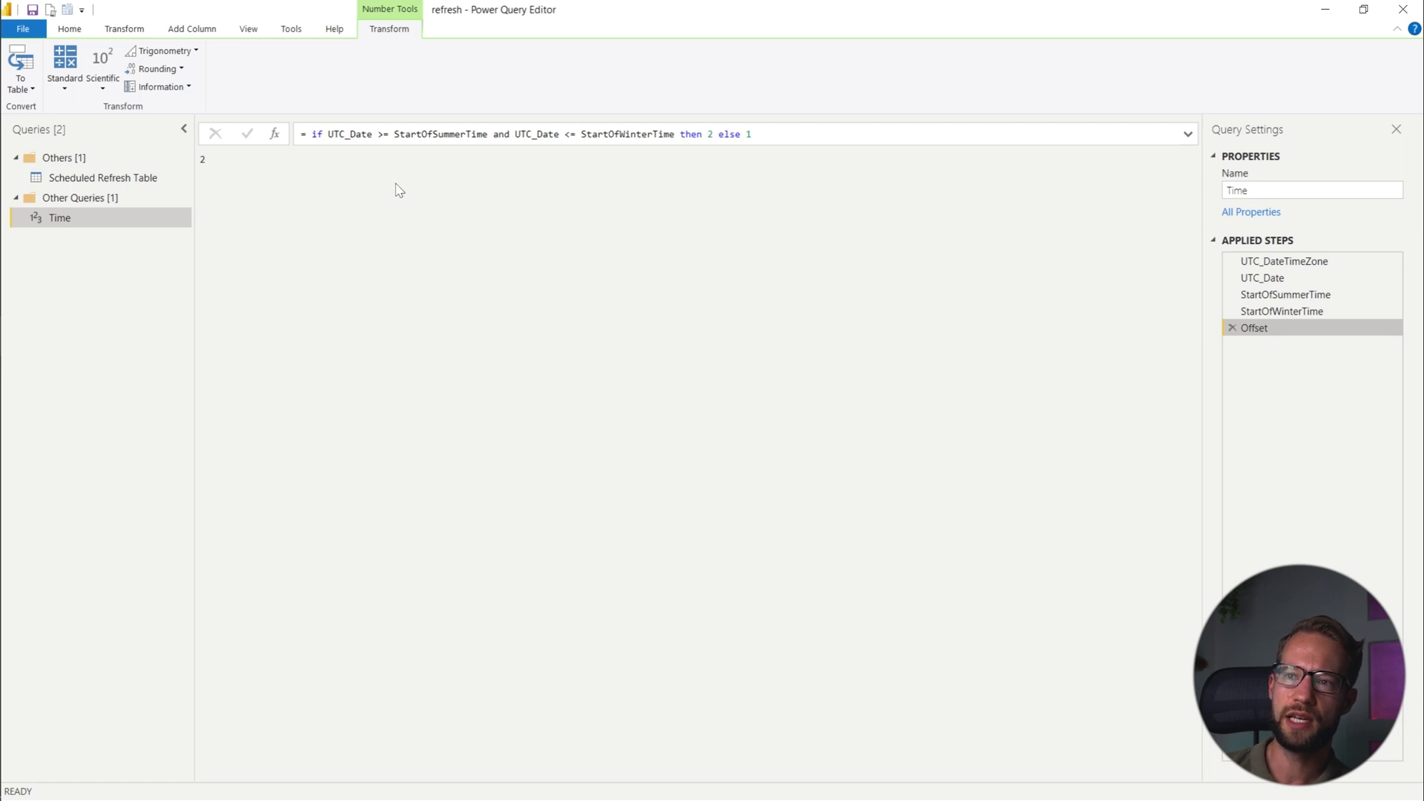
pyautogui.click(405, 135)
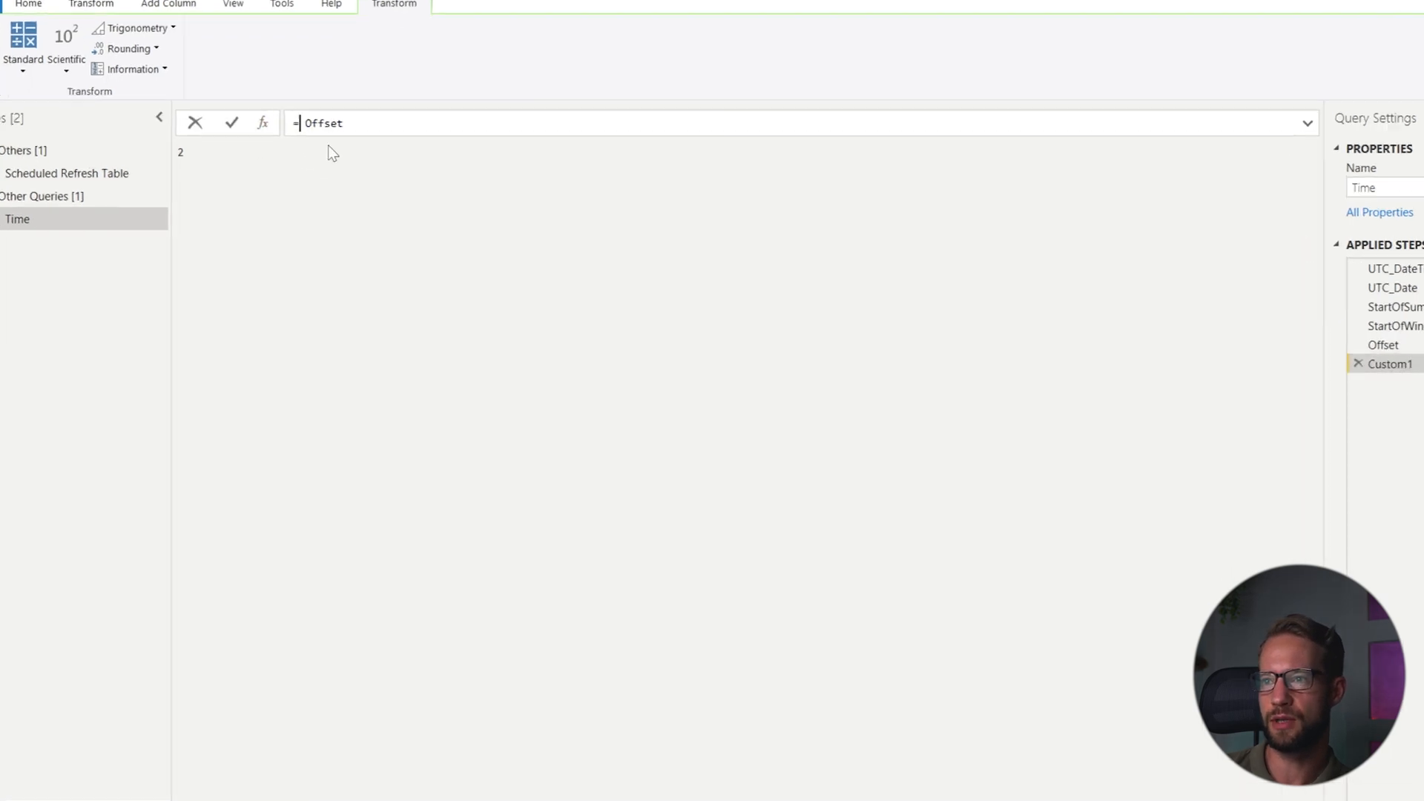
# Enter DateTimeZone.SwitchZone( UTC_DateTimeZone, Offset ) to convert the time to the local zone.
pyautogui.write('DateTimeZone.')
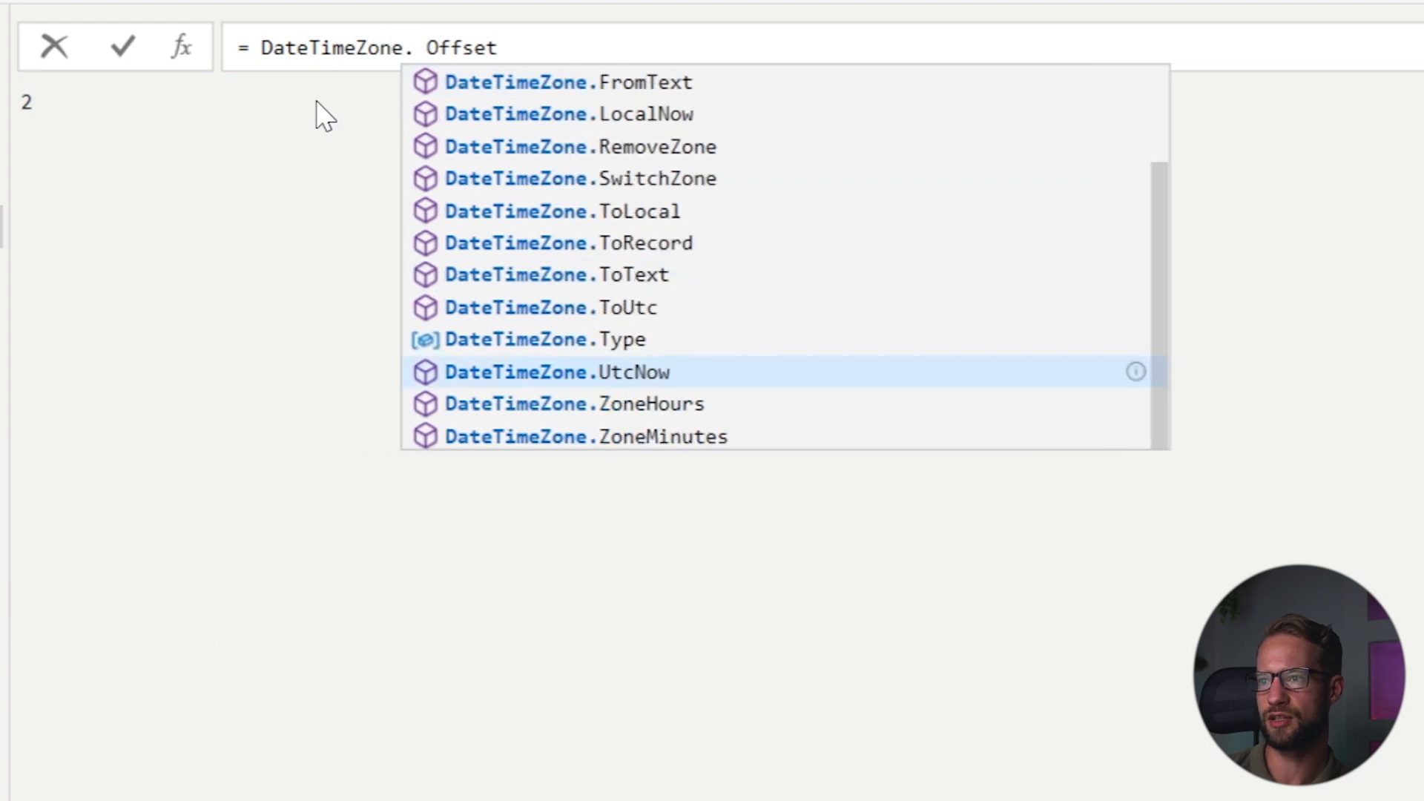
pyautogui.write('Of')
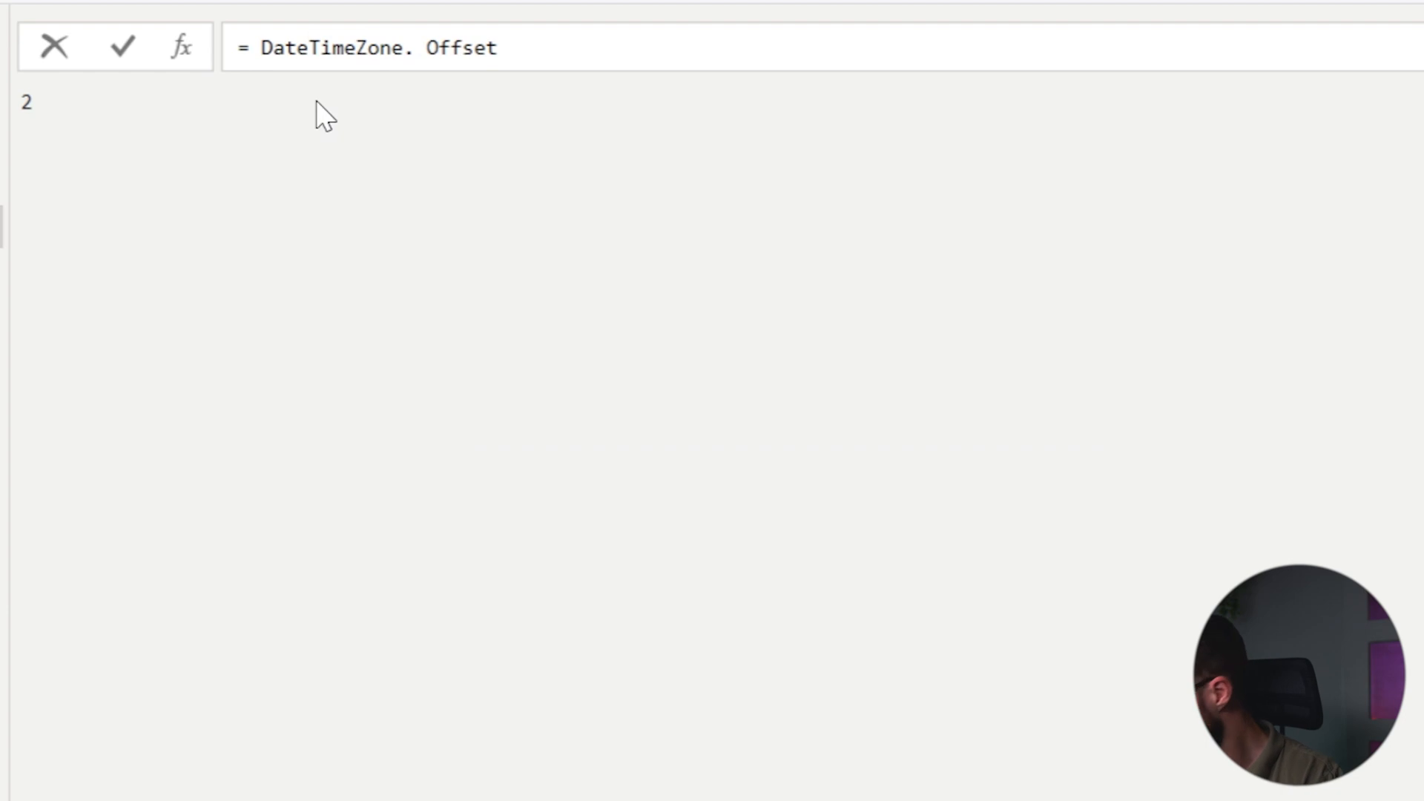
pyautogui.write('SwitchZone(')
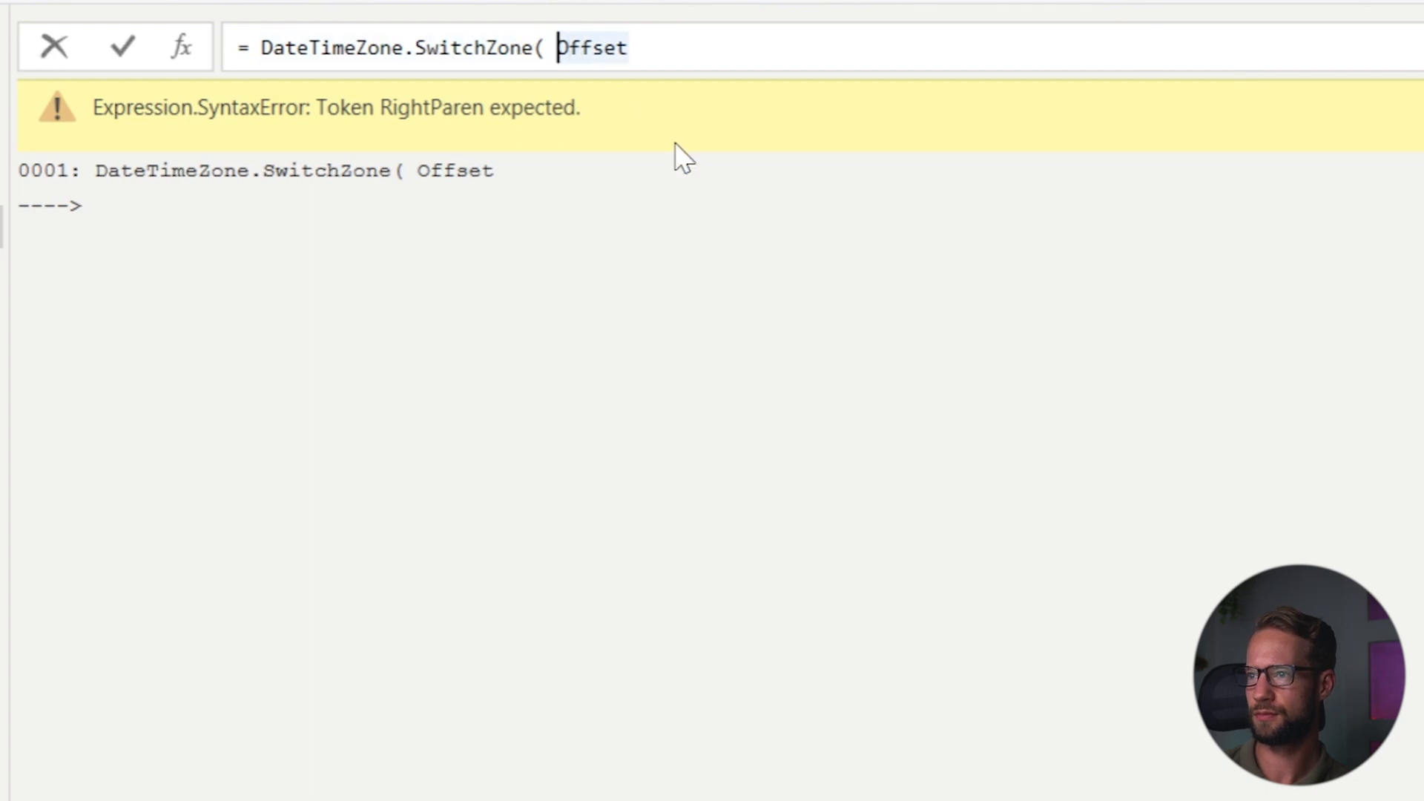
pyautogui.write('UTC_Dat')
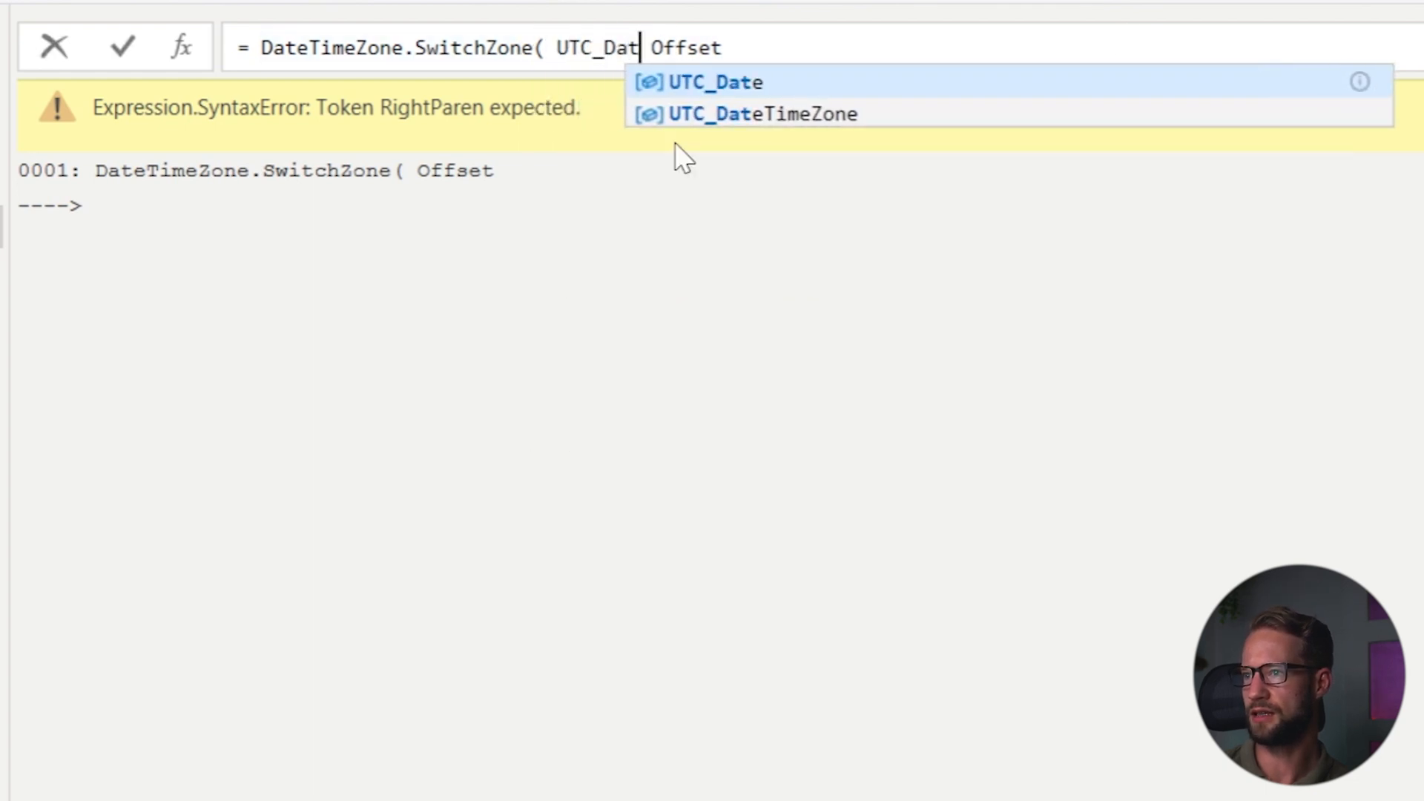
pyautogui.click(763, 113)
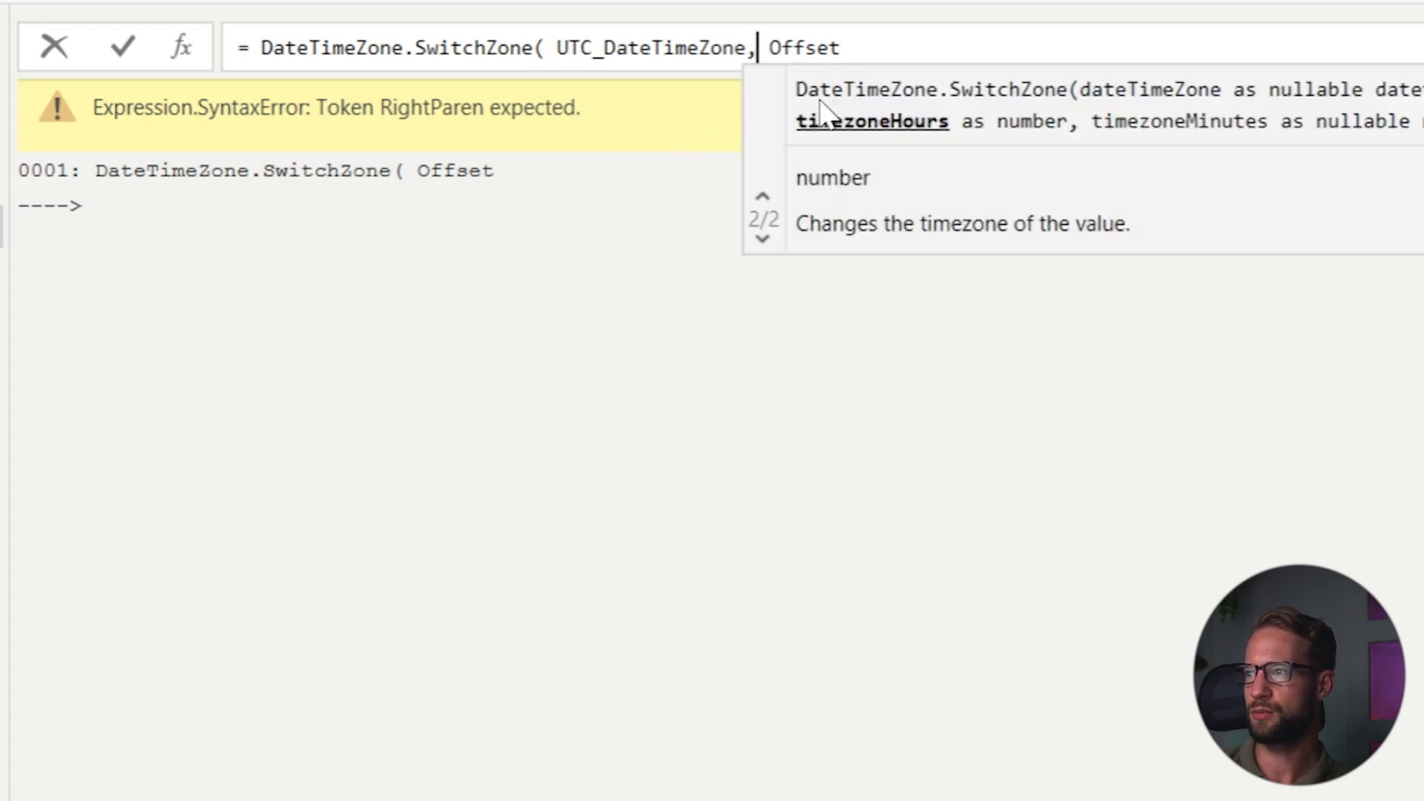
pyautogui.moveTo(816, 101)
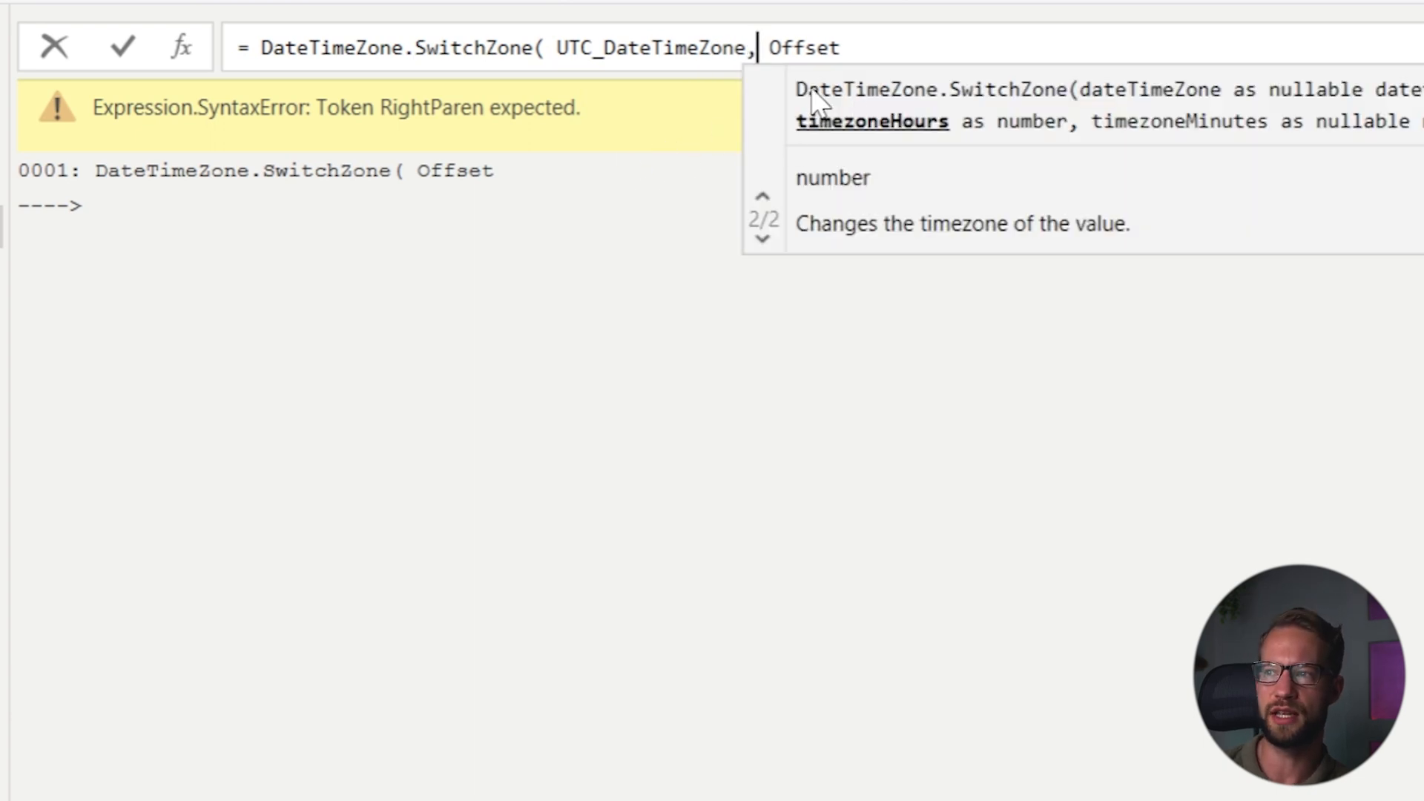
pyautogui.moveTo(902, 43)
pyautogui.write(' )')
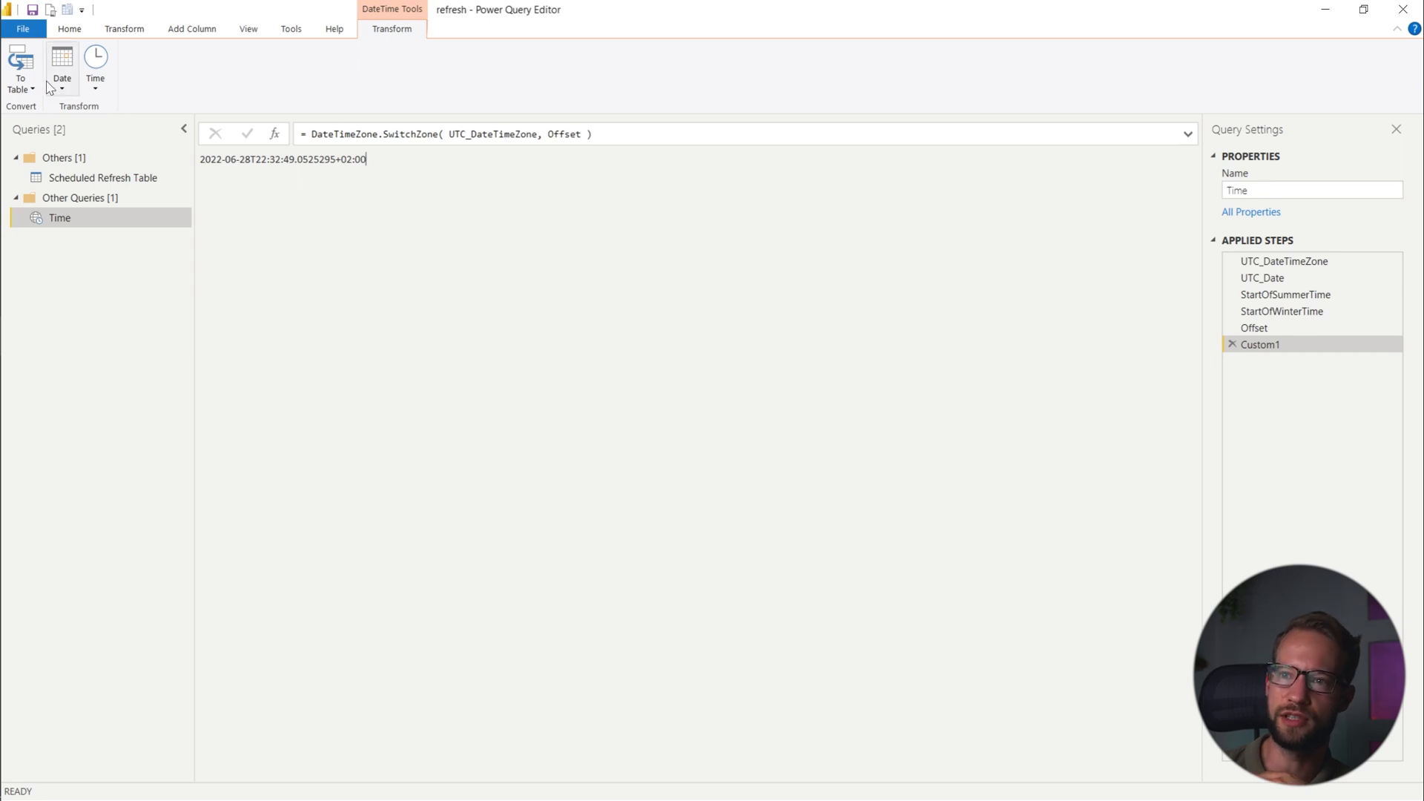
# Close & Apply the query, then publish the report to PPU Workspace replacing the existing dataset.
pyautogui.click(68, 29)
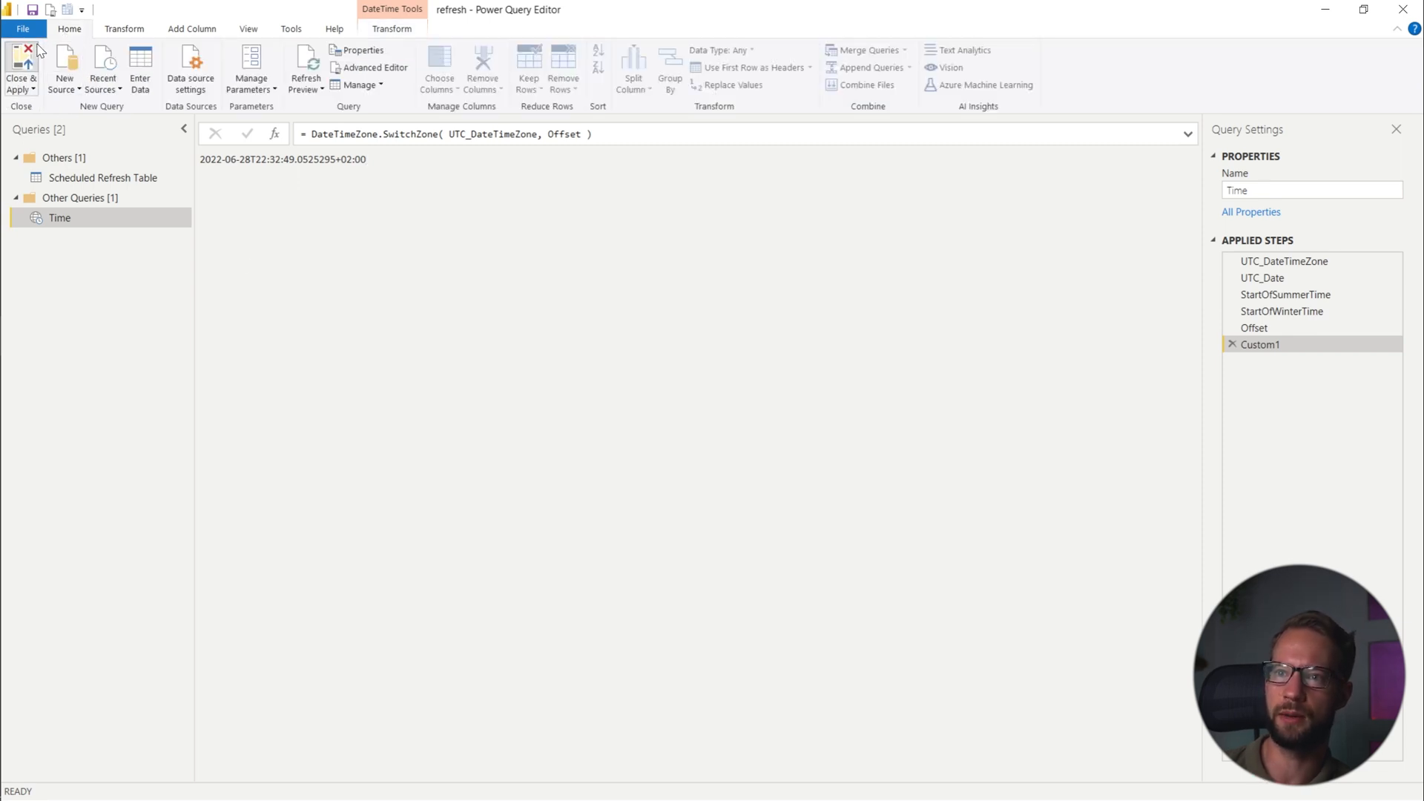
pyautogui.click(21, 63)
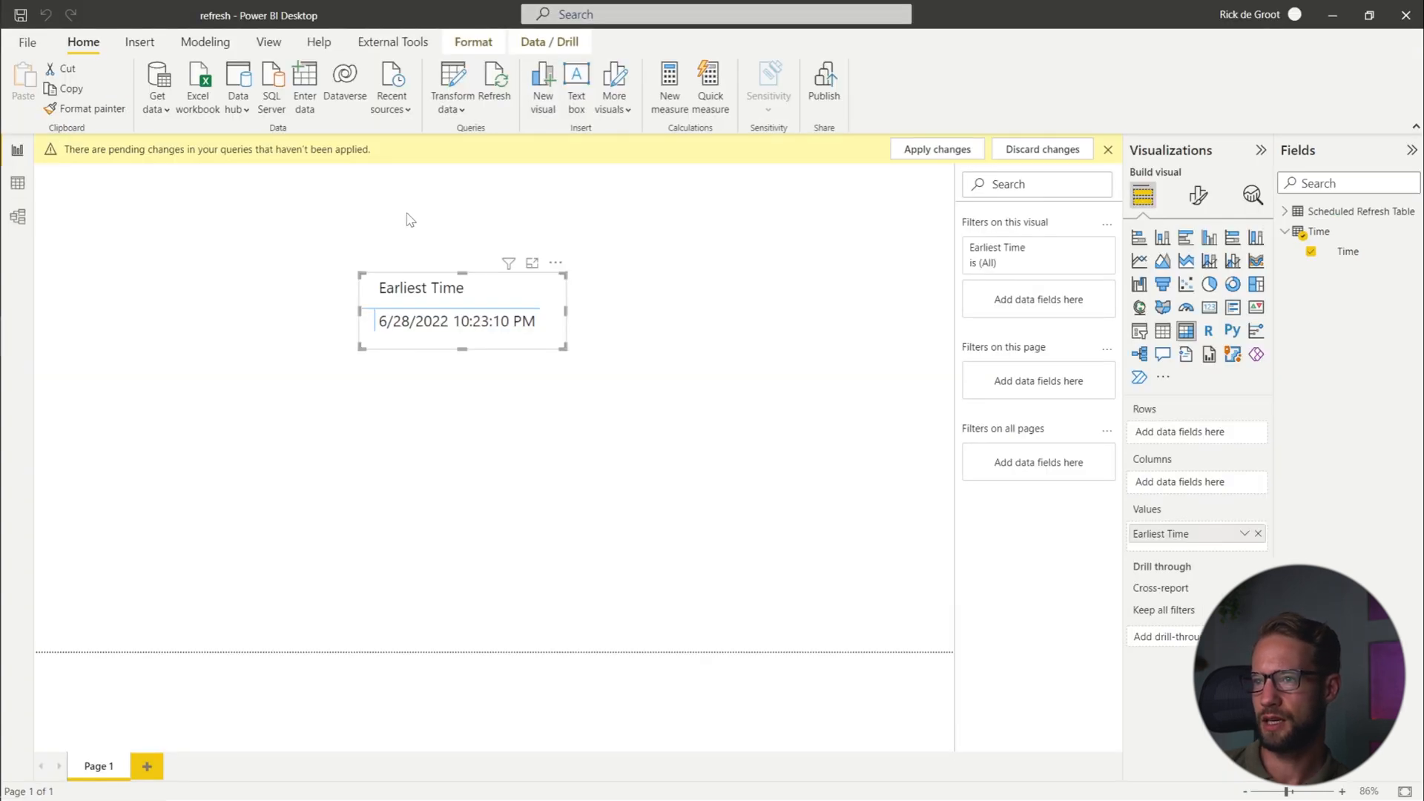
pyautogui.click(938, 149)
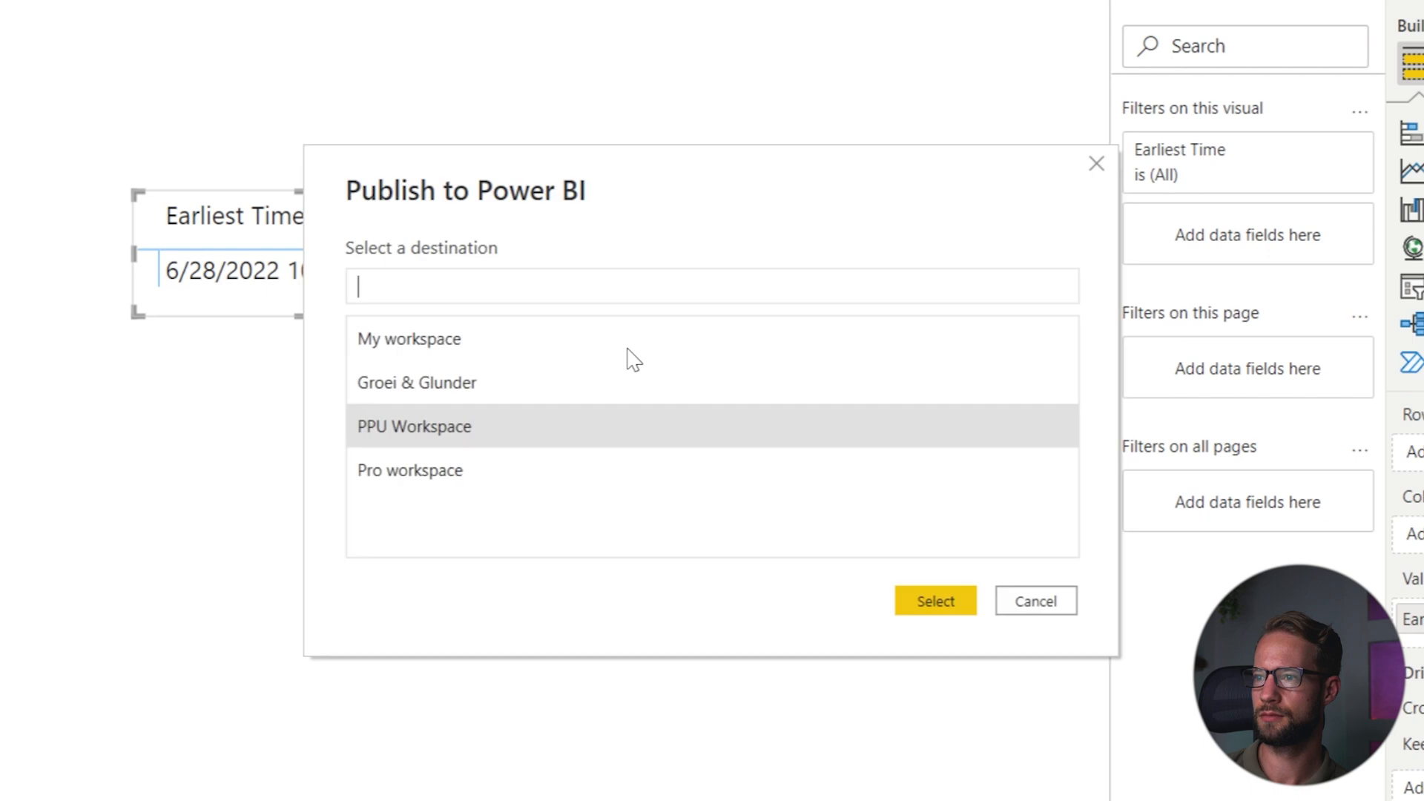
pyautogui.click(1036, 601)
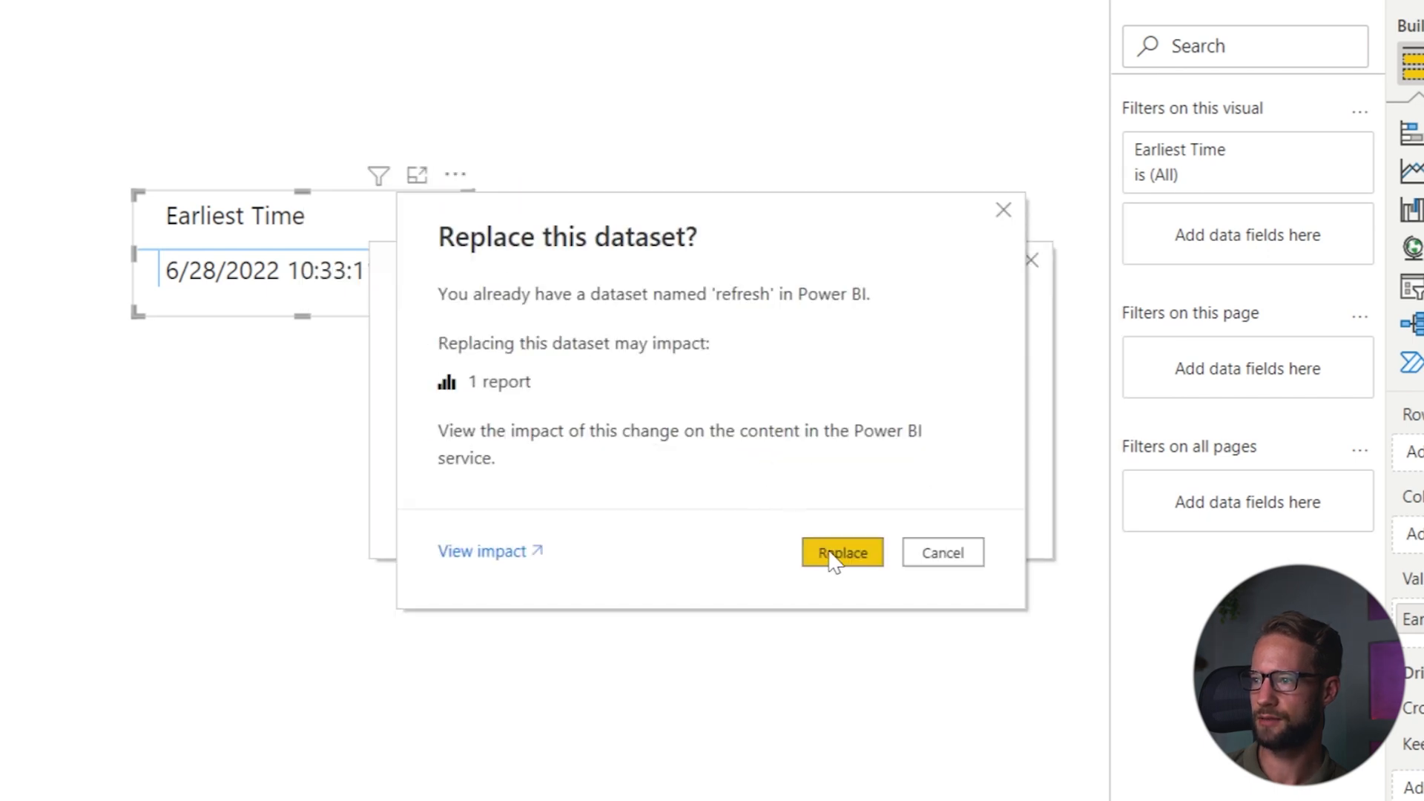
pyautogui.click(841, 552)
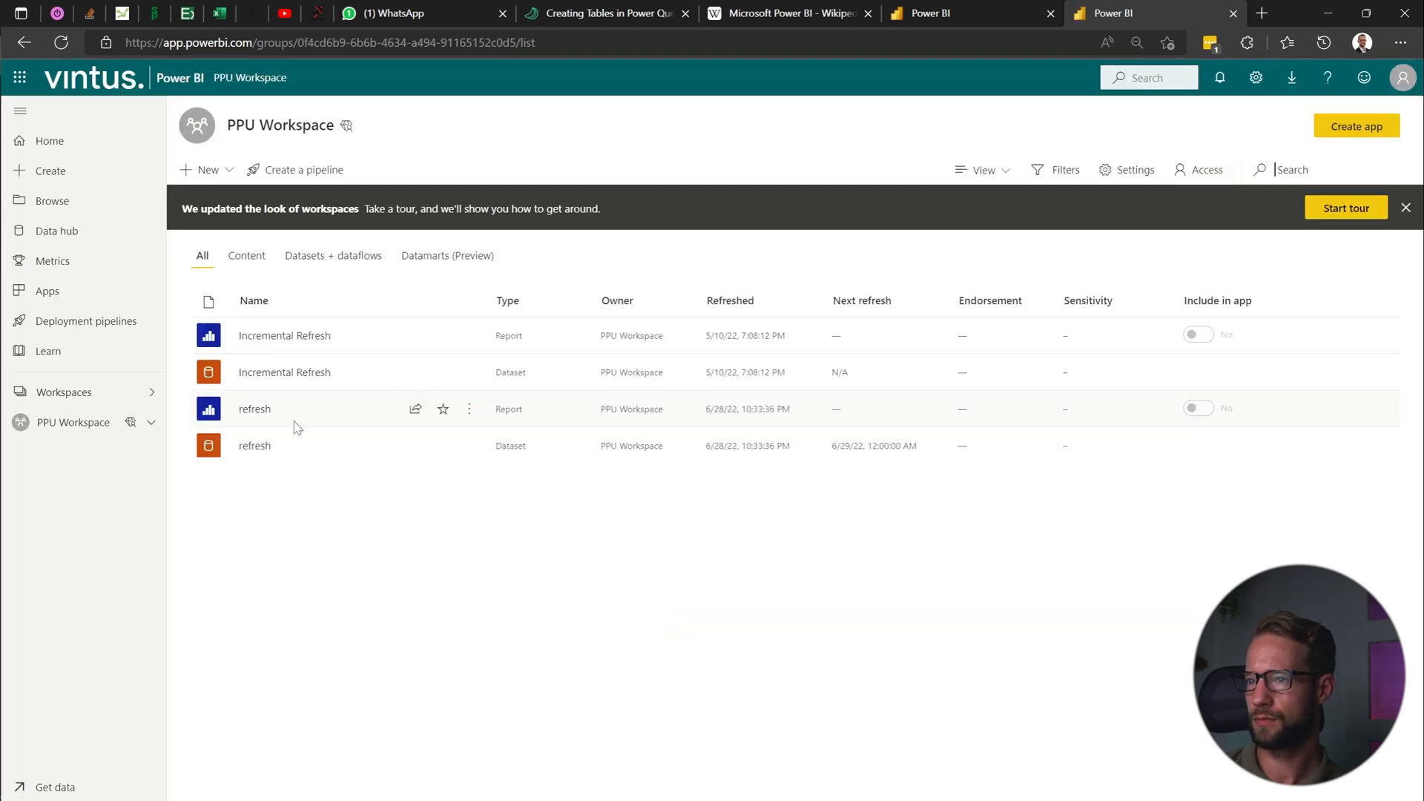
# Refresh the dataset in PPU Workspace and confirm the report shows Earliest Time 6/28/2022 10:33:50 PM.
pyautogui.click(254, 409)
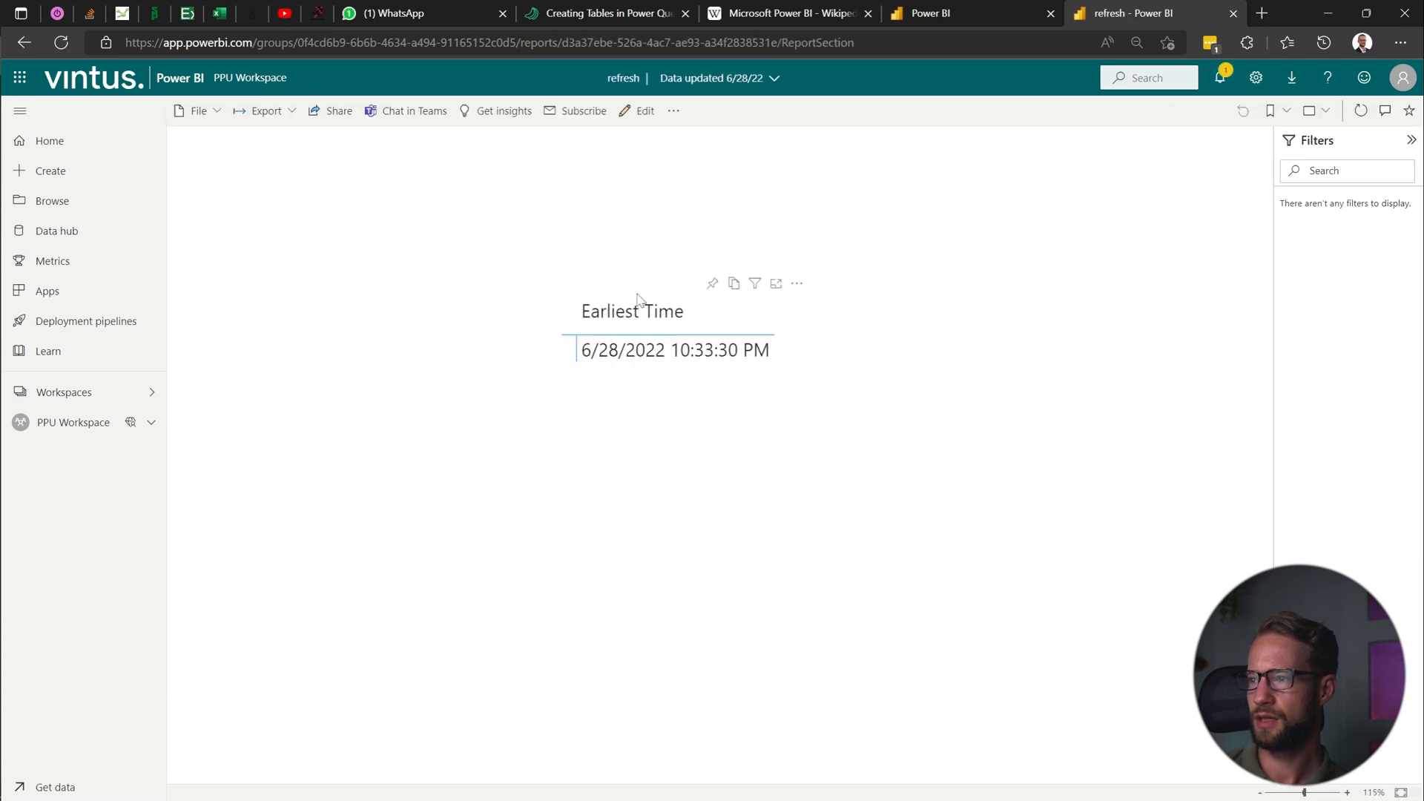
pyautogui.moveTo(235, 86)
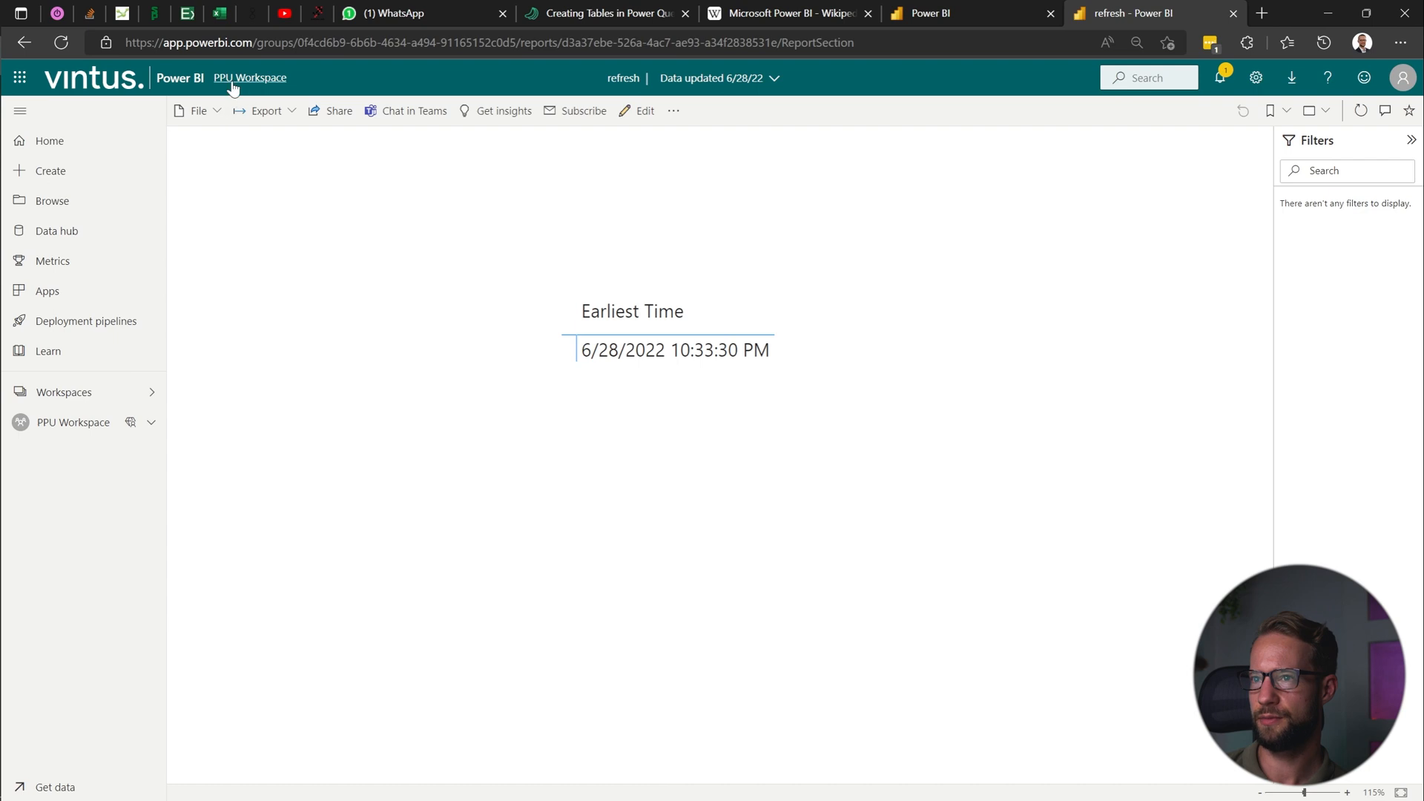
pyautogui.click(249, 77)
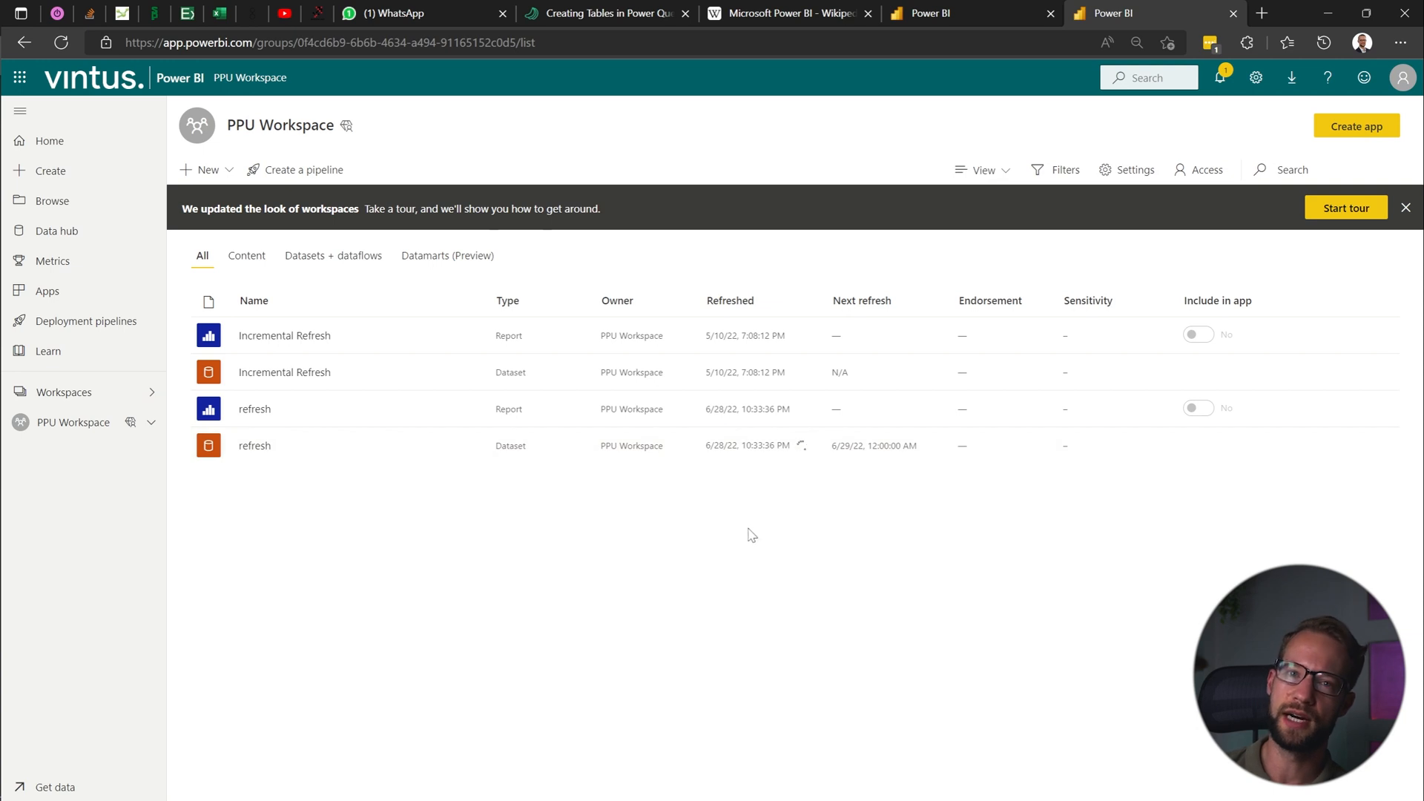
pyautogui.moveTo(576, 512)
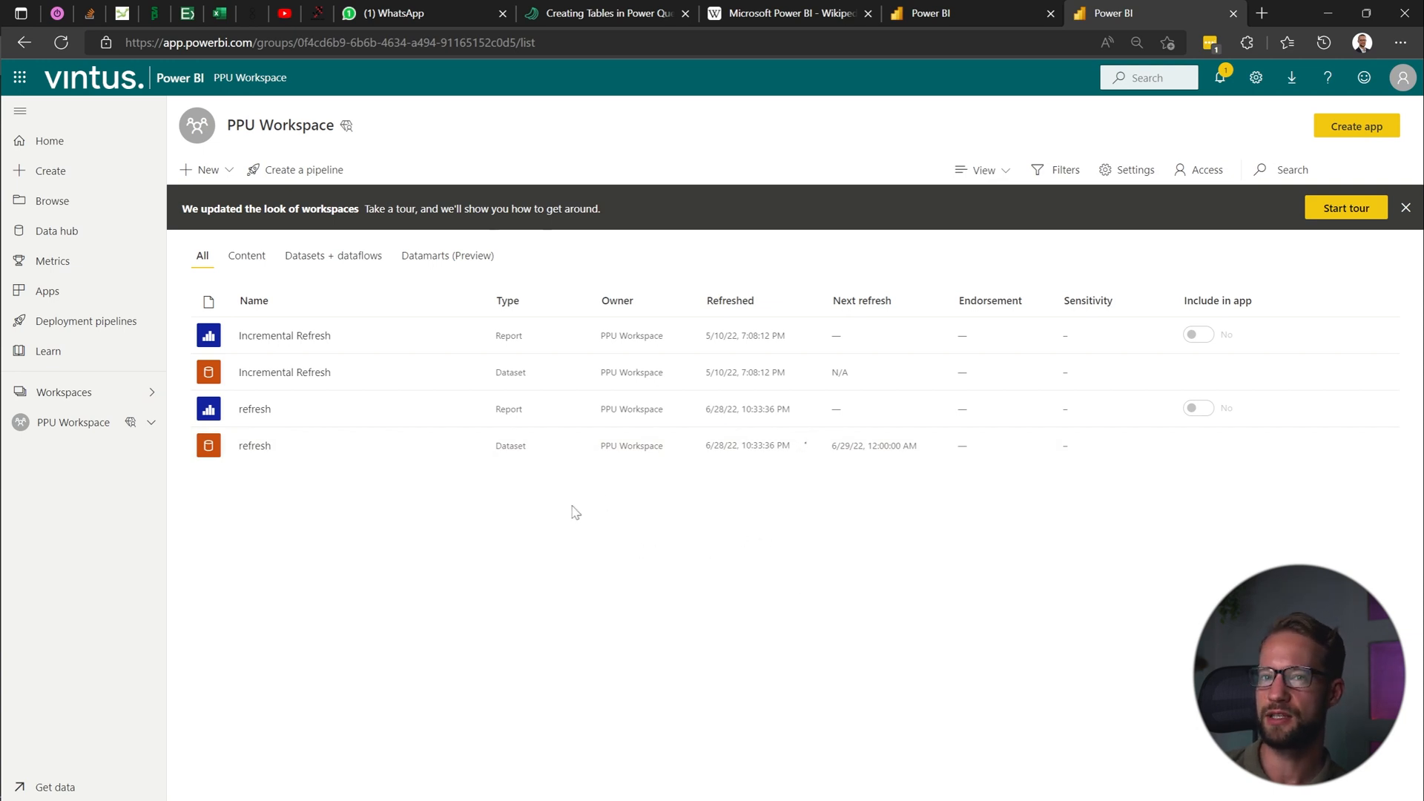
pyautogui.moveTo(321, 454)
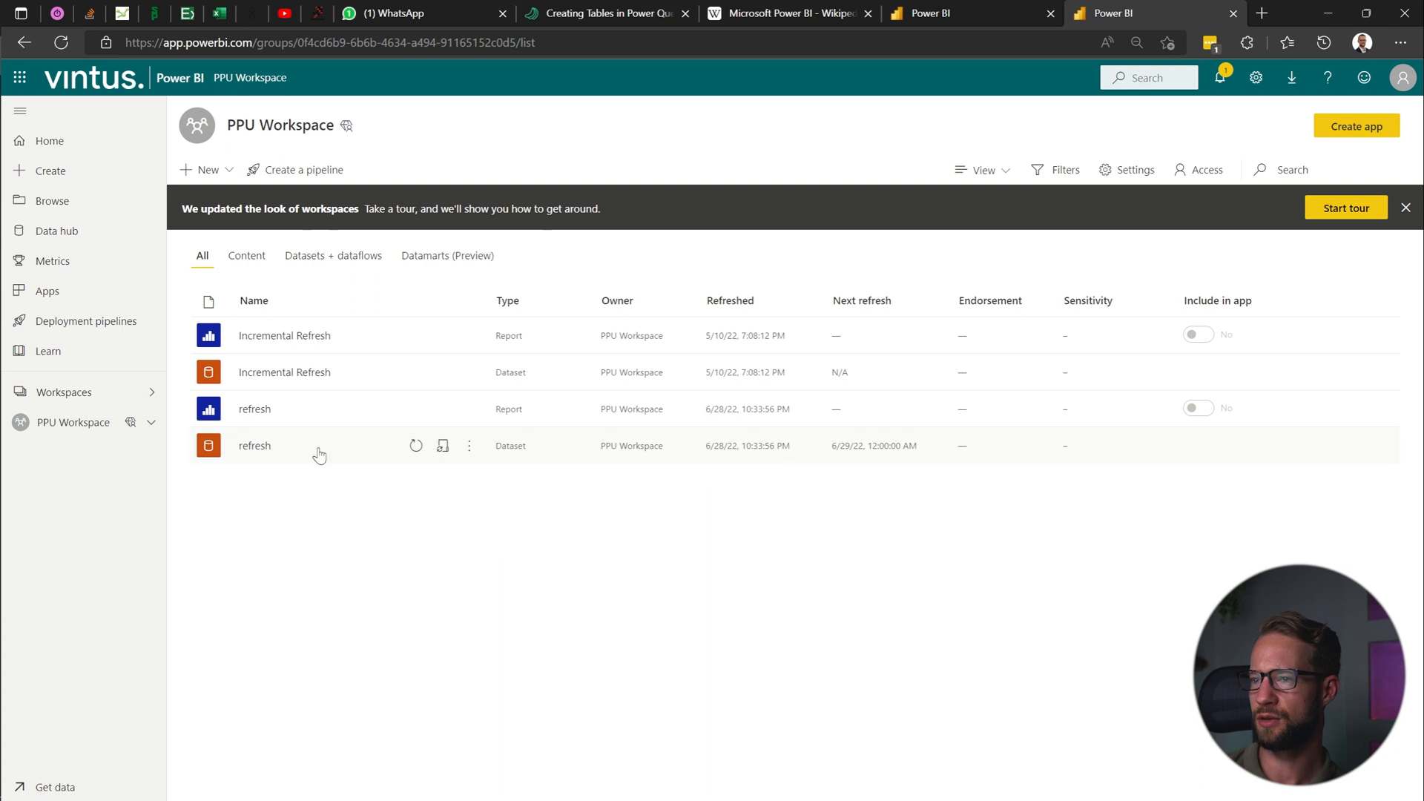
pyautogui.click(255, 410)
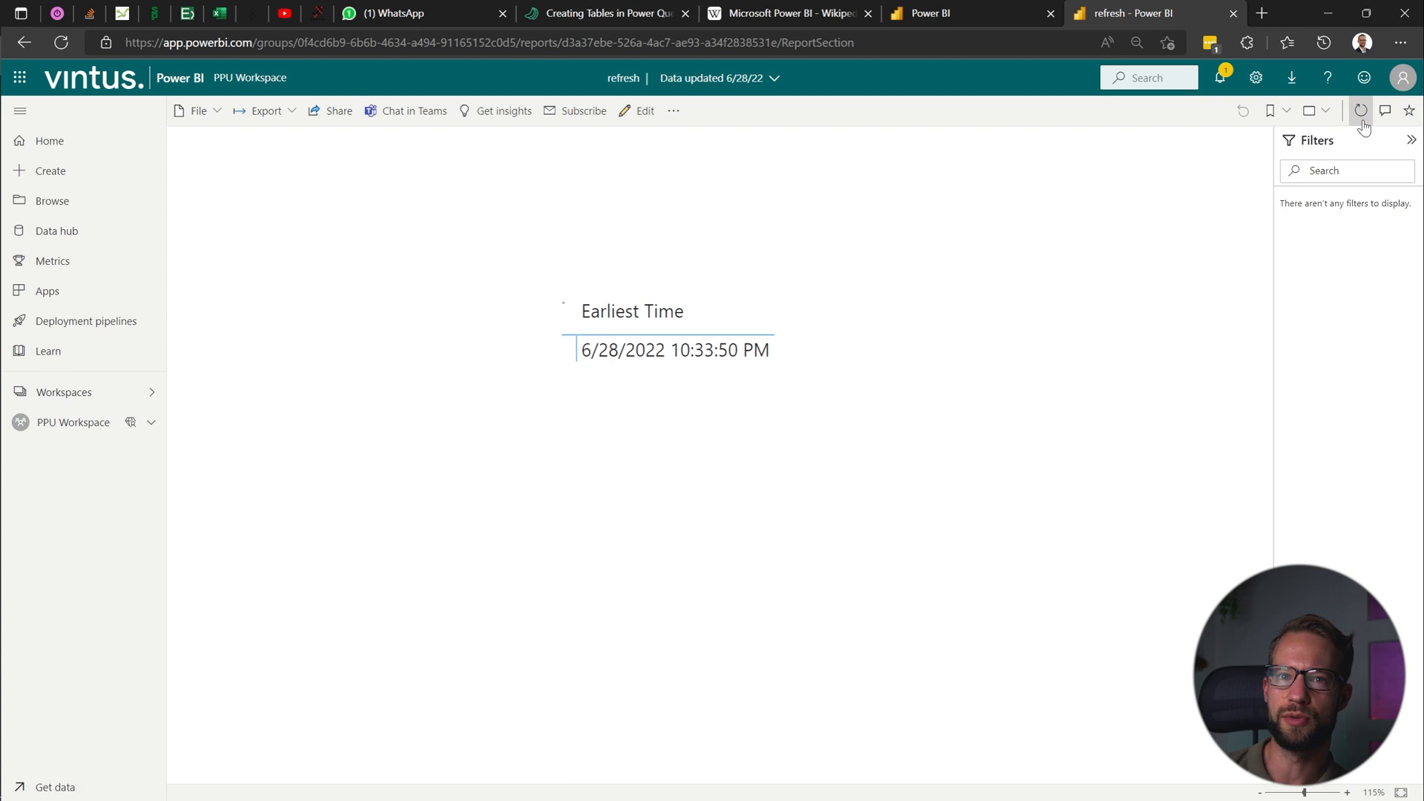
pyautogui.press('alt+tab')
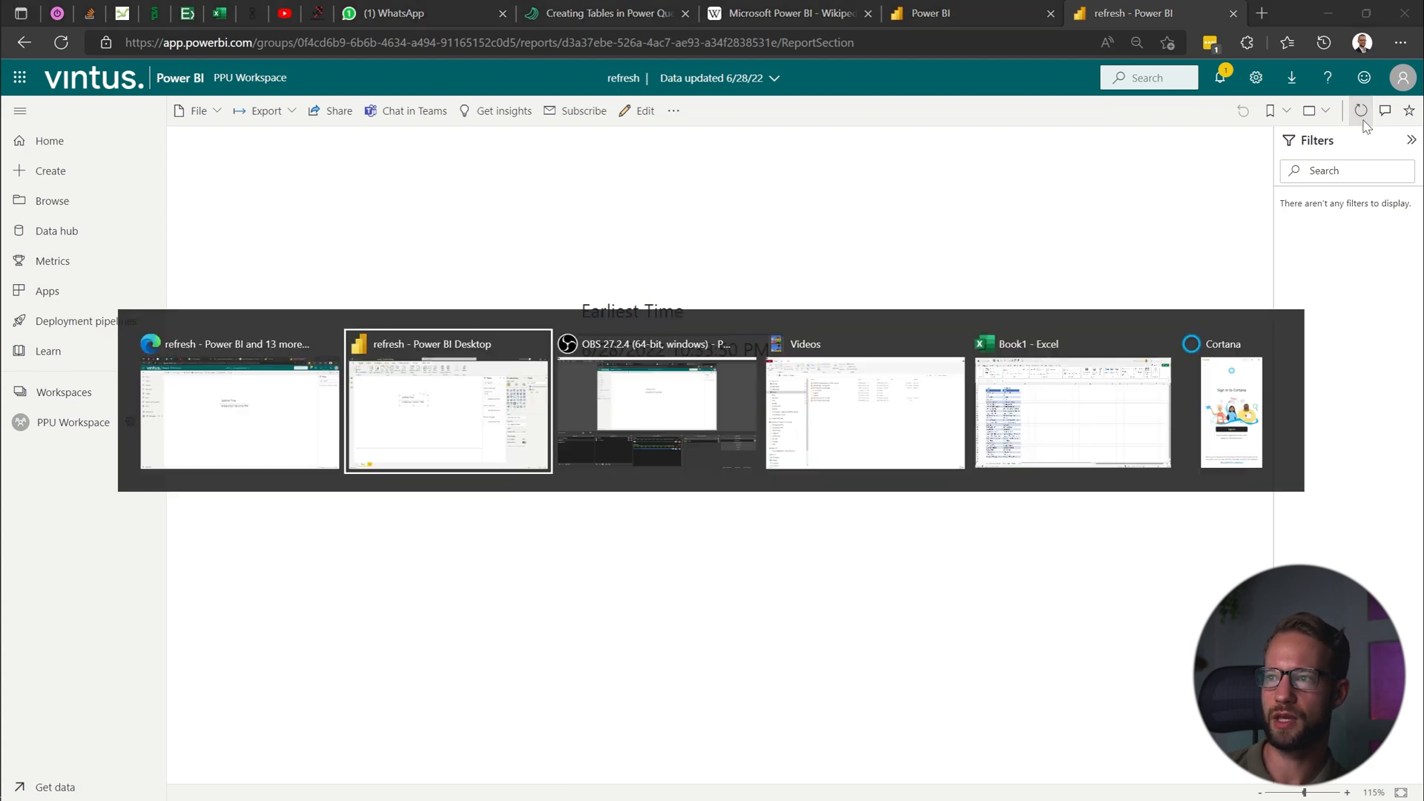